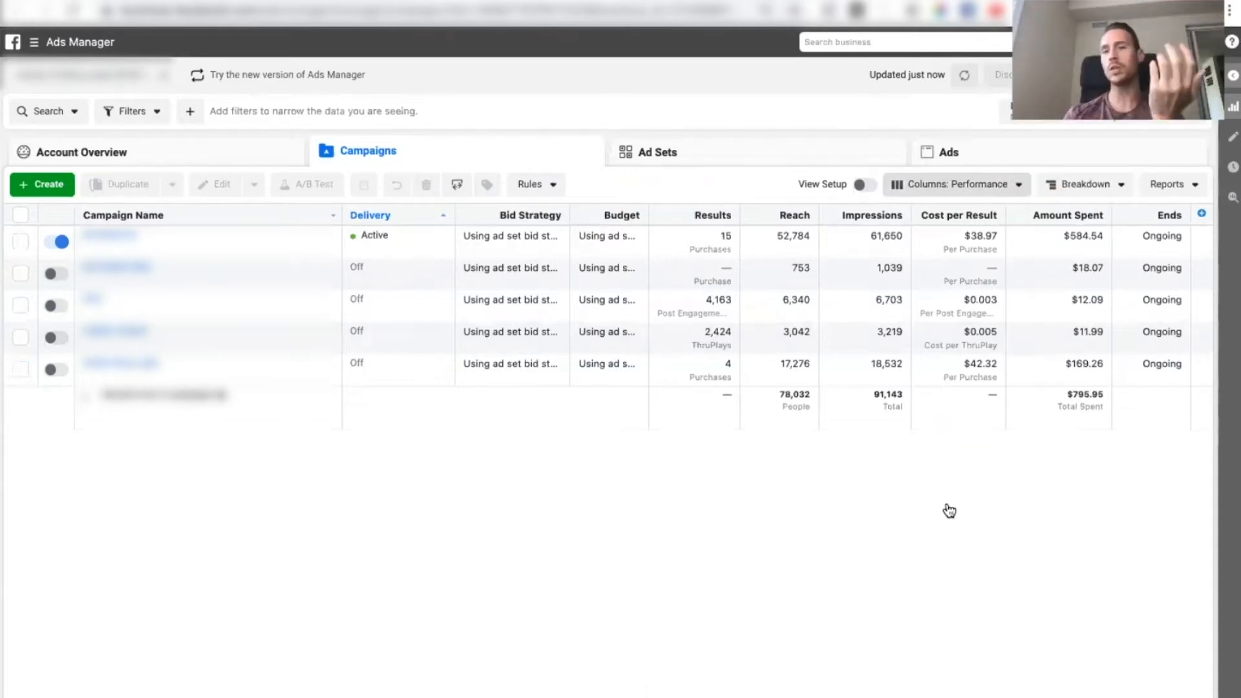
mouse_move(124, 104)
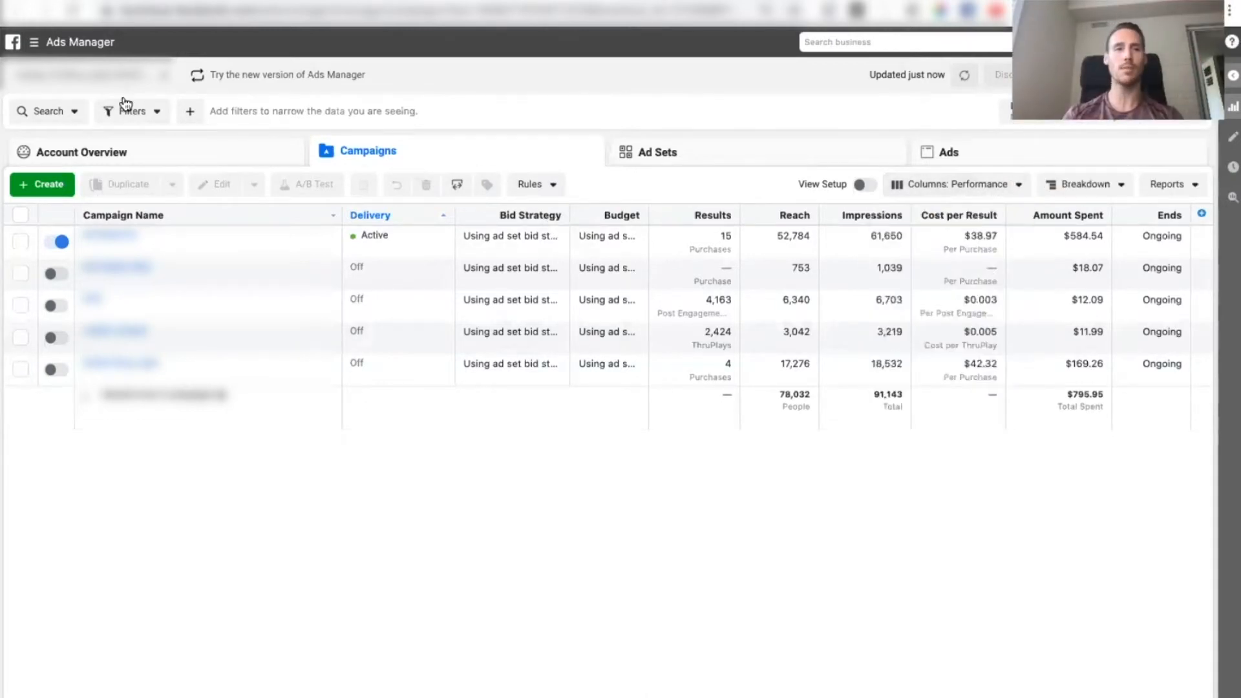
- Switch the columns to the PUR ECOM preset and filter to the one active campaign
left_click(48, 111)
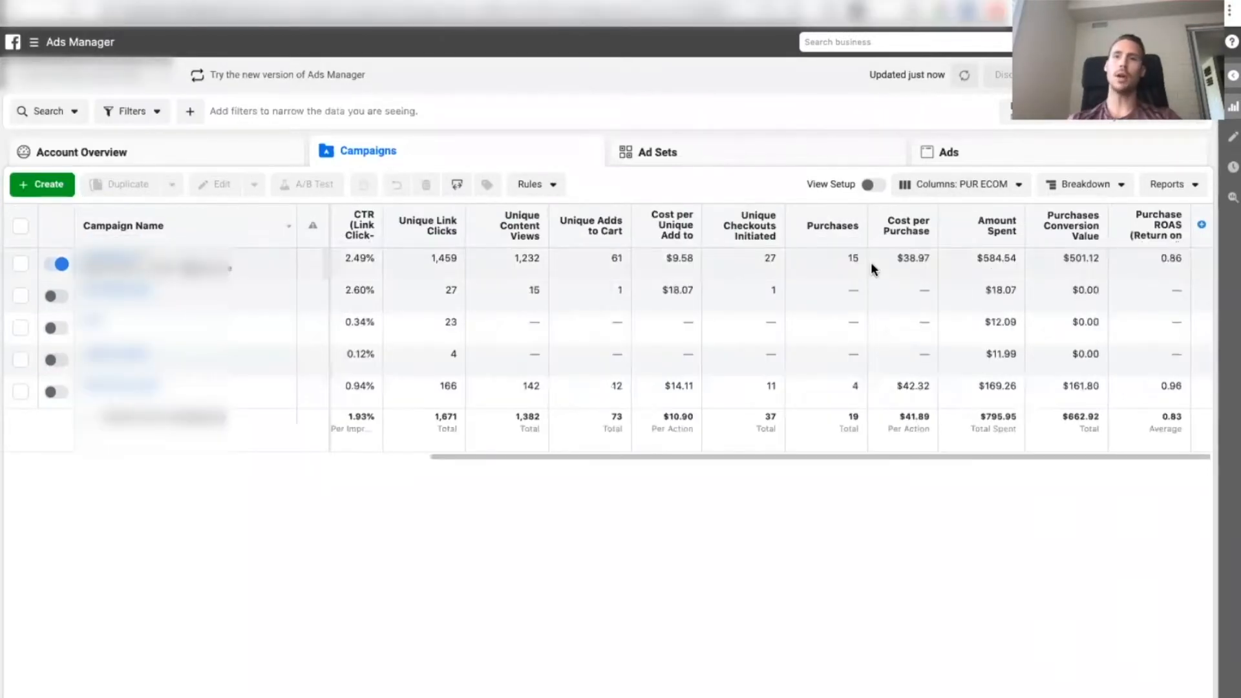
mouse_move(349, 204)
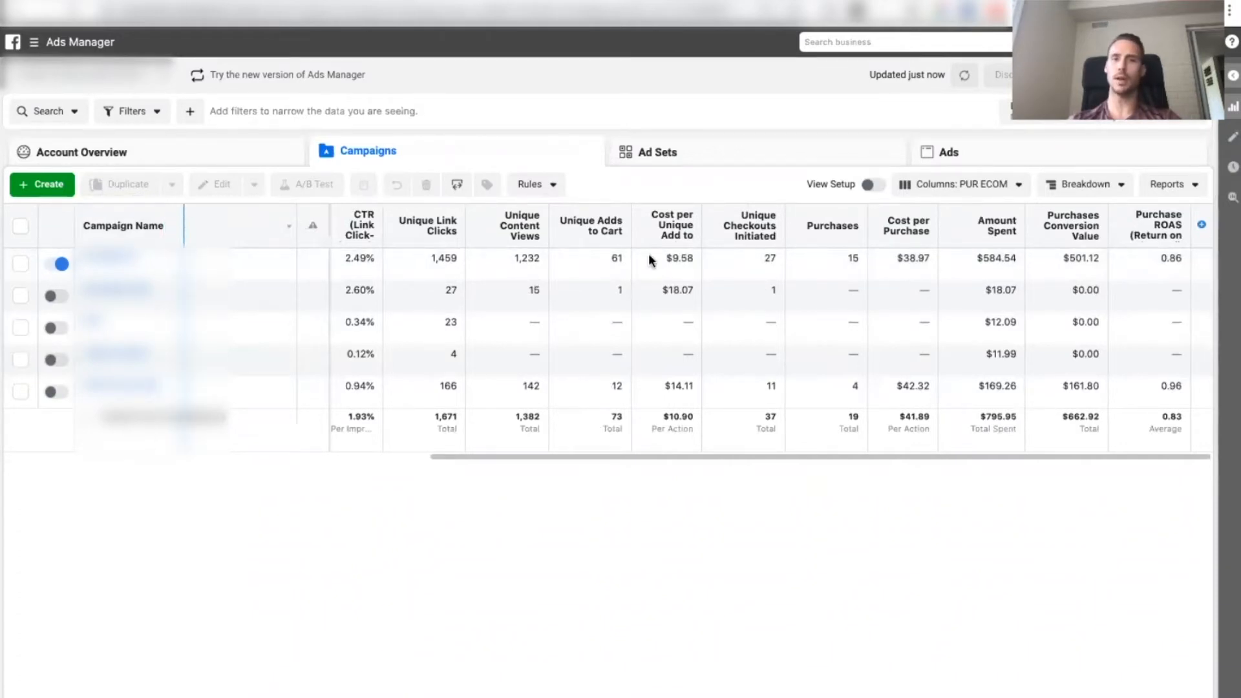
scroll("left", 3)
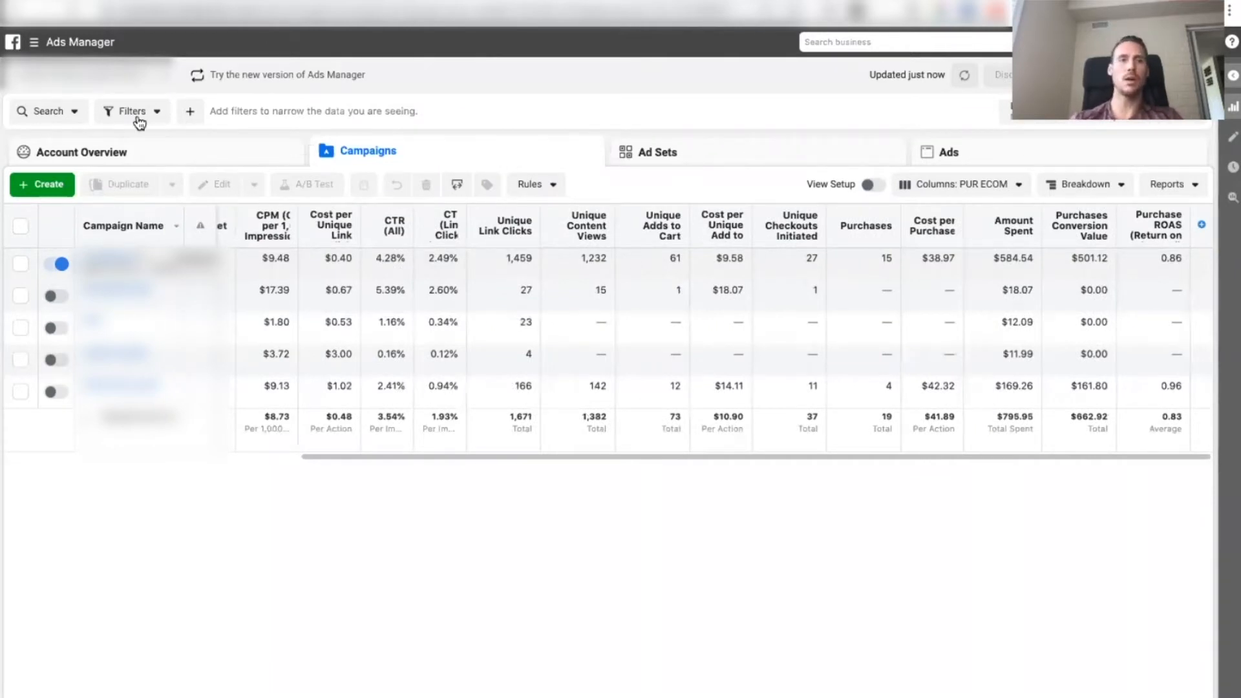
left_click(130, 110)
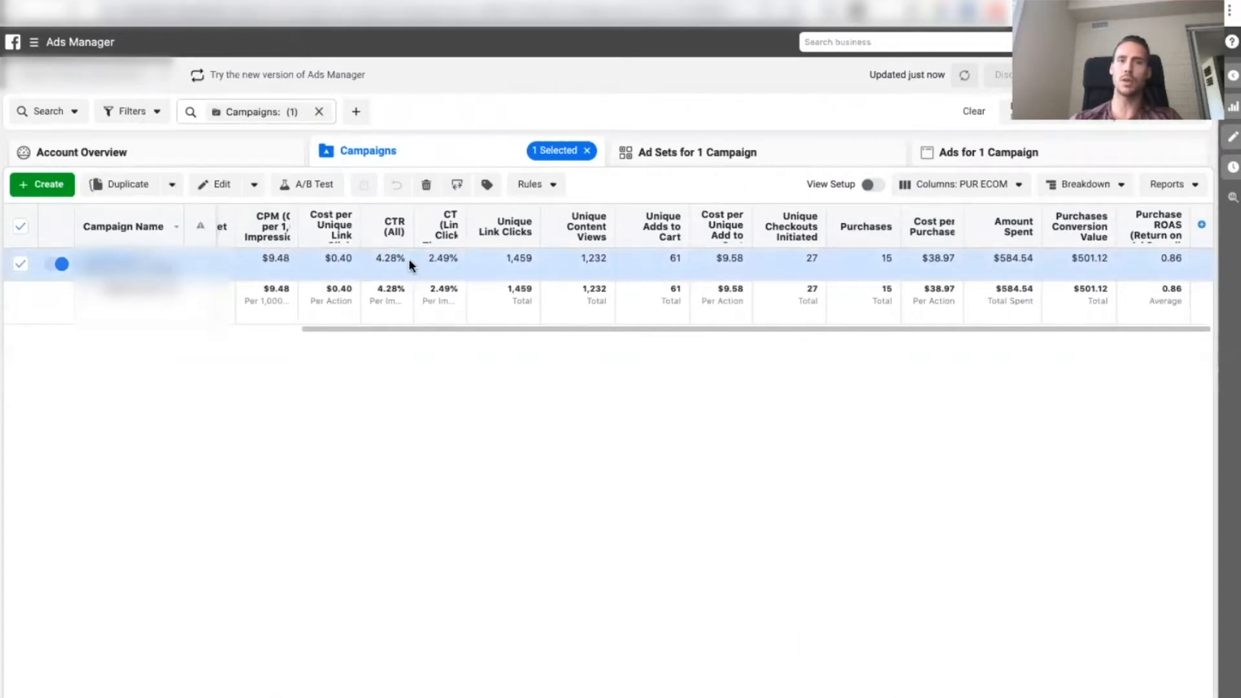
mouse_move(185, 217)
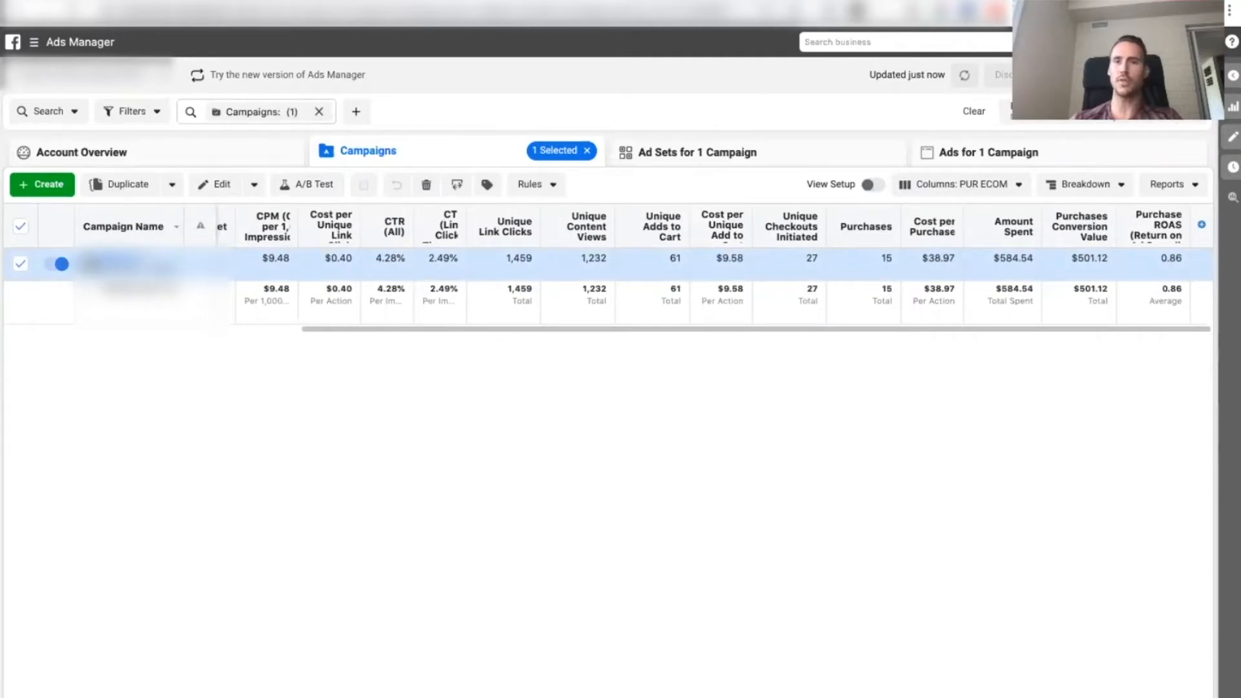
- Open the campaign's ad sets and select the active ad set with 1.41 purchase ROAS
left_click(698, 152)
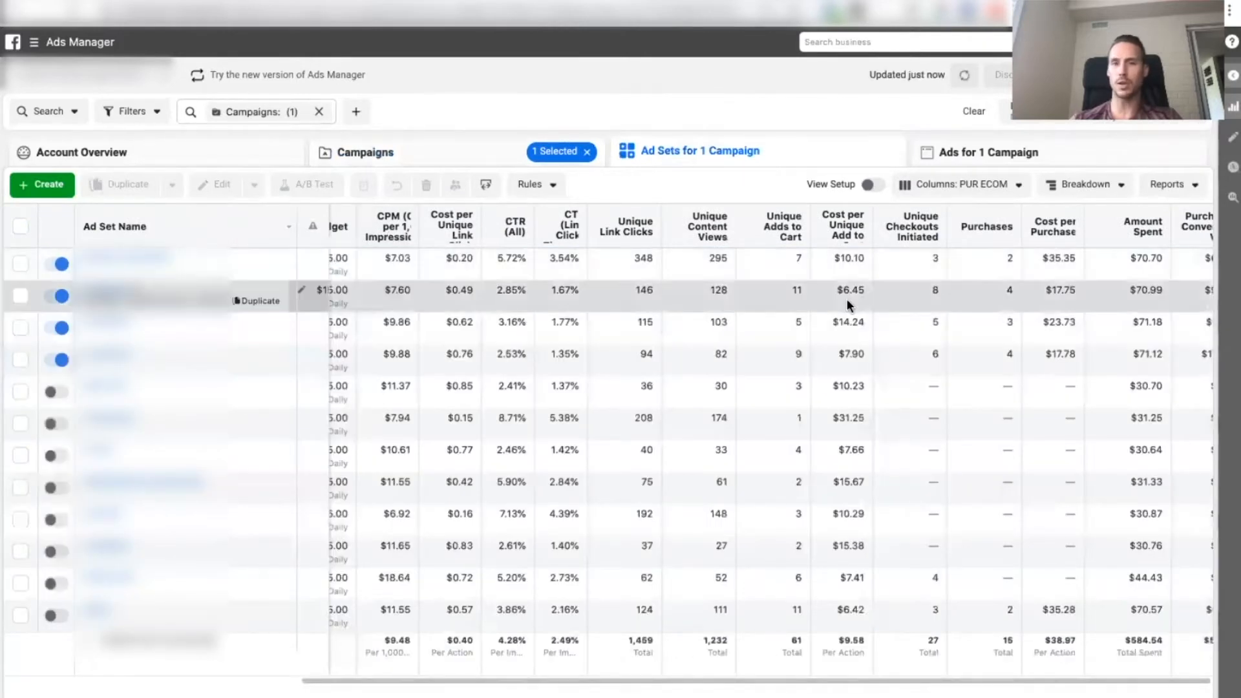
scroll("right", 3)
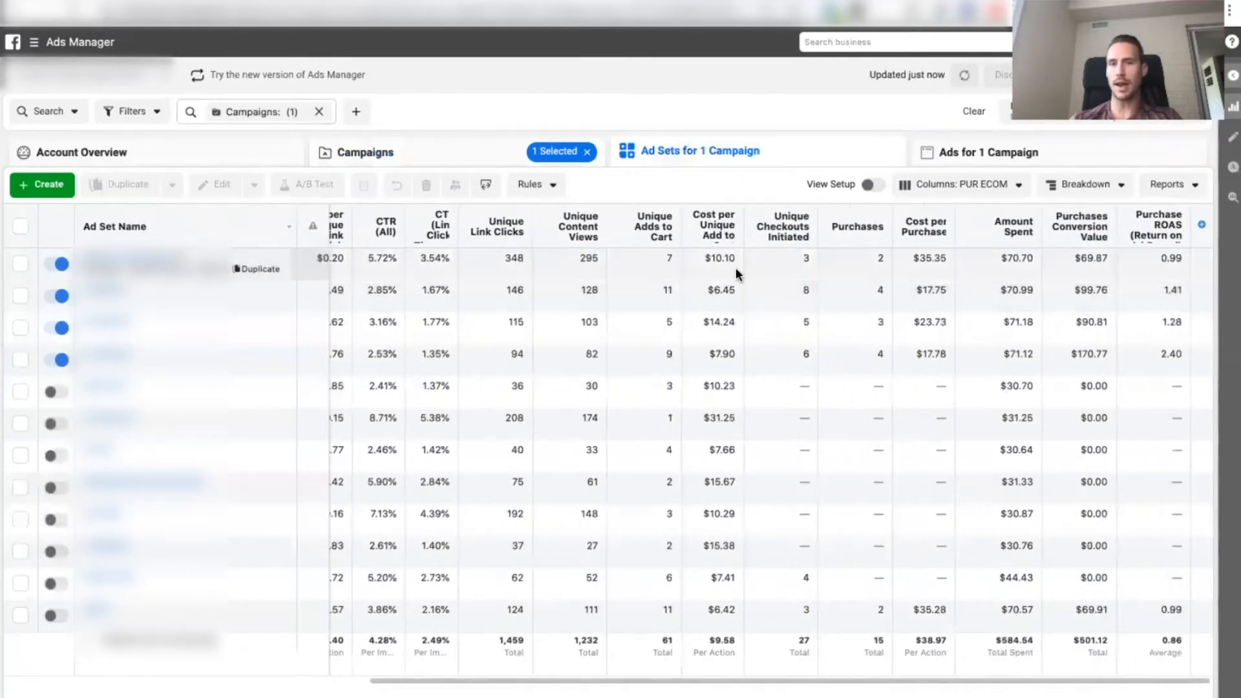
mouse_move(937, 342)
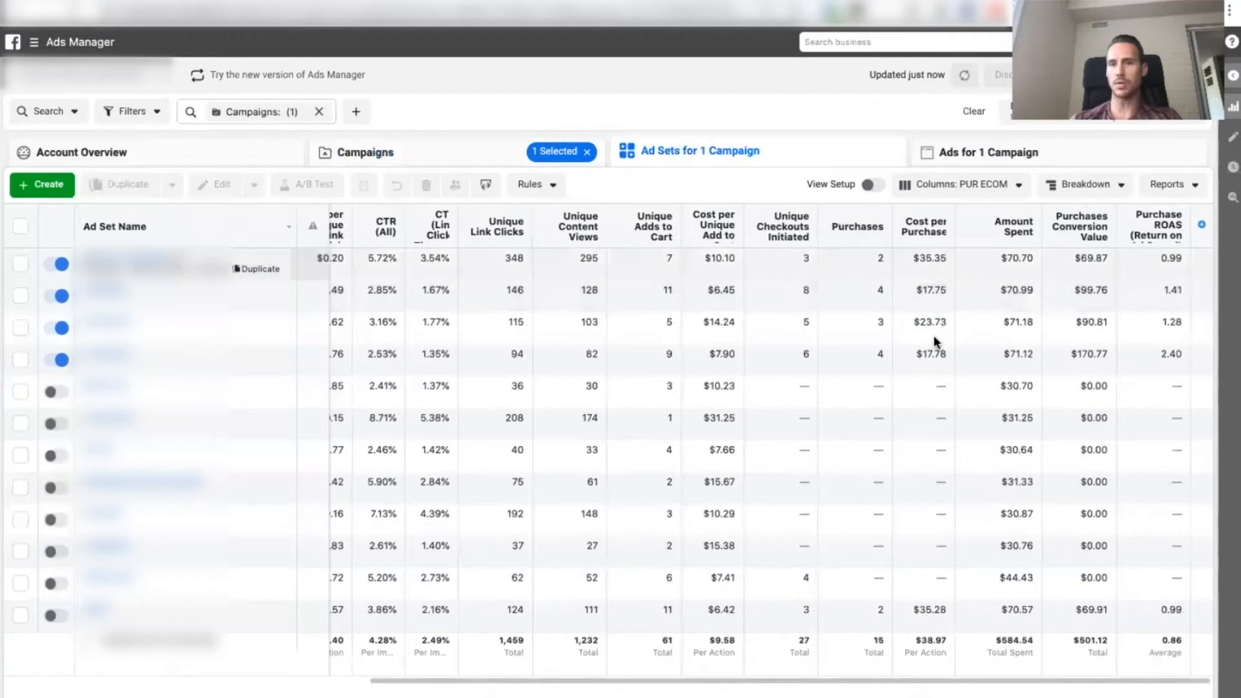
mouse_move(28, 349)
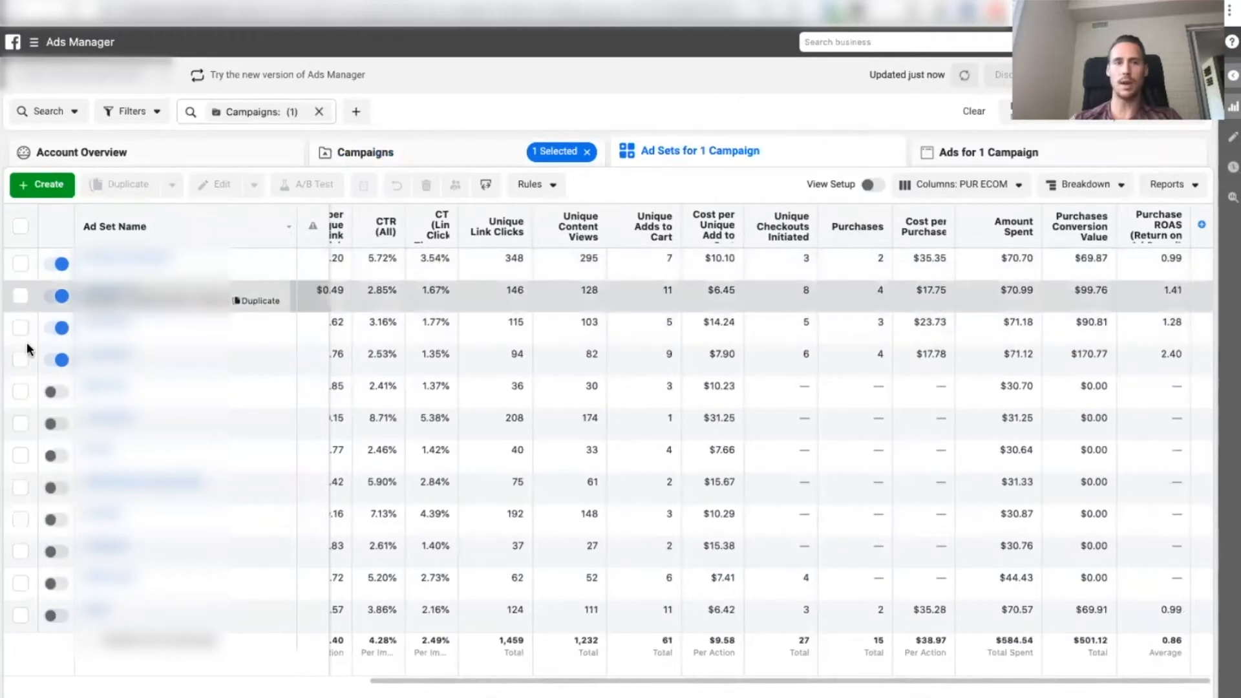
left_click(20, 296)
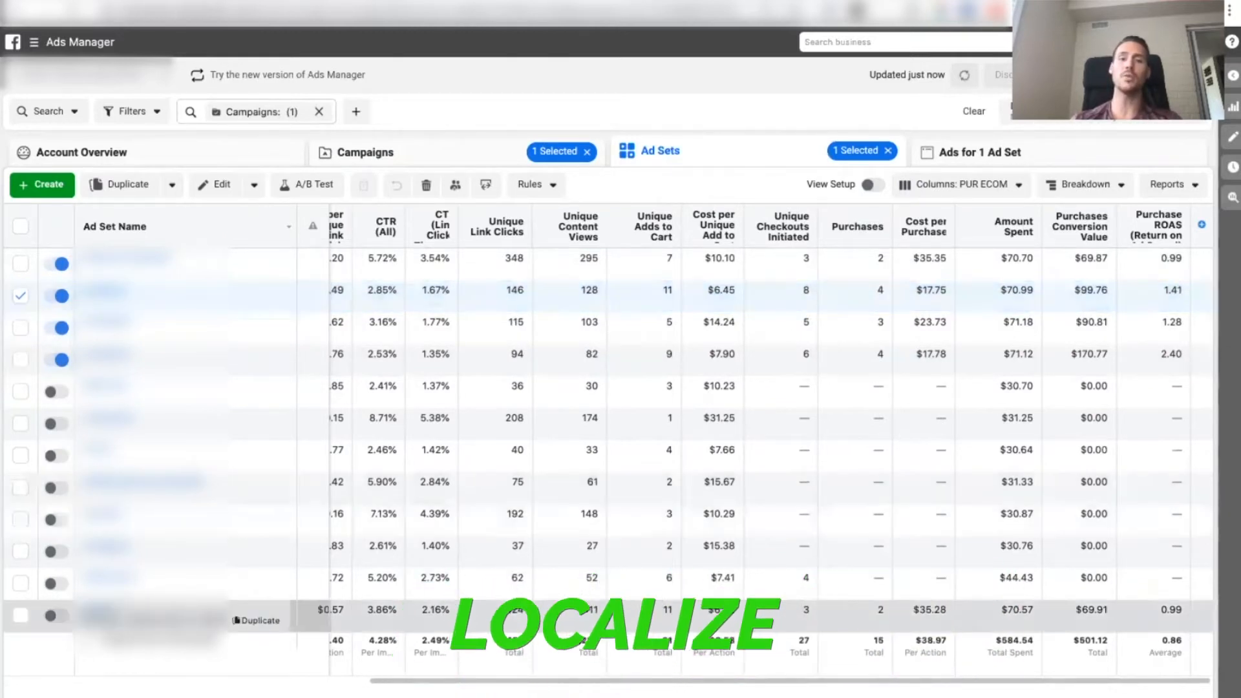
mouse_move(531, 336)
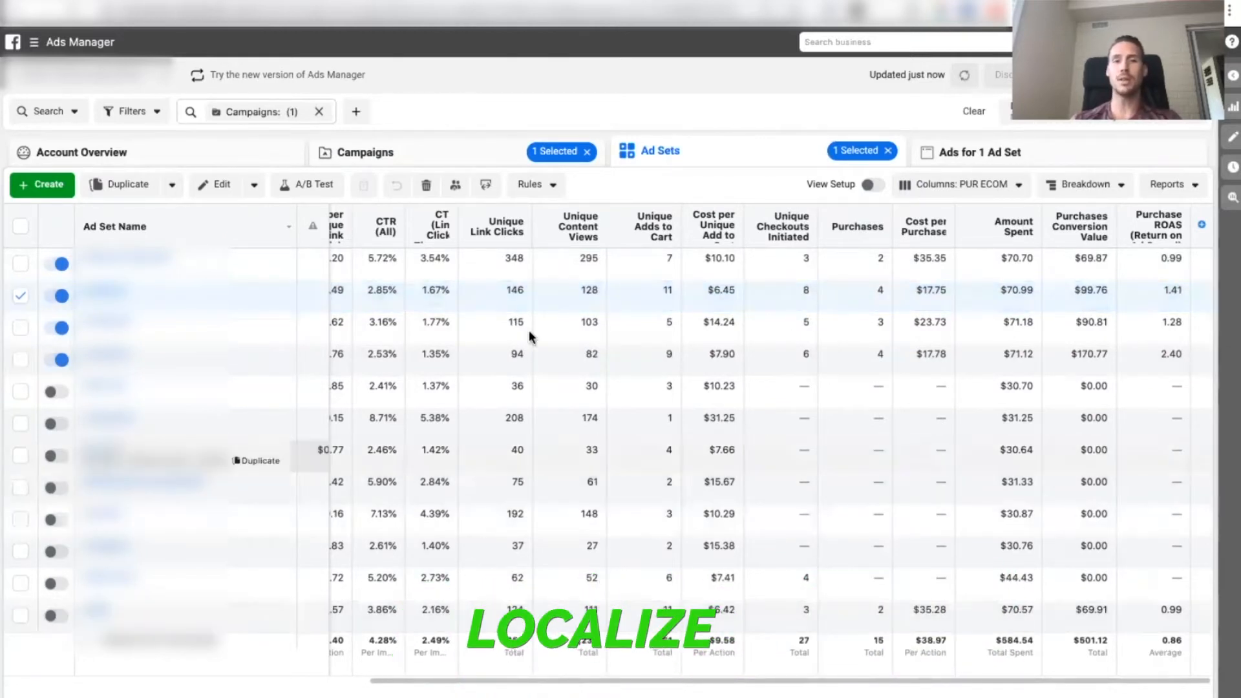
mouse_move(511, 649)
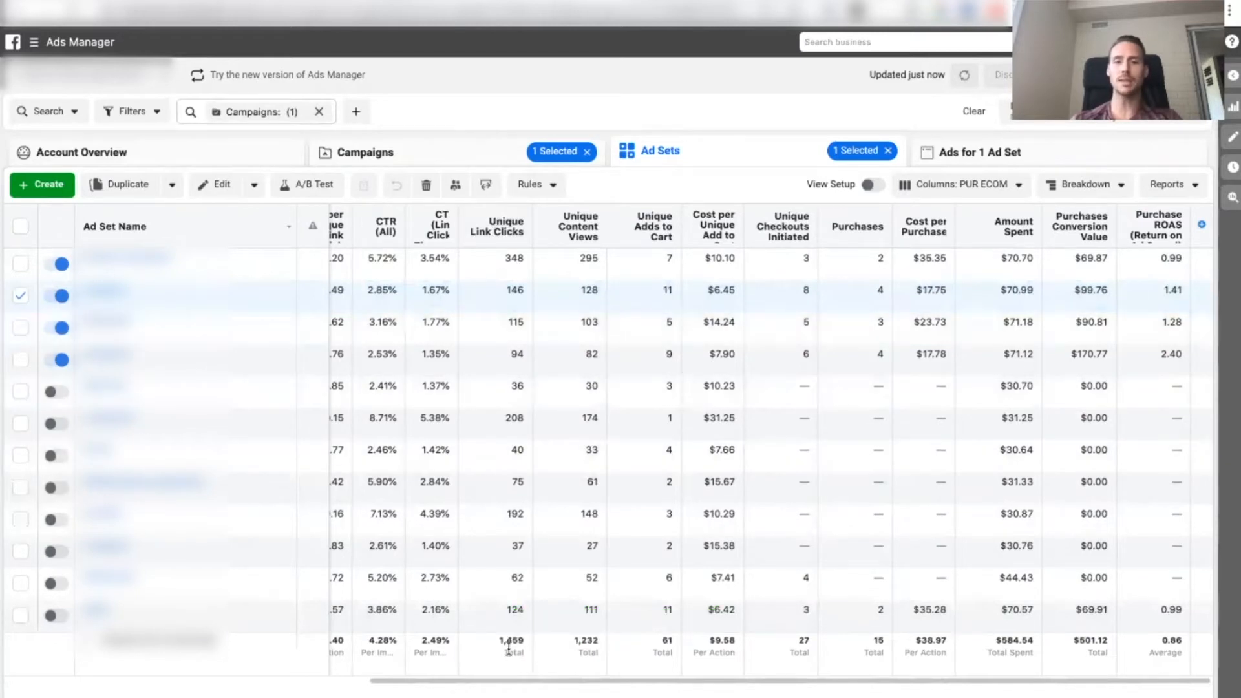
mouse_move(519, 649)
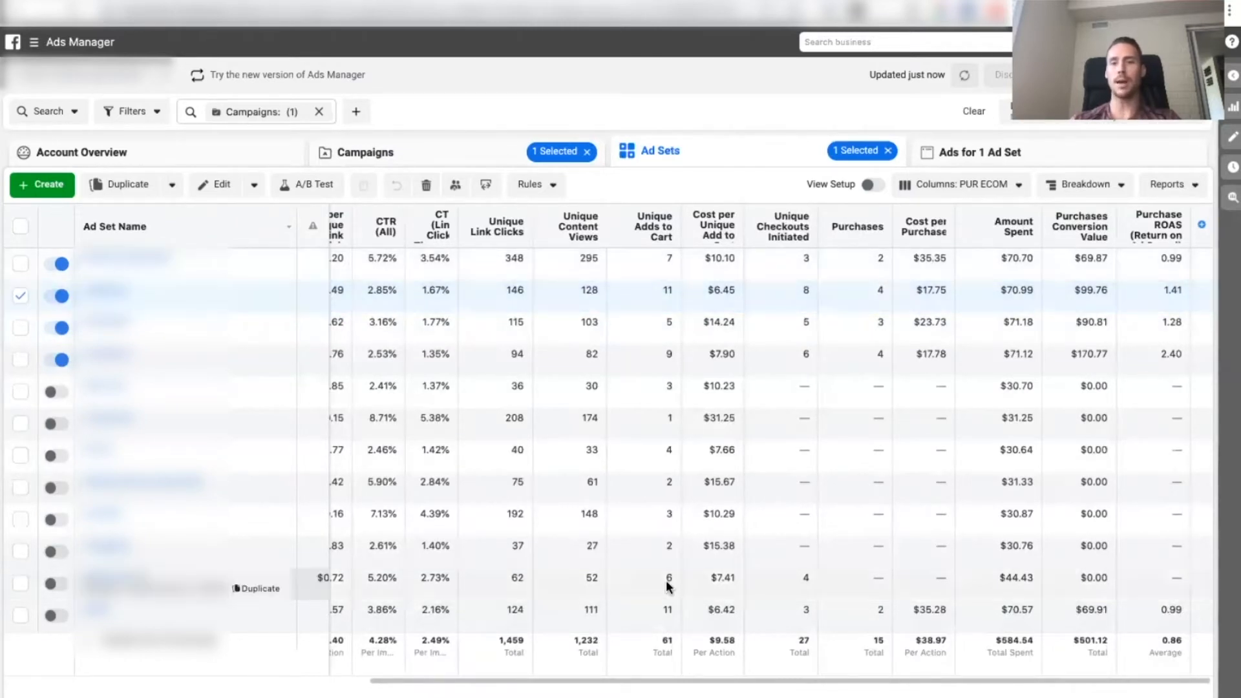
mouse_move(575, 472)
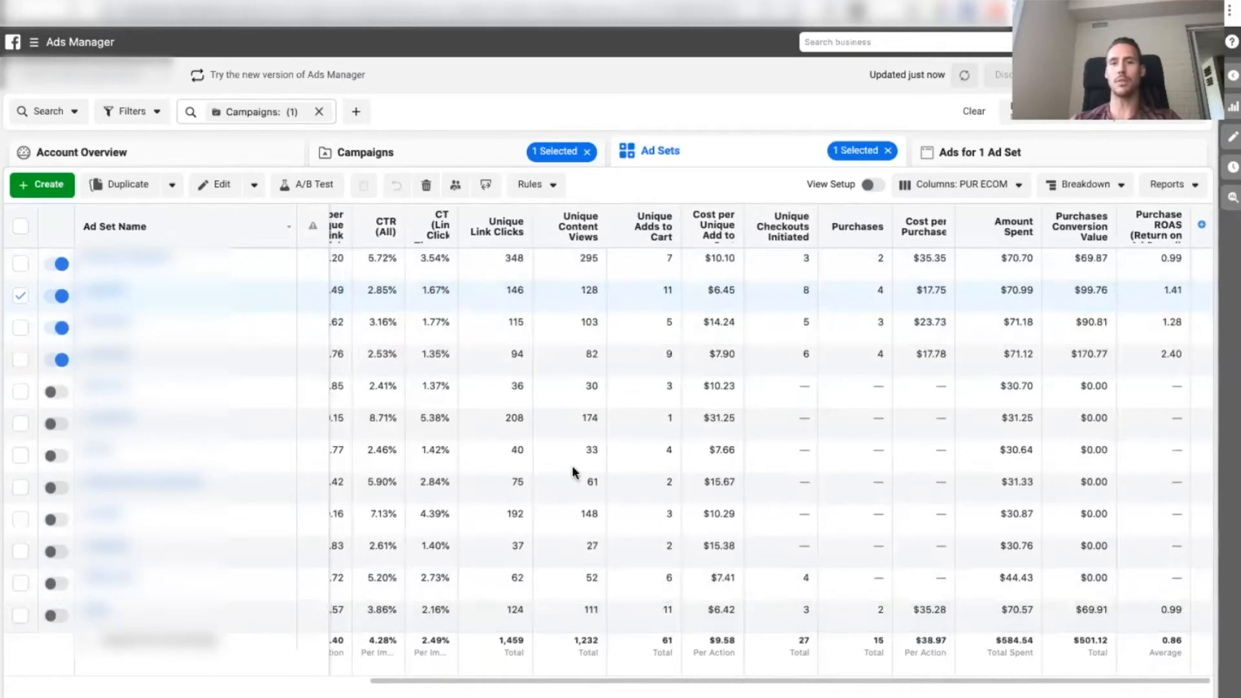
mouse_move(528, 184)
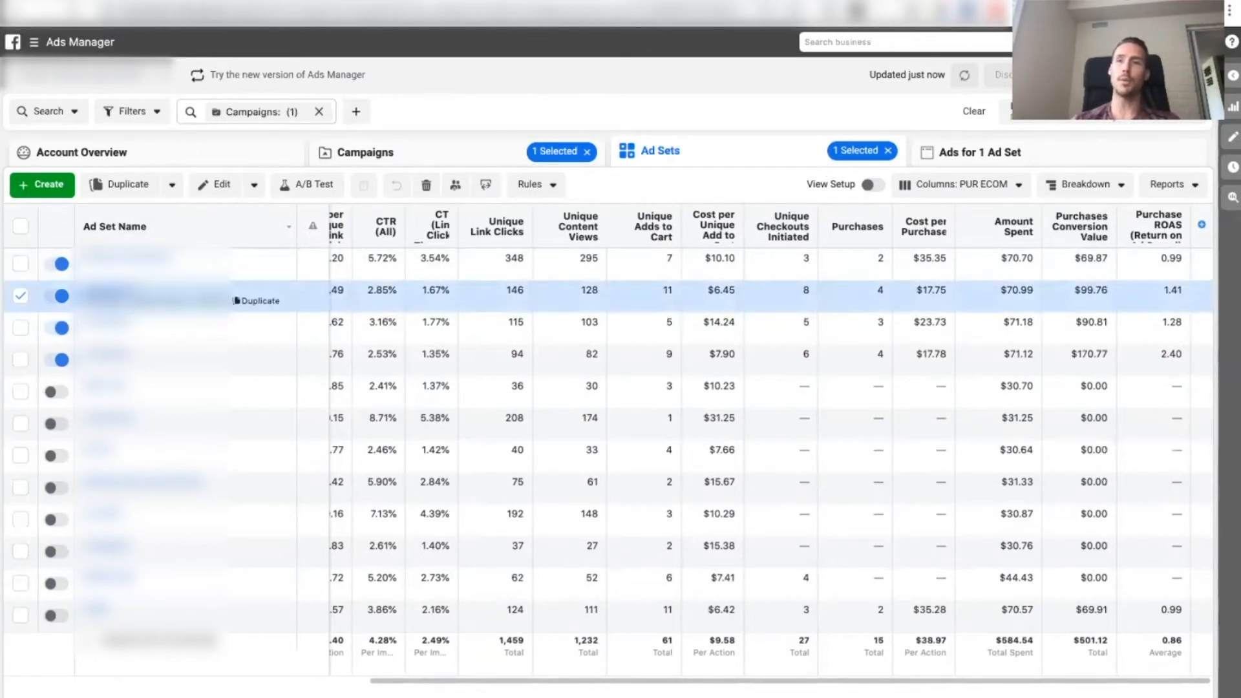
- Preview the four-purchase ad in the news feed and follow its Shop Now link
left_click(980, 152)
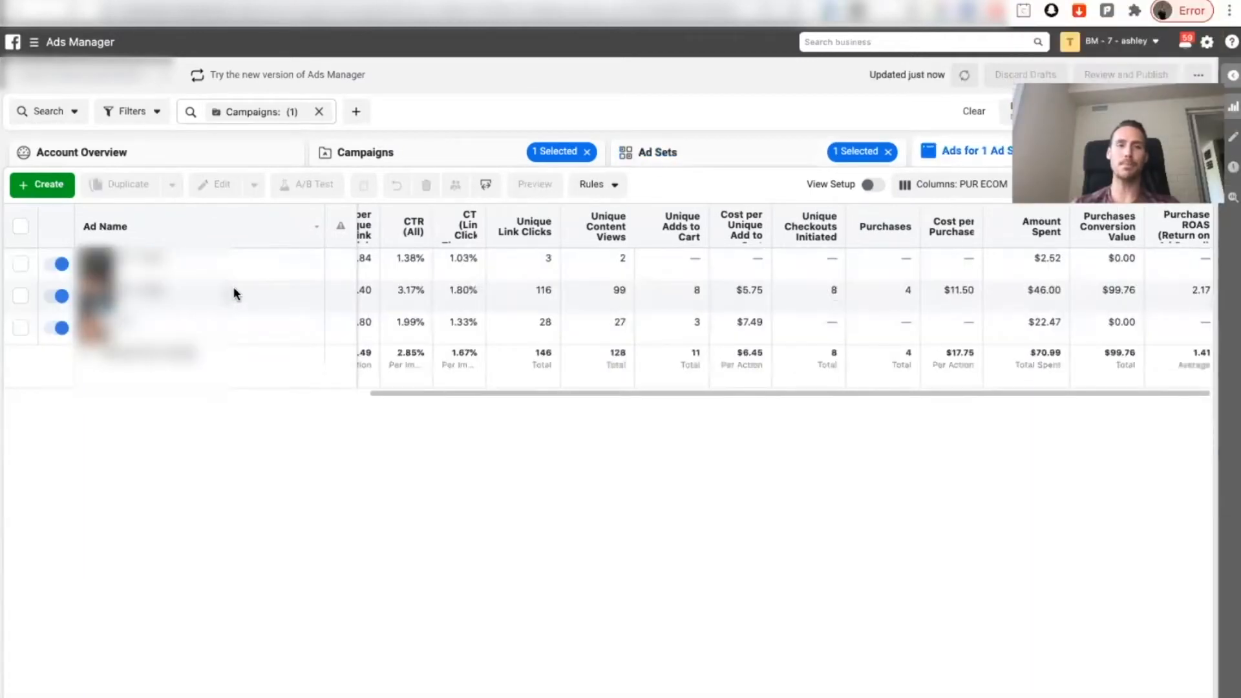
left_click(21, 296)
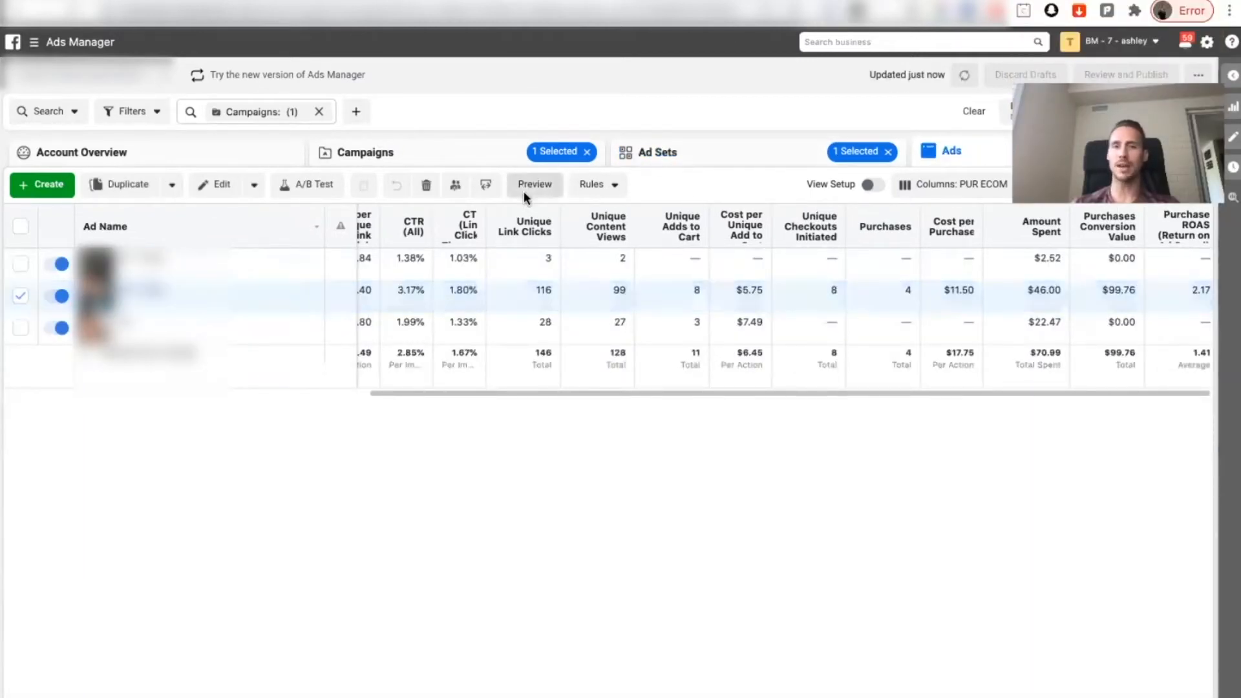
left_click(535, 184)
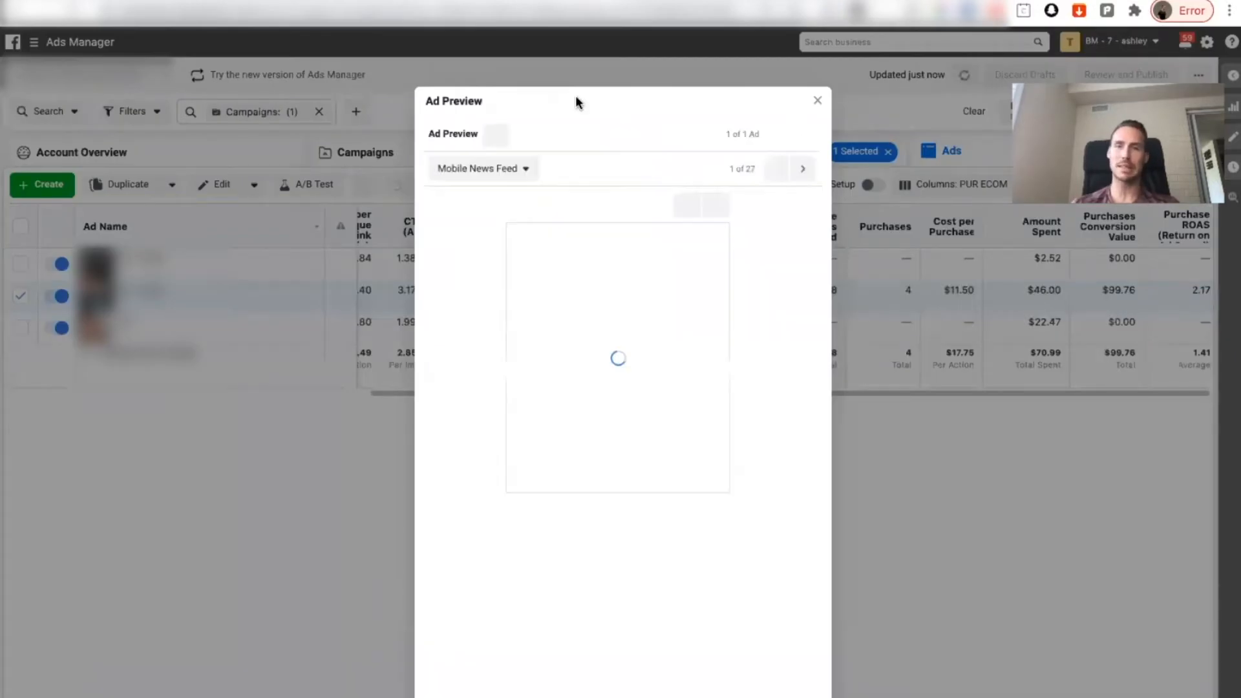
left_click(495, 134)
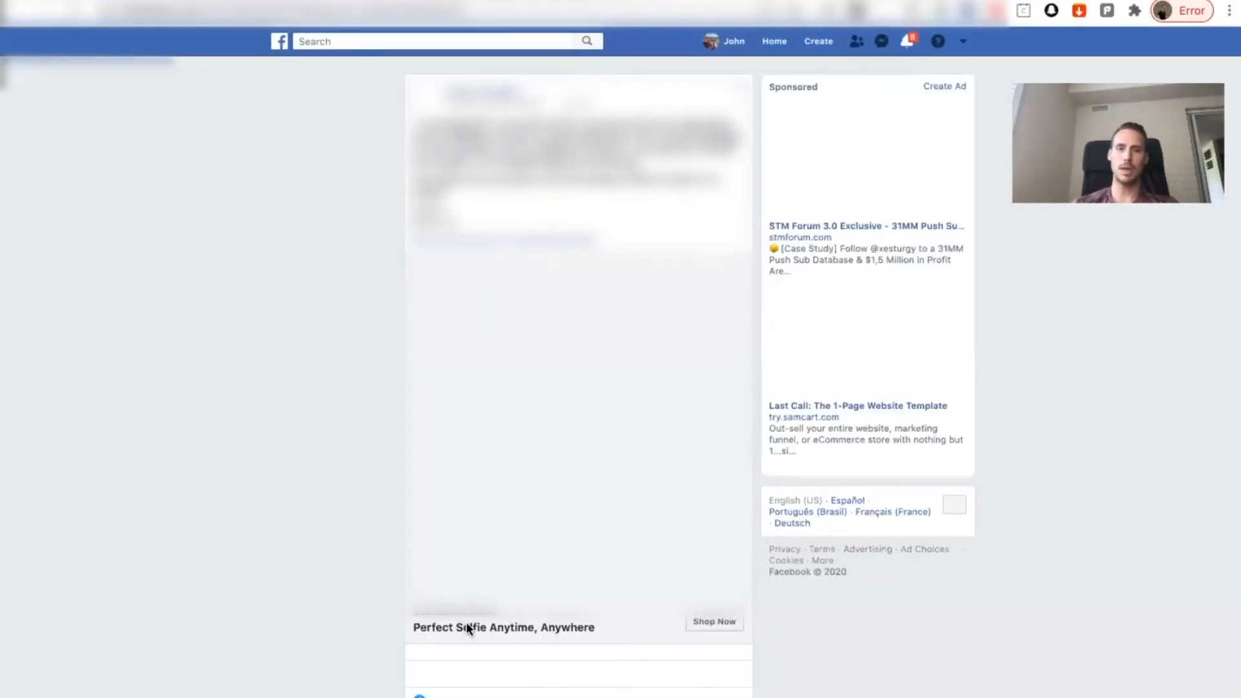
left_click(713, 621)
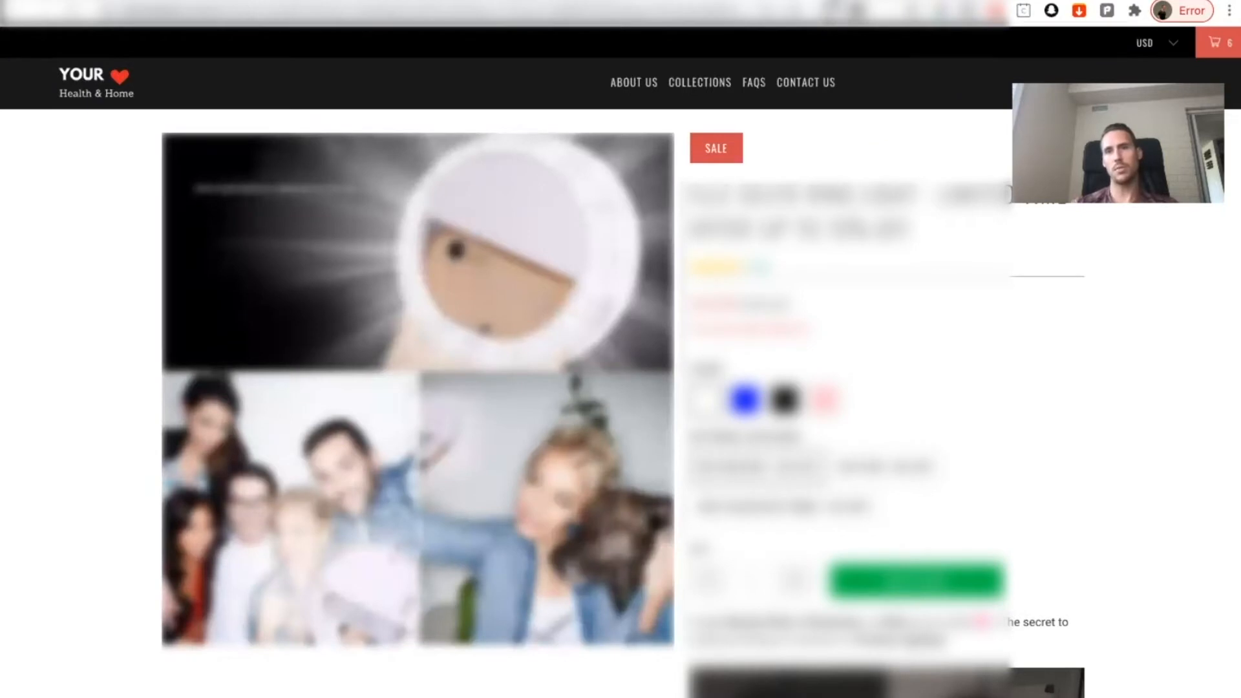
- Expand the ViewContent event in Pixel Helper and select the product's content_ids value
left_click(1106, 11)
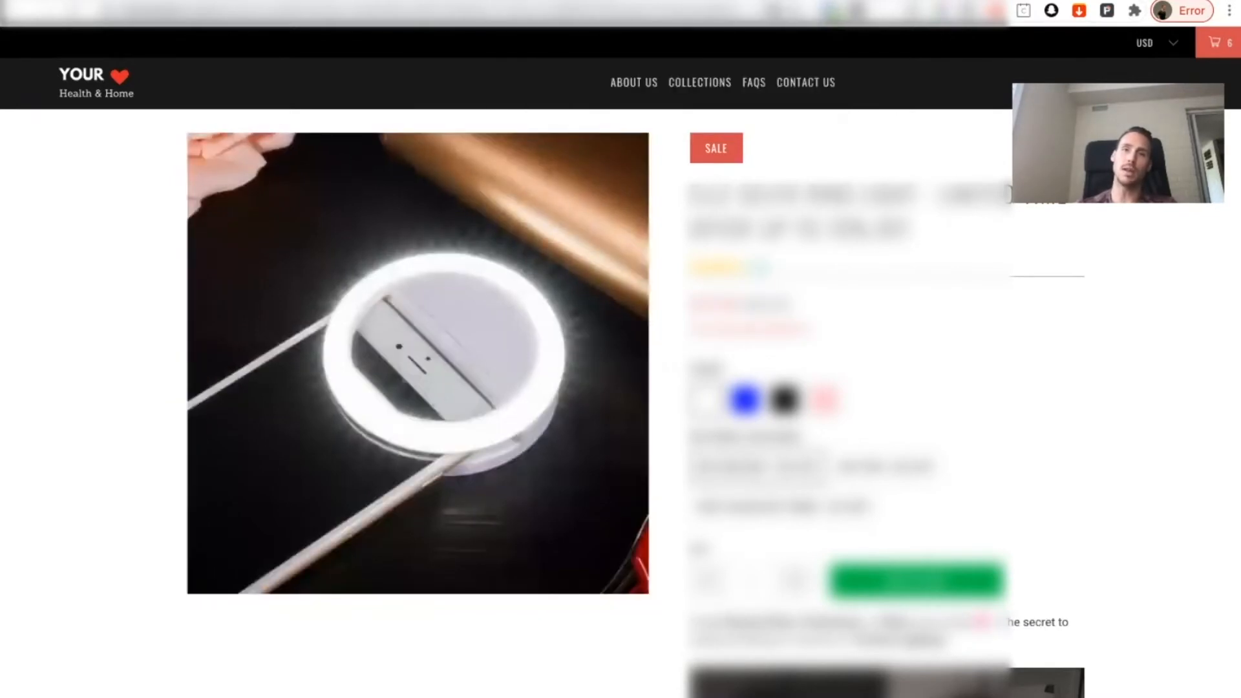
left_click(1106, 10)
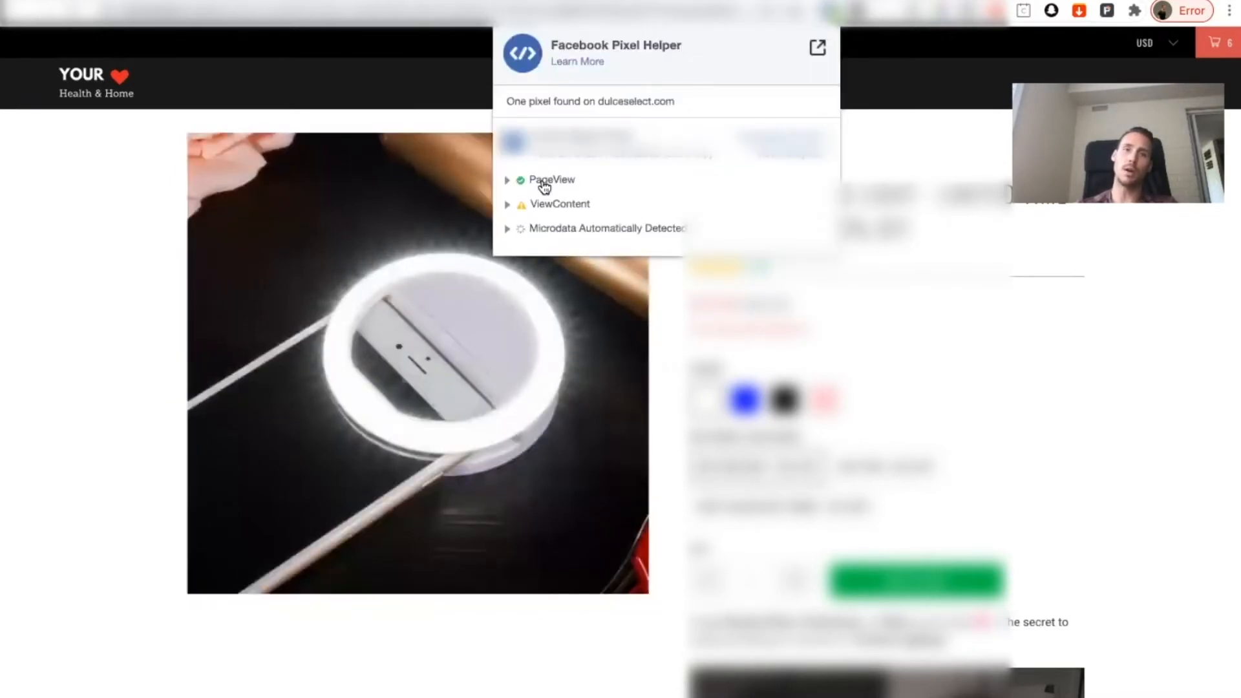
left_click(558, 203)
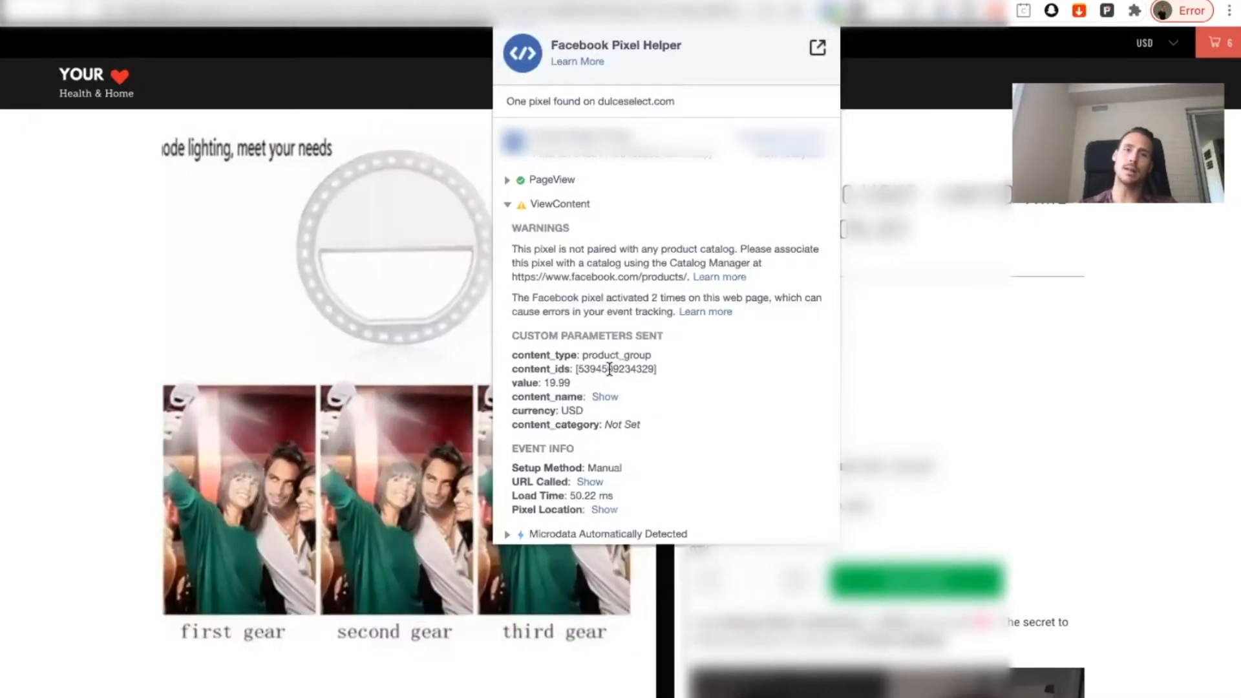
double_click(613, 369)
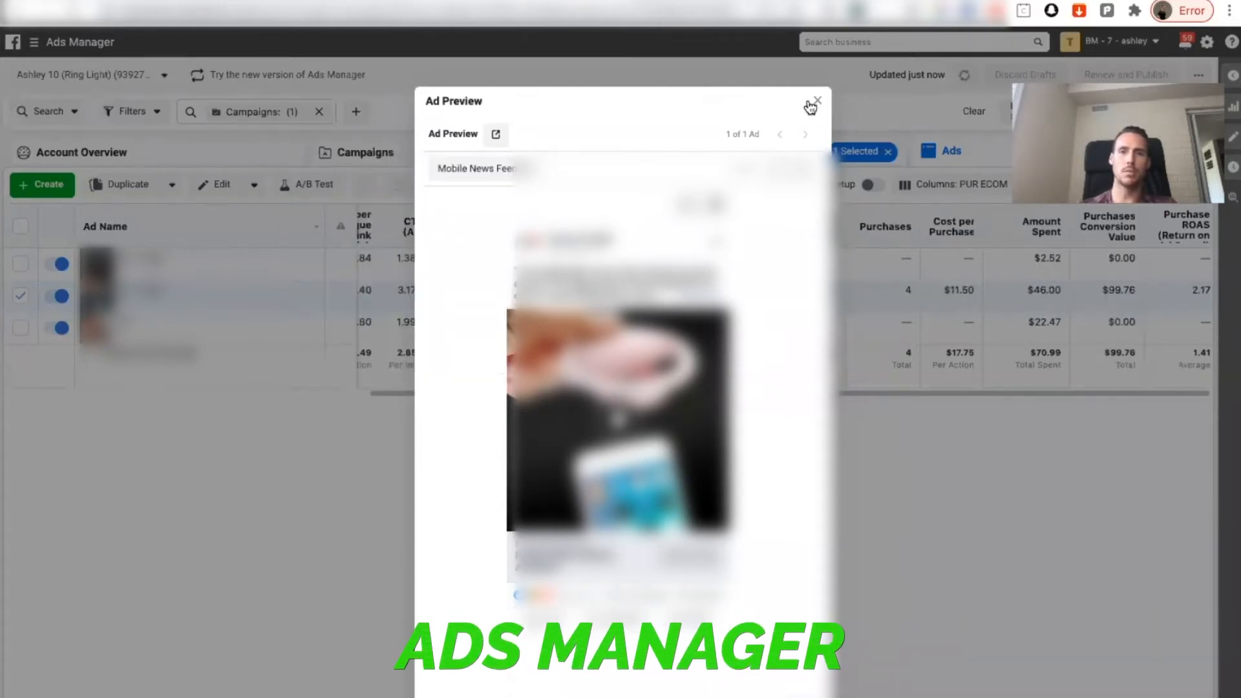
- Close the ad preview and go through the menu to the Audiences page
left_click(817, 100)
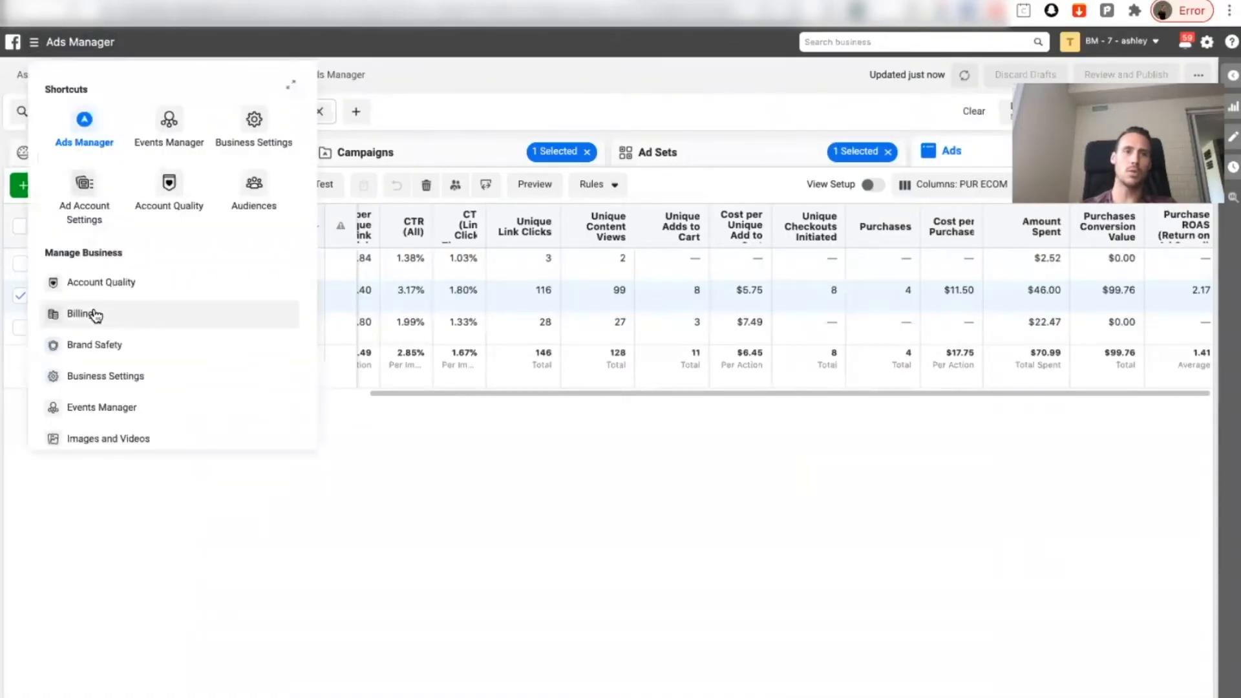
scroll("down", 3)
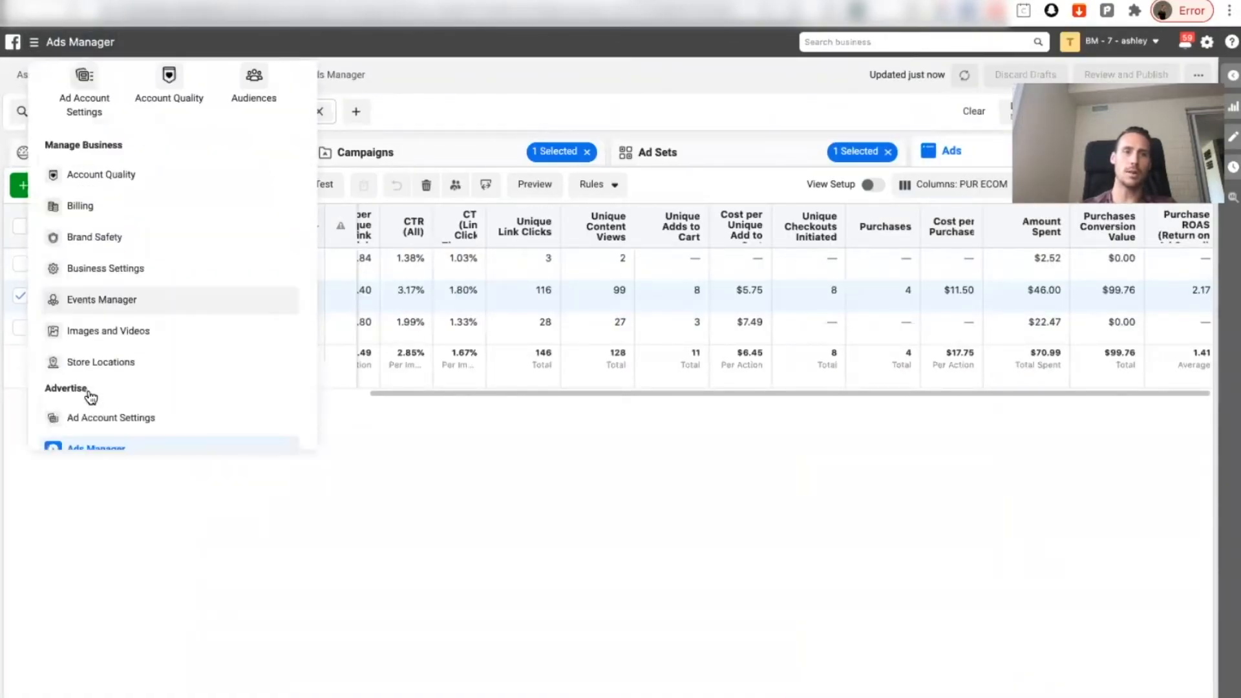
scroll("down", 3)
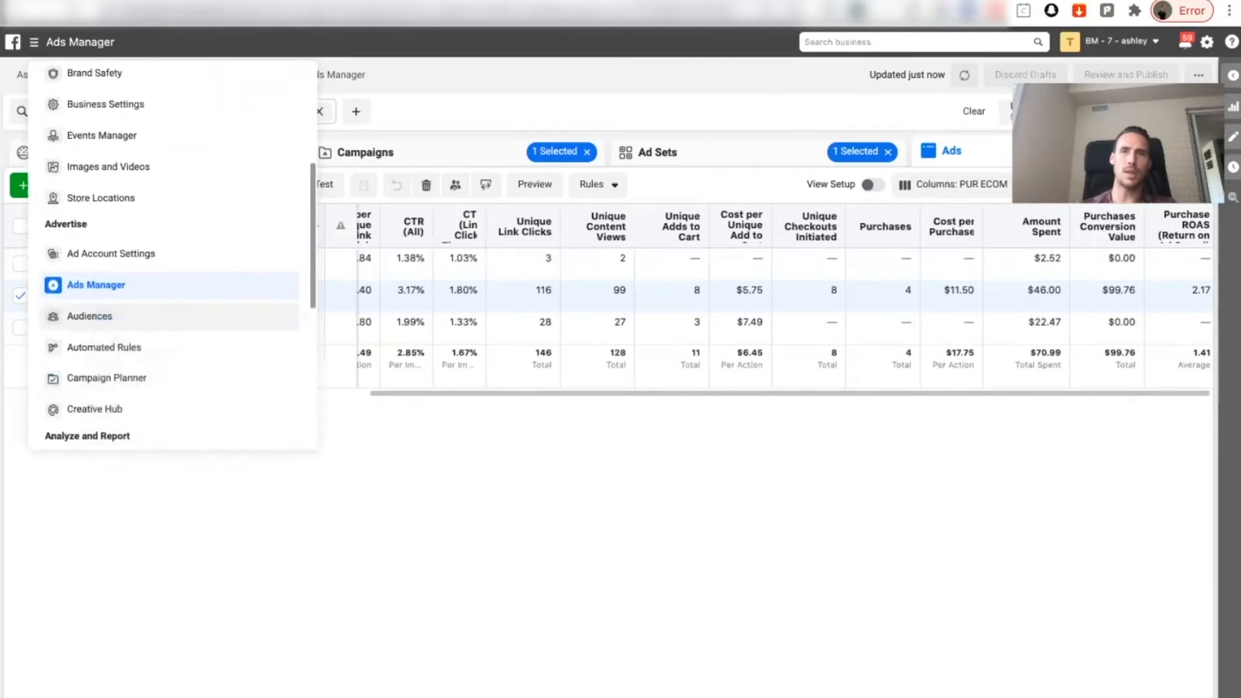
left_click(89, 316)
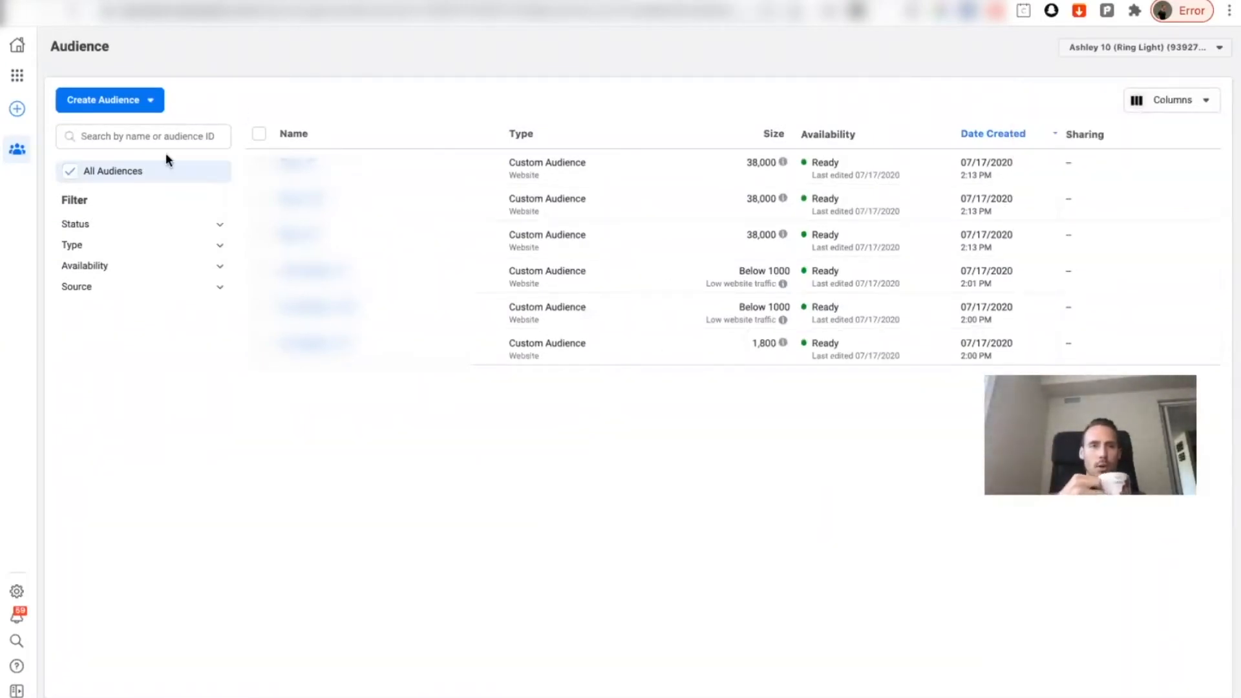
- Start a website custom audience based on the ViewContent event
left_click(109, 99)
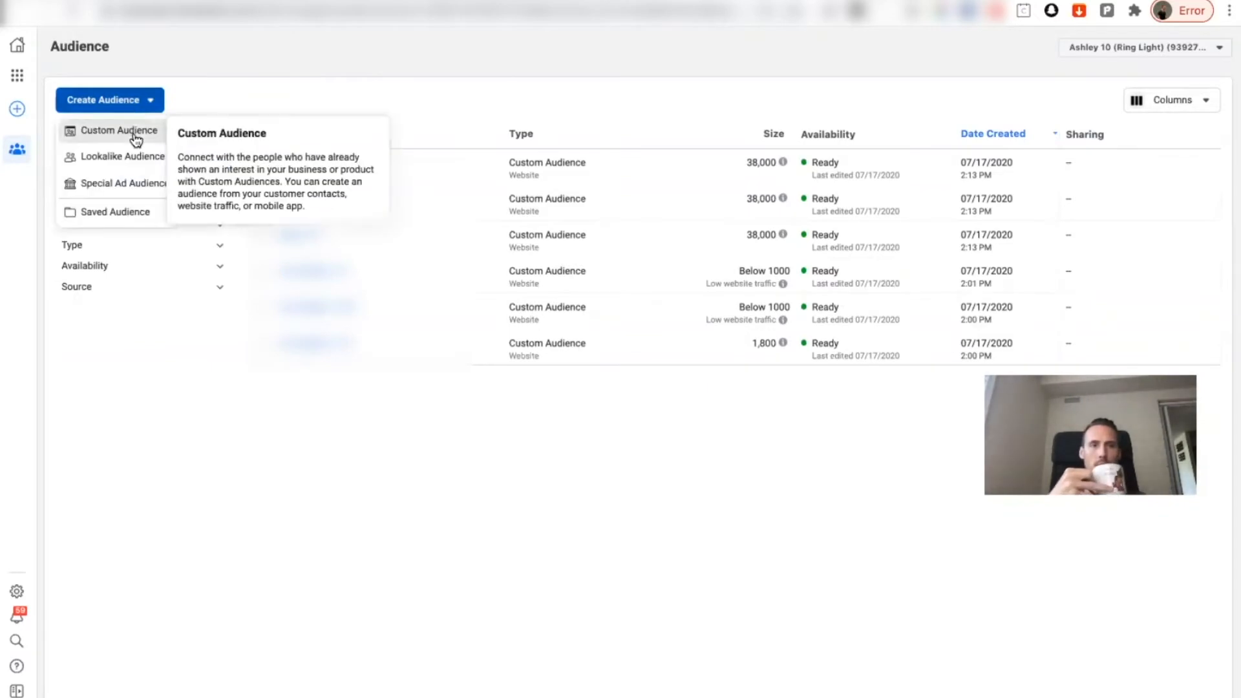
left_click(120, 130)
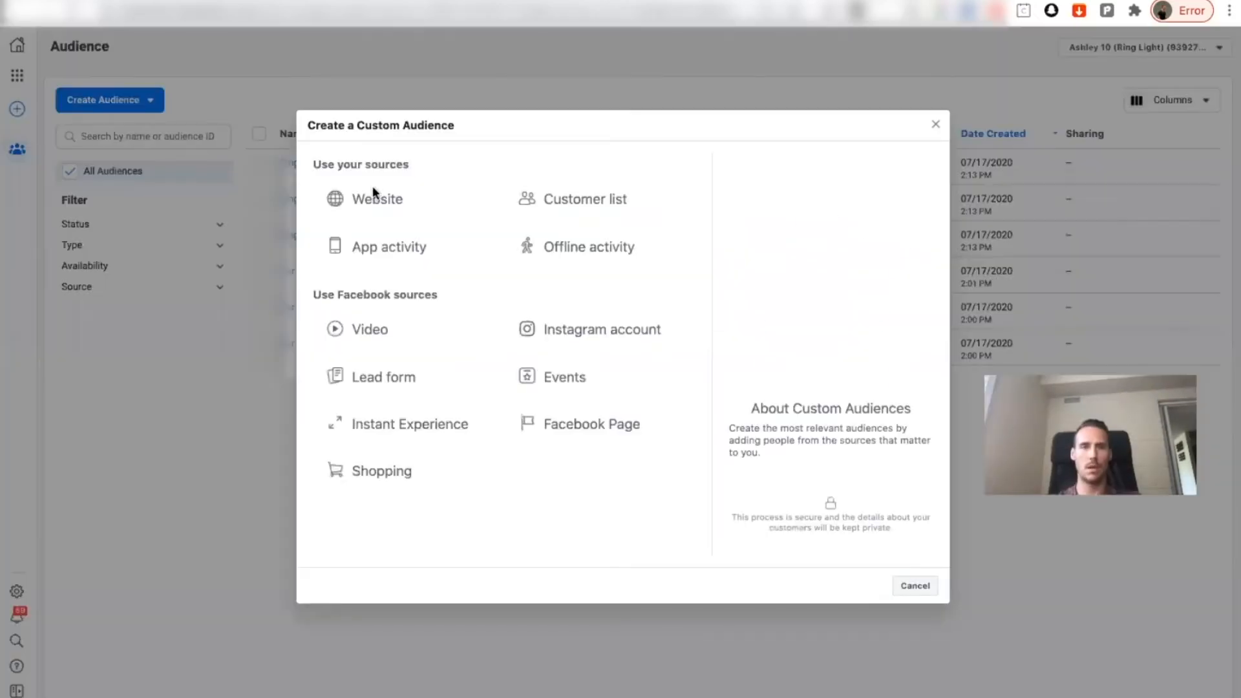
left_click(377, 198)
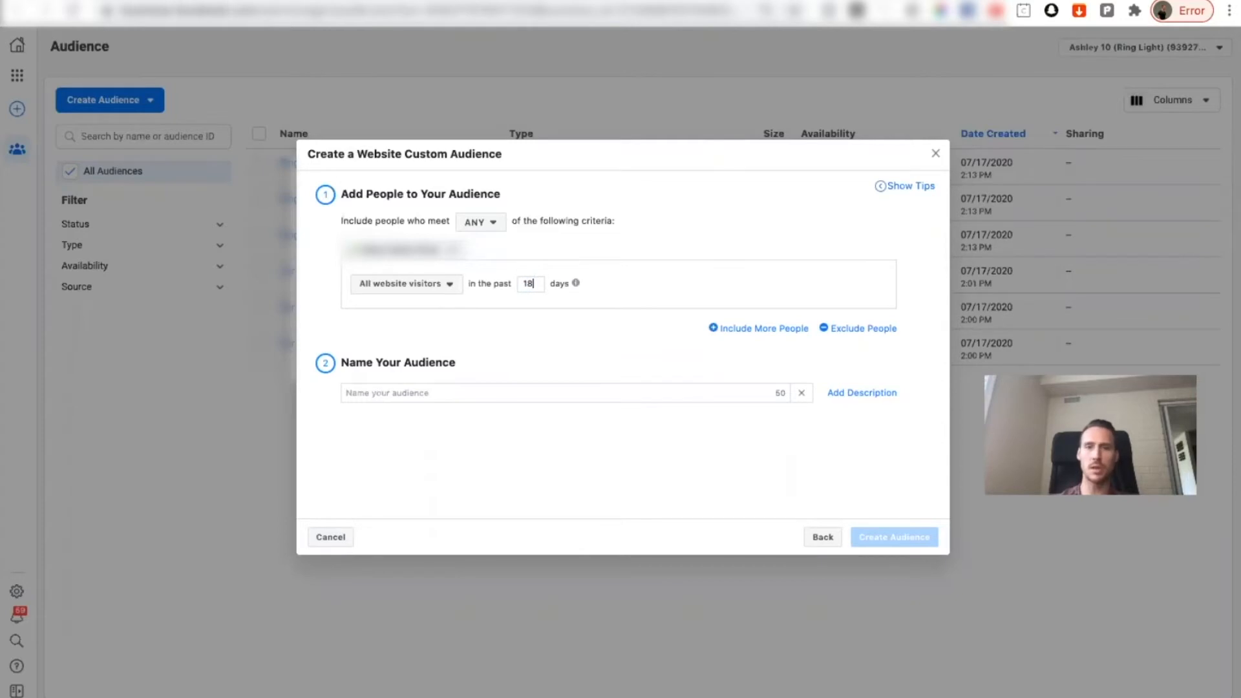
left_click(405, 283)
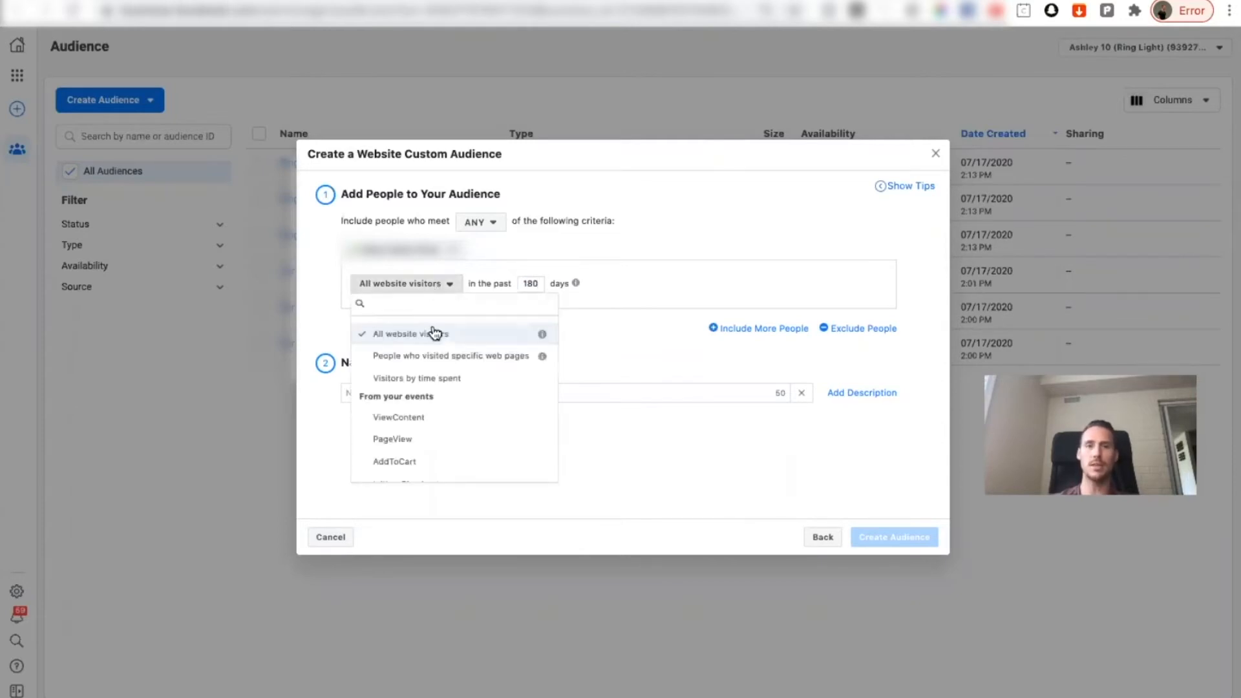
scroll("down", 3)
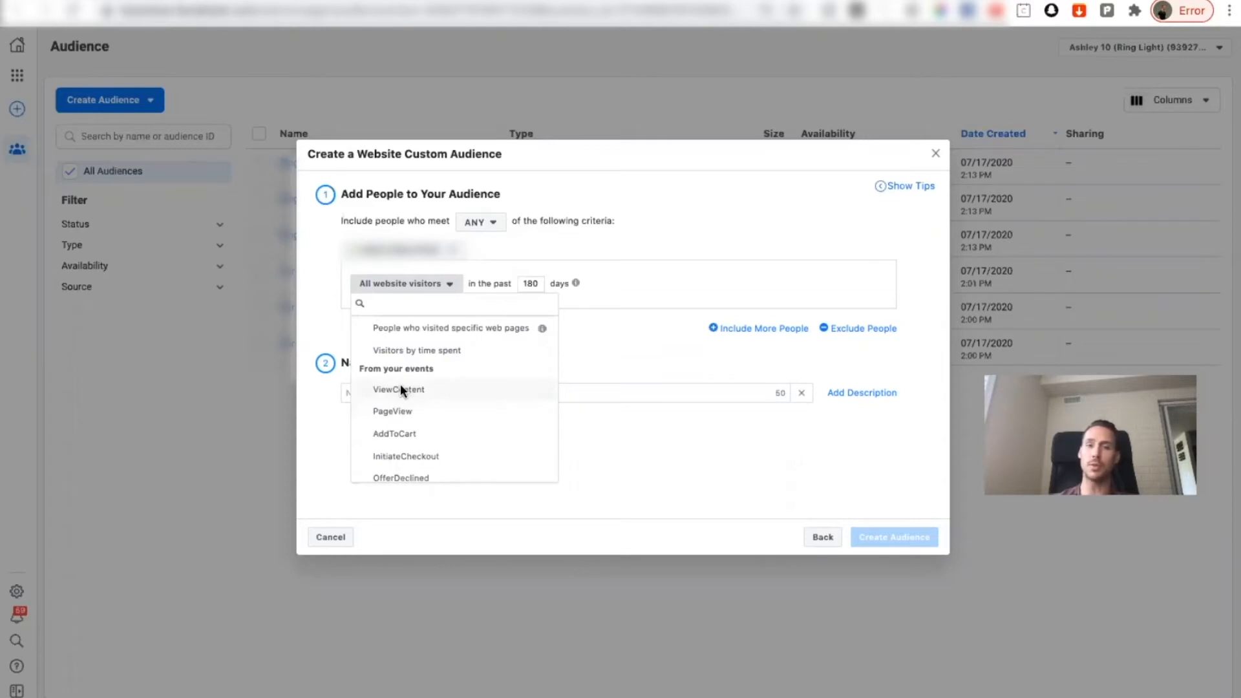
left_click(398, 388)
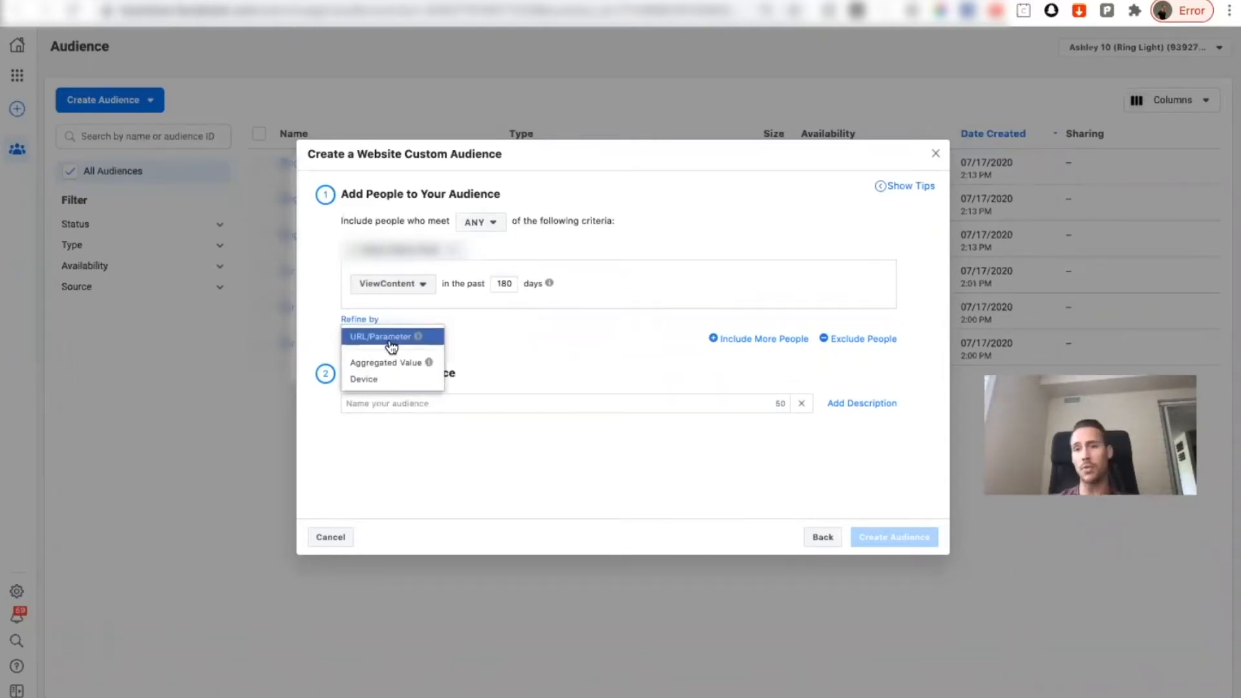
- Refine by content_ids containing the product ID, name it 'RING -', and create it
left_click(380, 336)
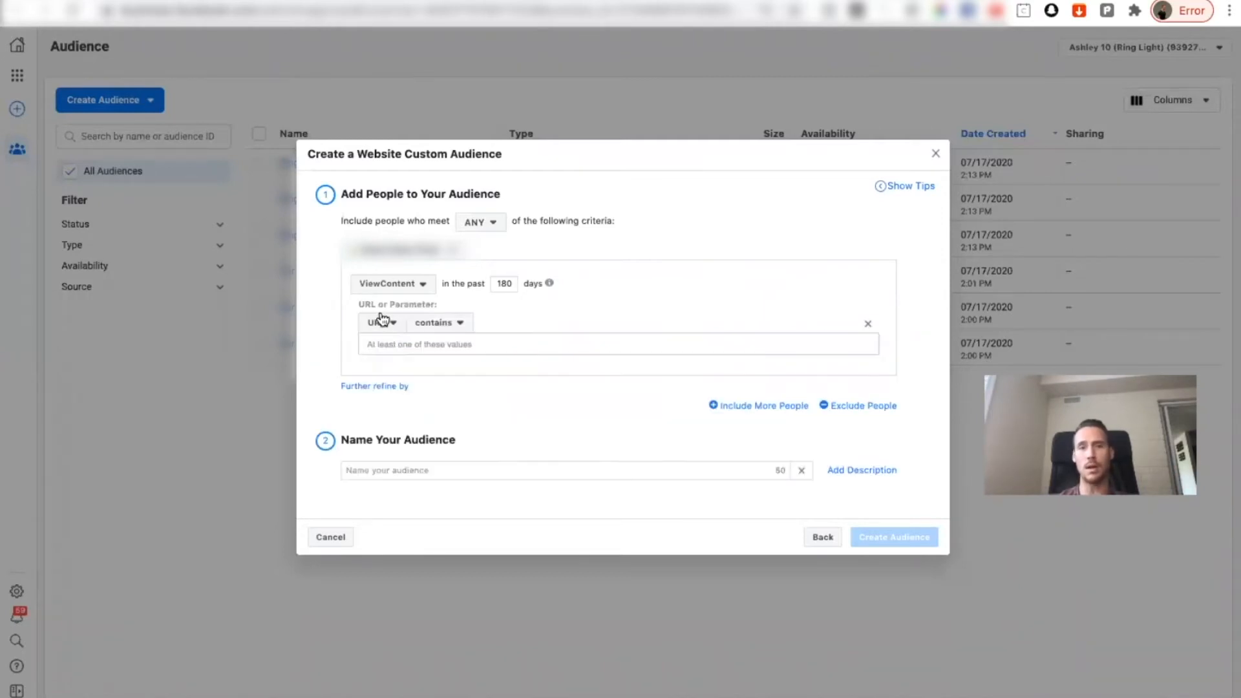
left_click(381, 322)
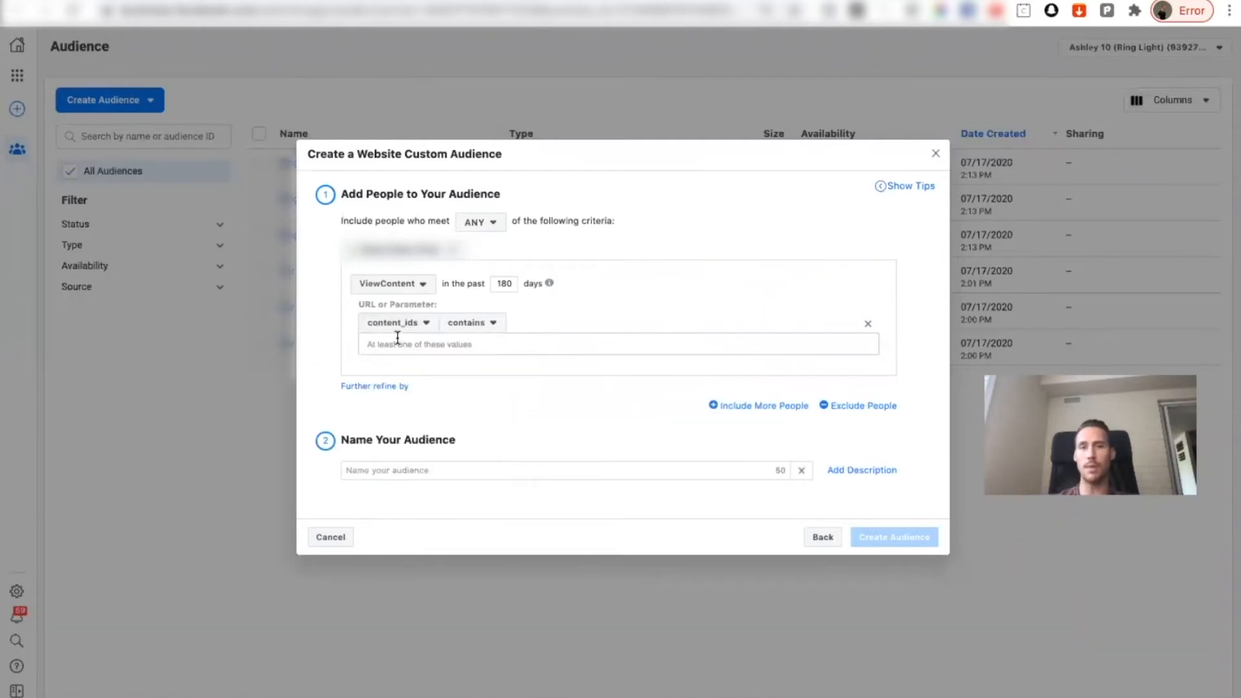
left_click(396, 322)
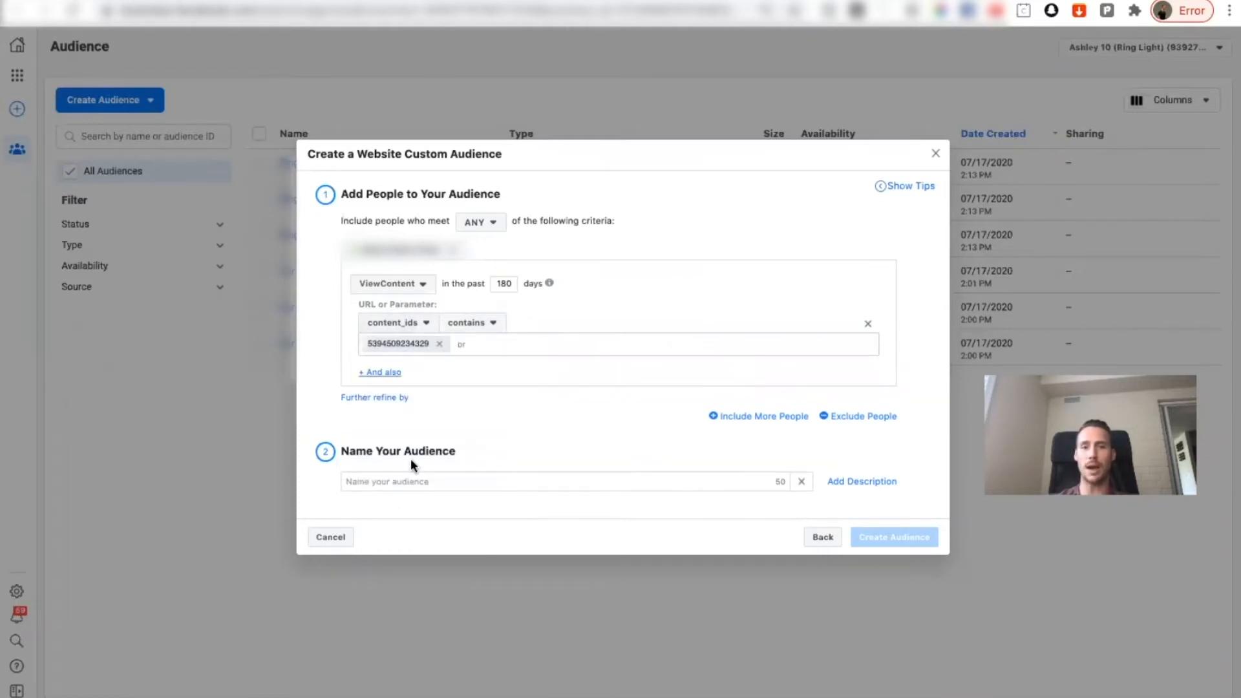
left_click(566, 481)
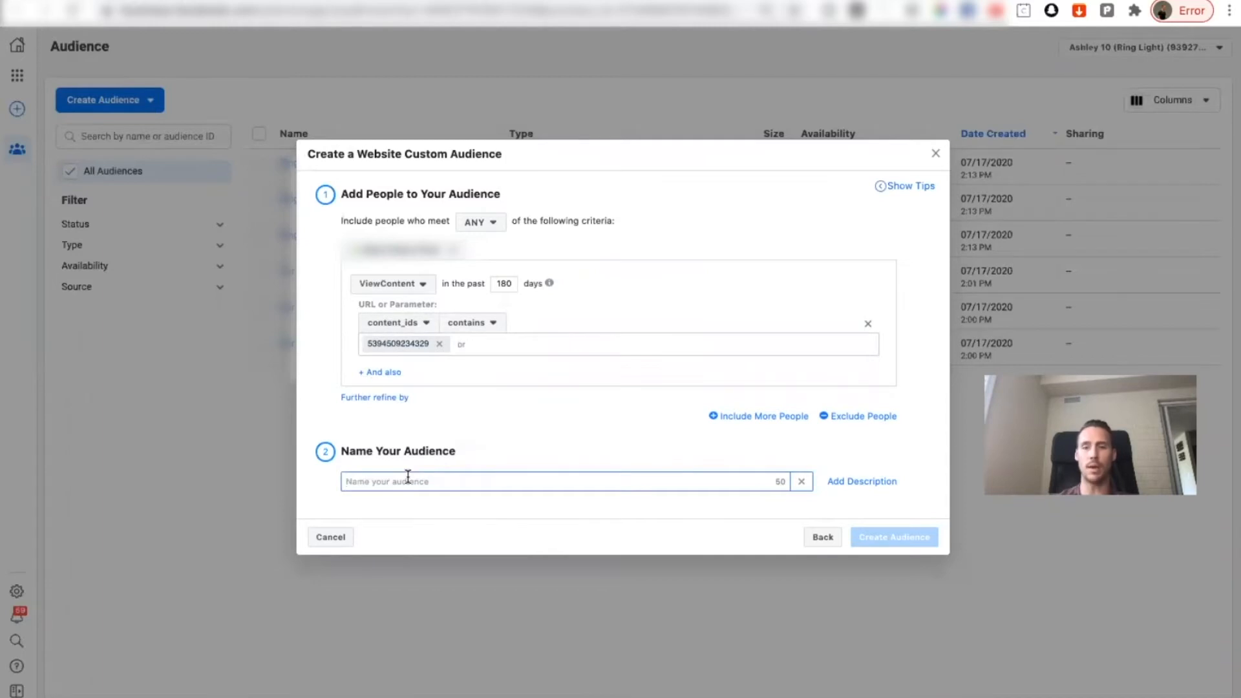
type("RING -")
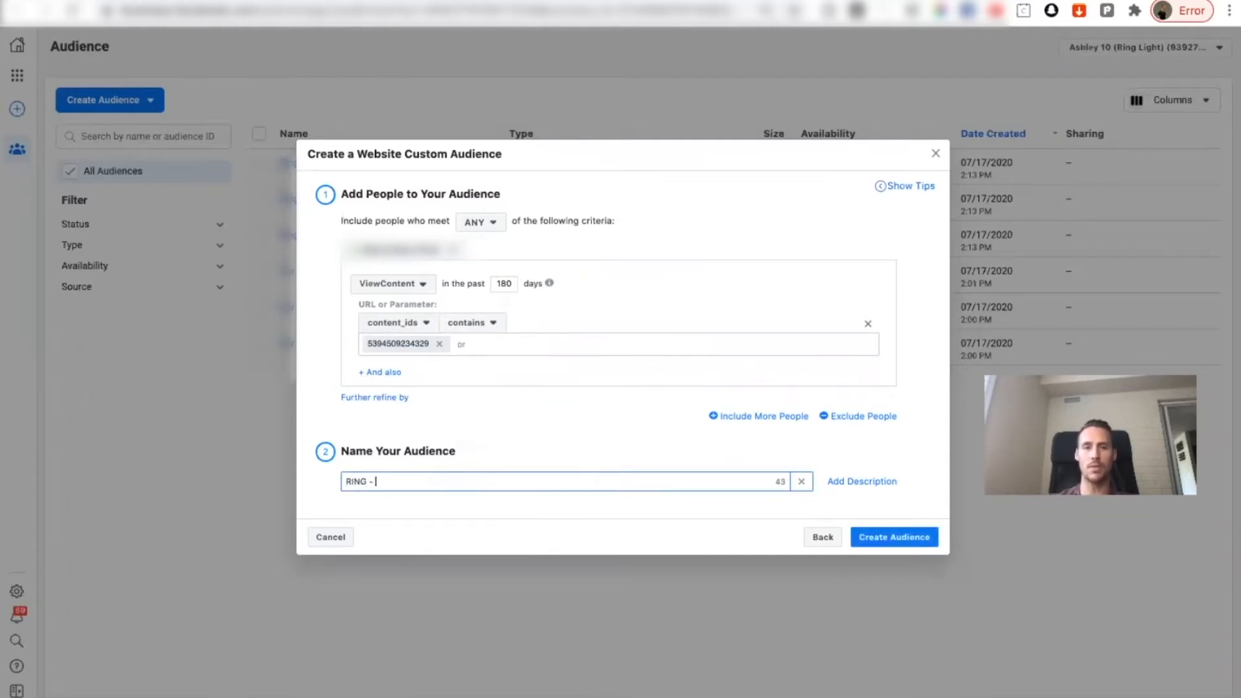
left_click(893, 536)
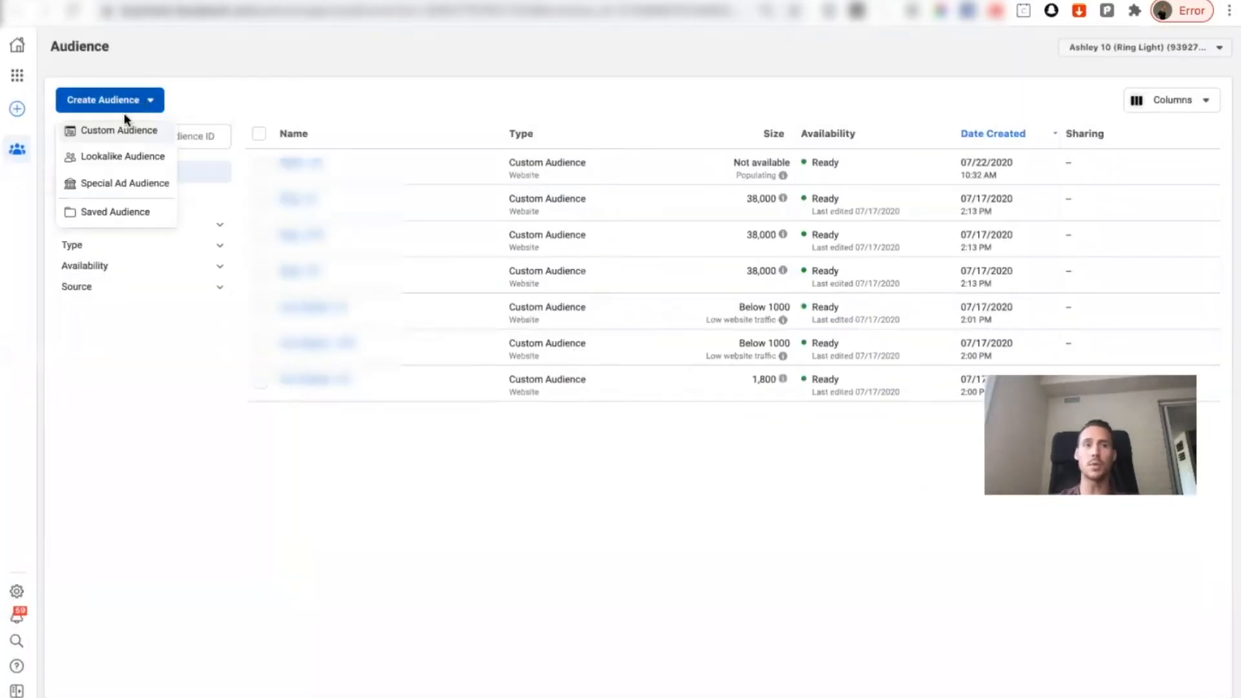
left_click(119, 130)
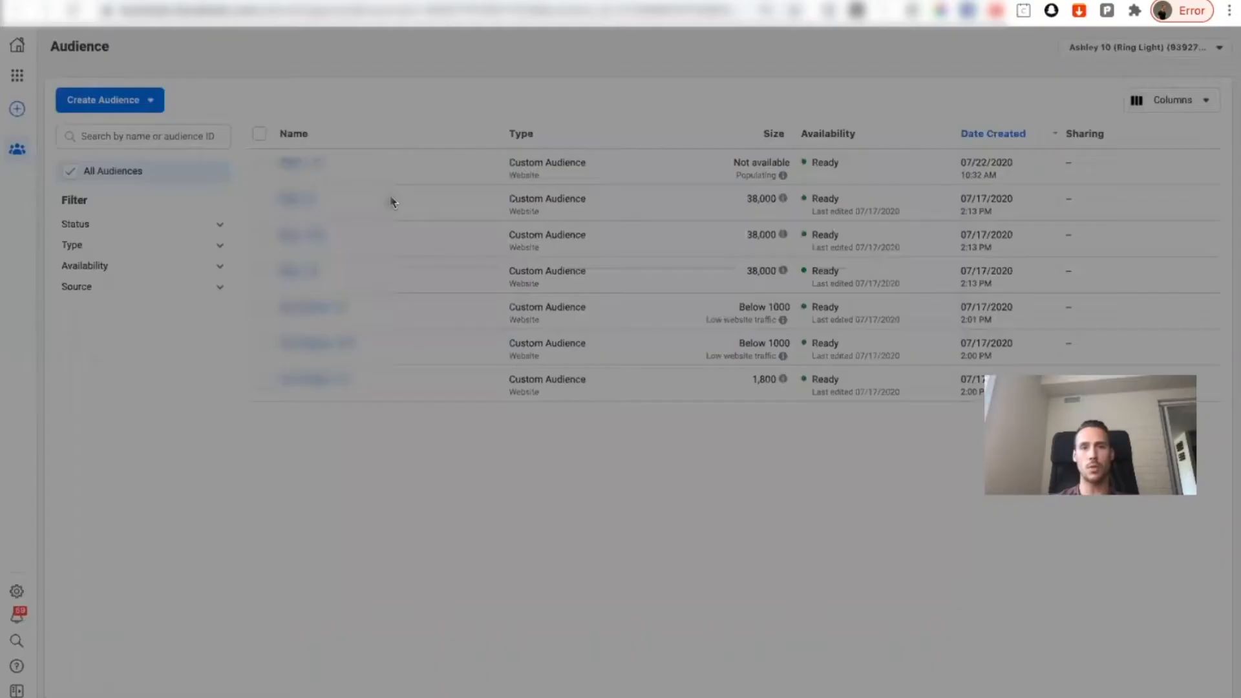
left_click(103, 100)
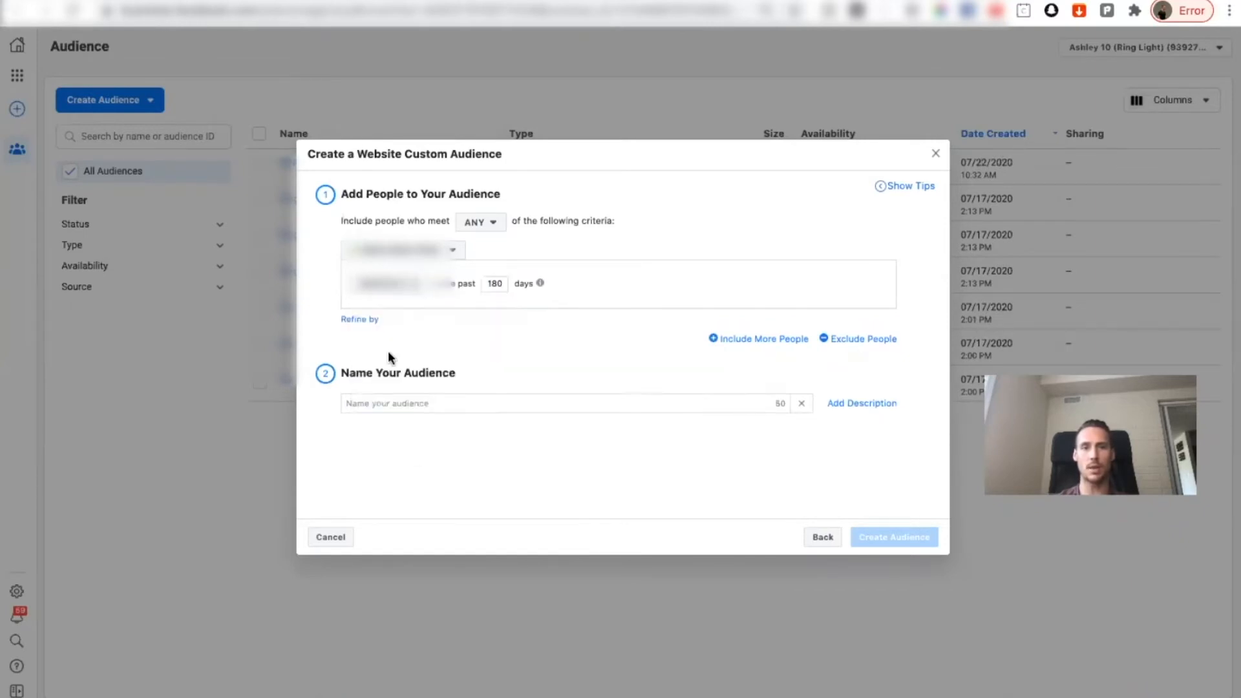
left_click(359, 319)
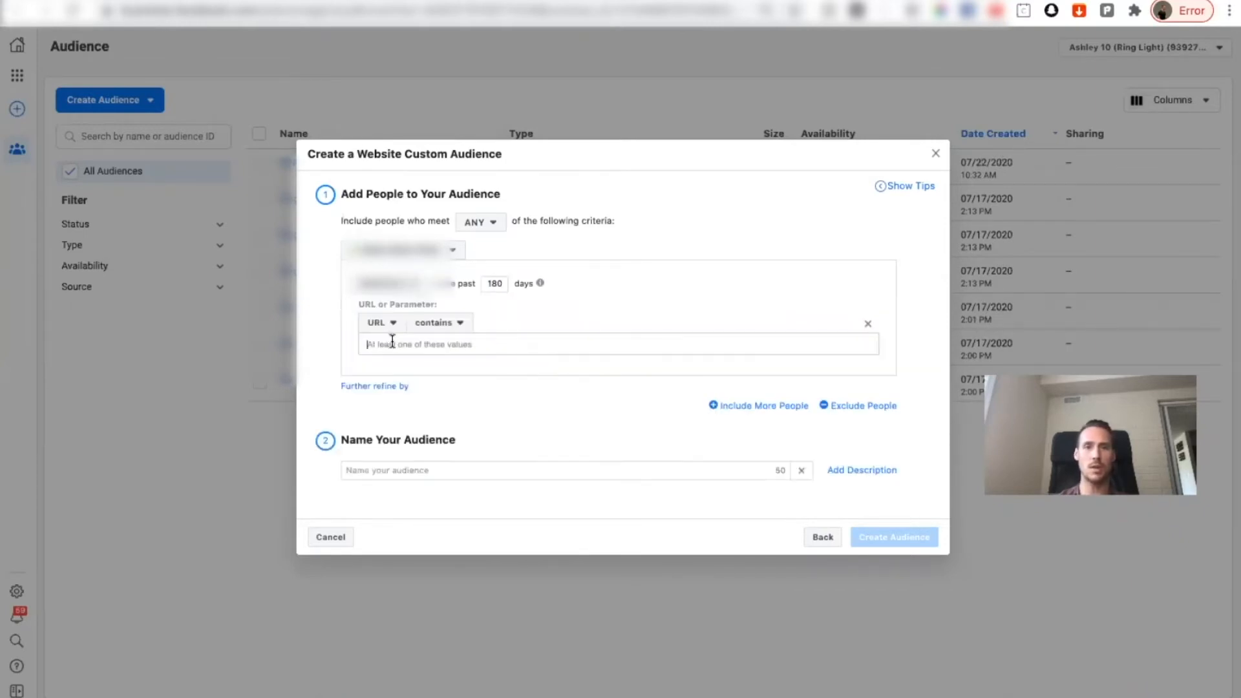
left_click(380, 322)
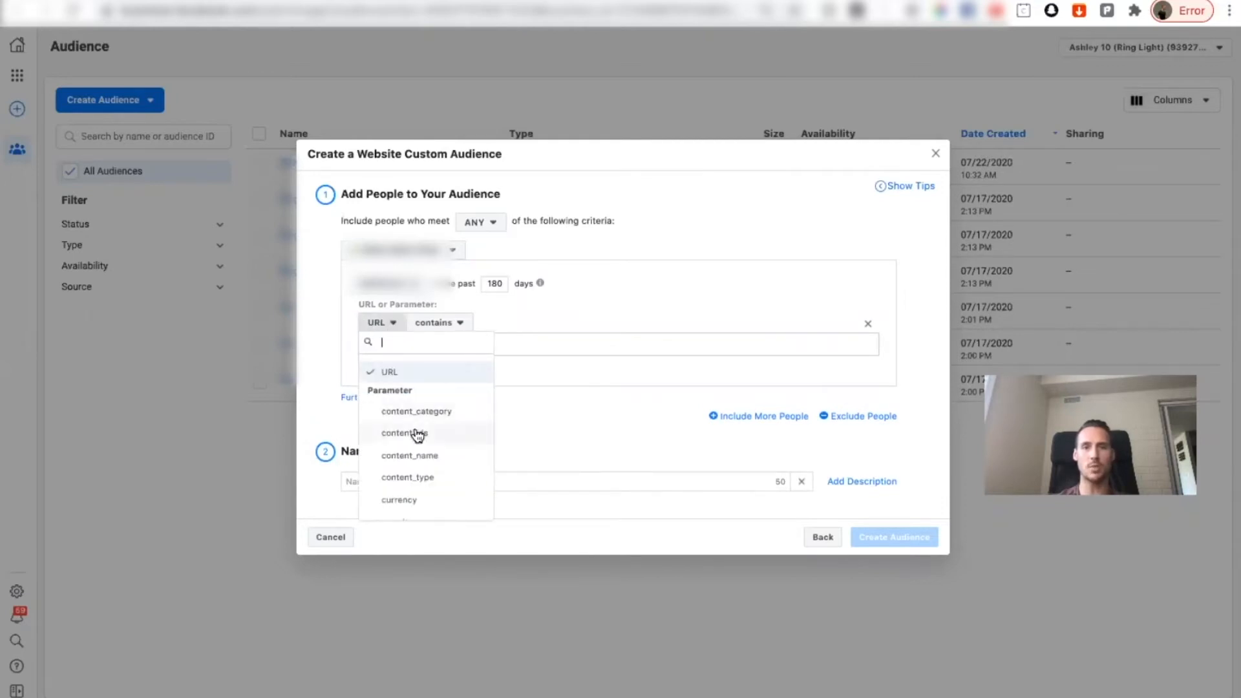
left_click(404, 434)
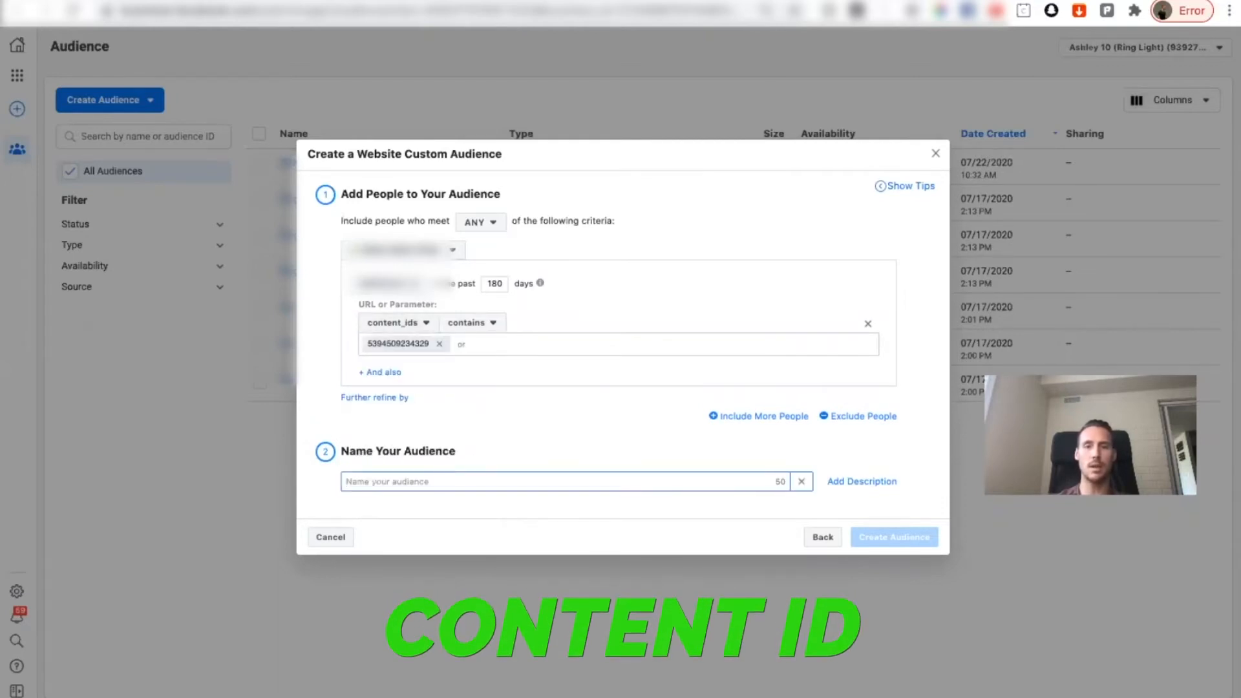
type("RING - ATC")
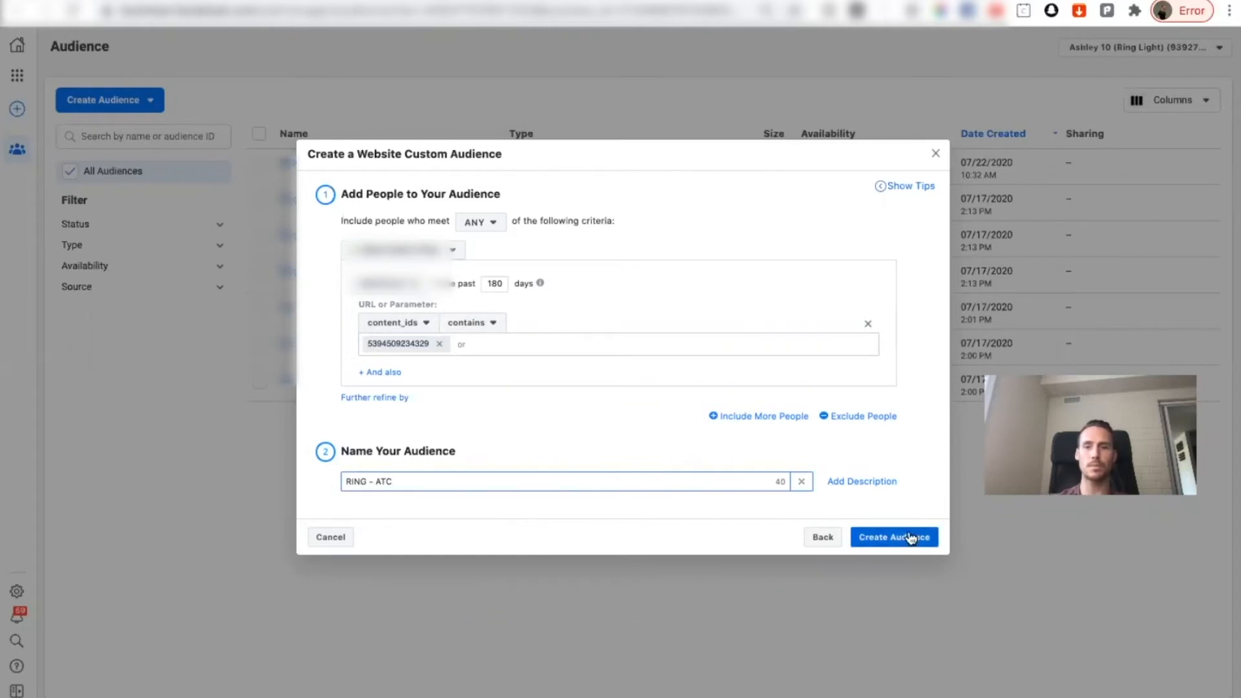
left_click(893, 536)
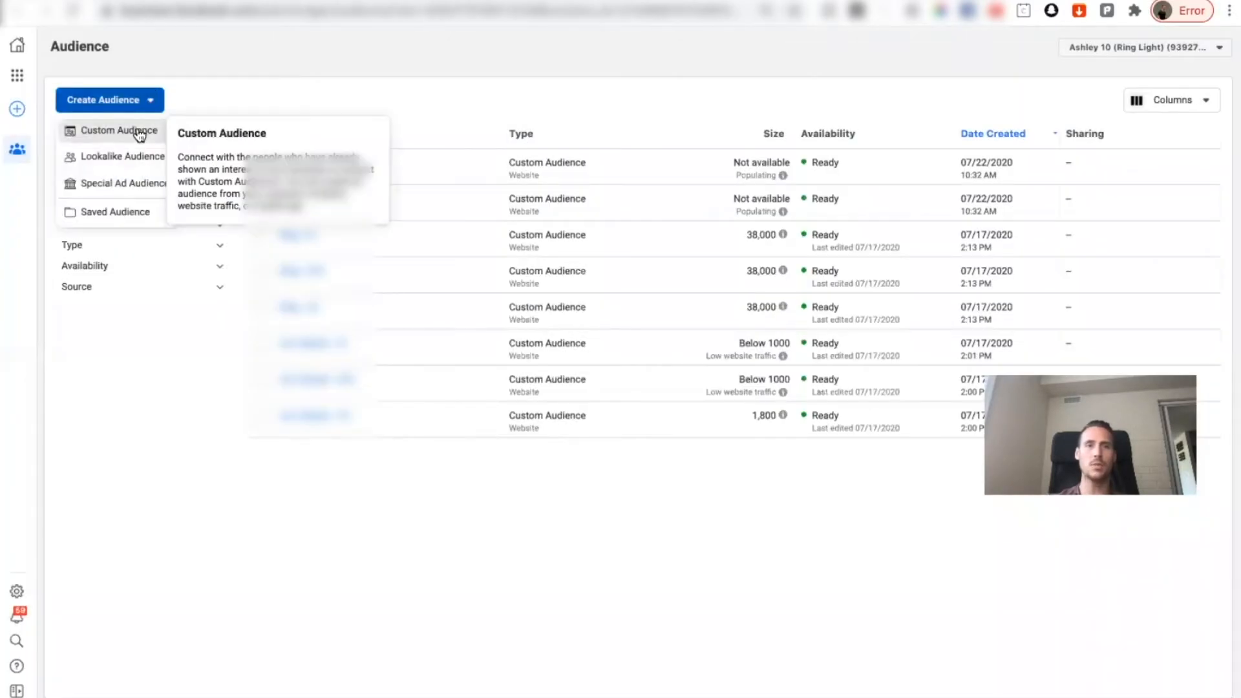
- Create website audience 'RING - IC' with the same content_ids refinement and dismiss the confirmation
left_click(121, 130)
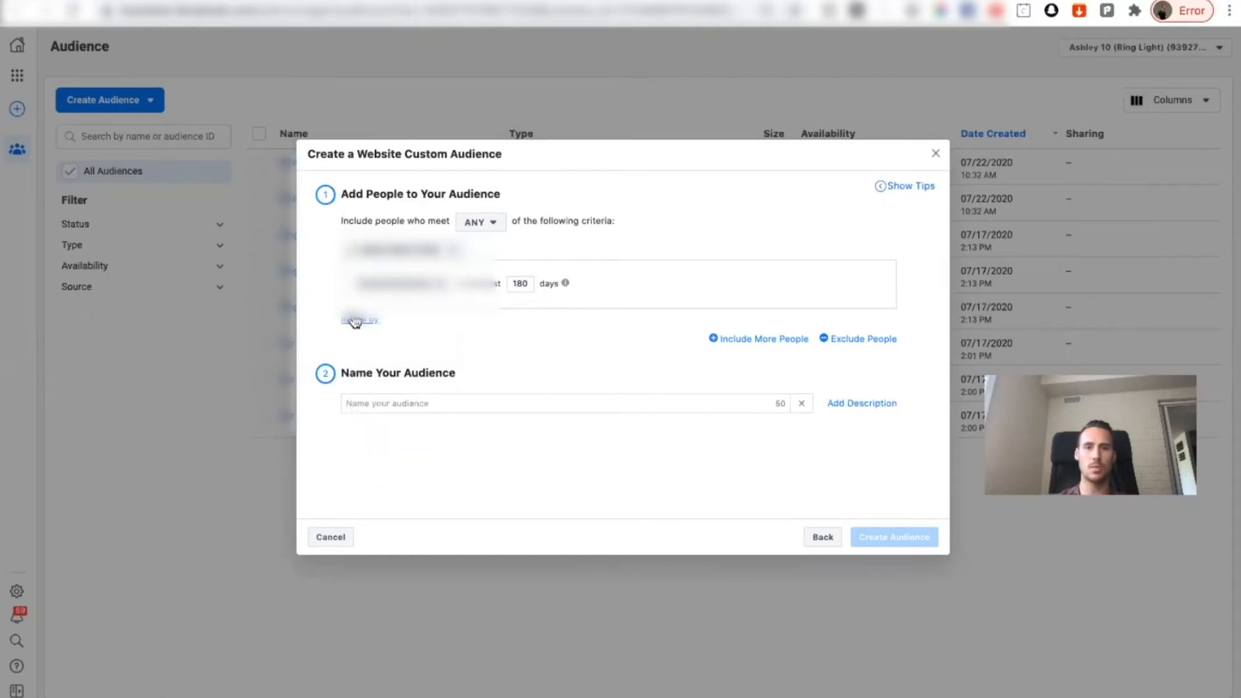
left_click(359, 319)
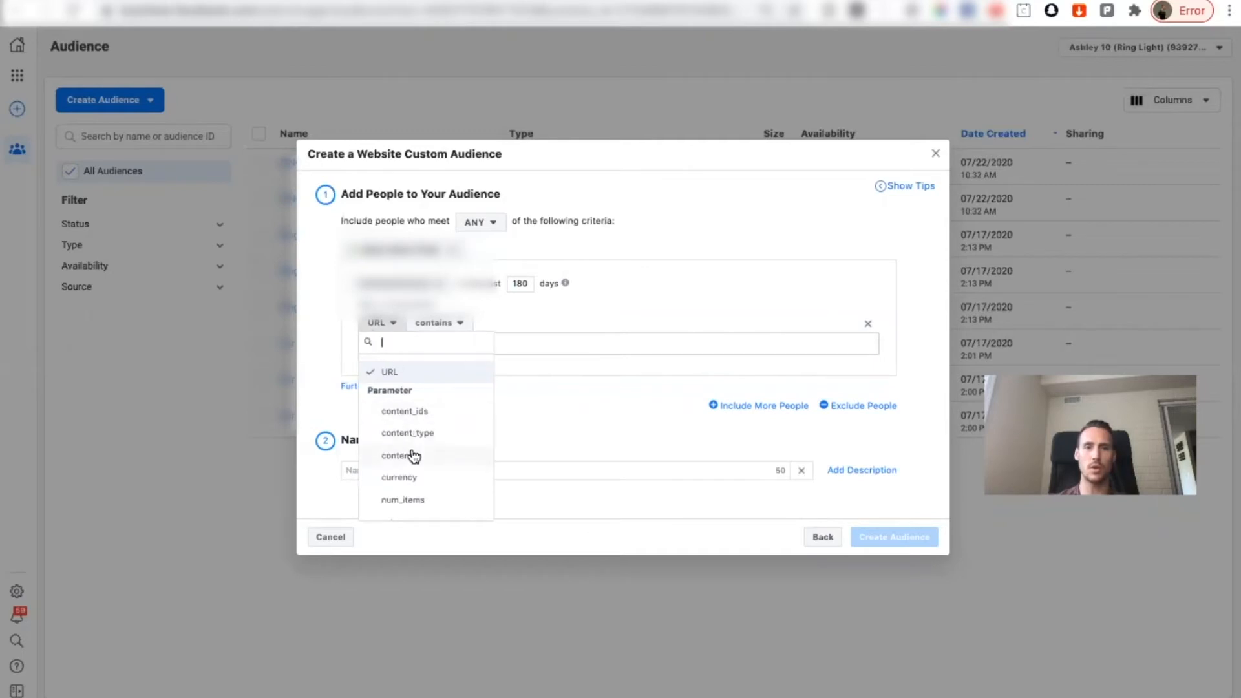
left_click(403, 411)
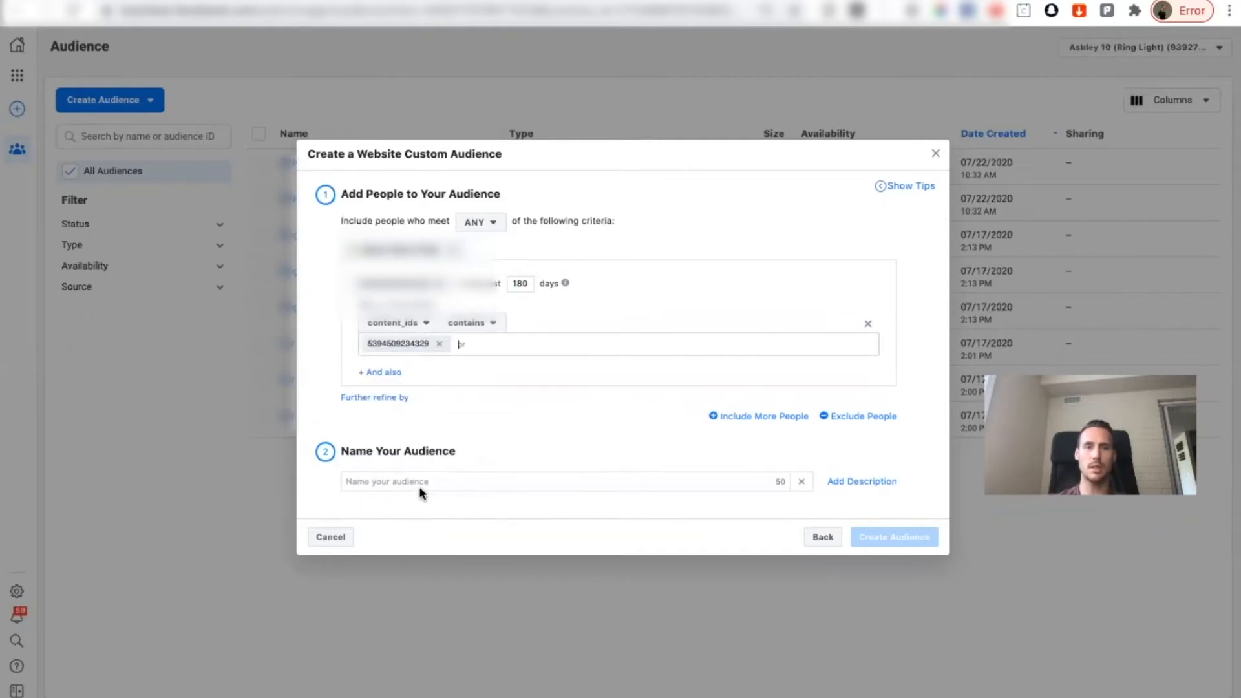
type("RING - IC")
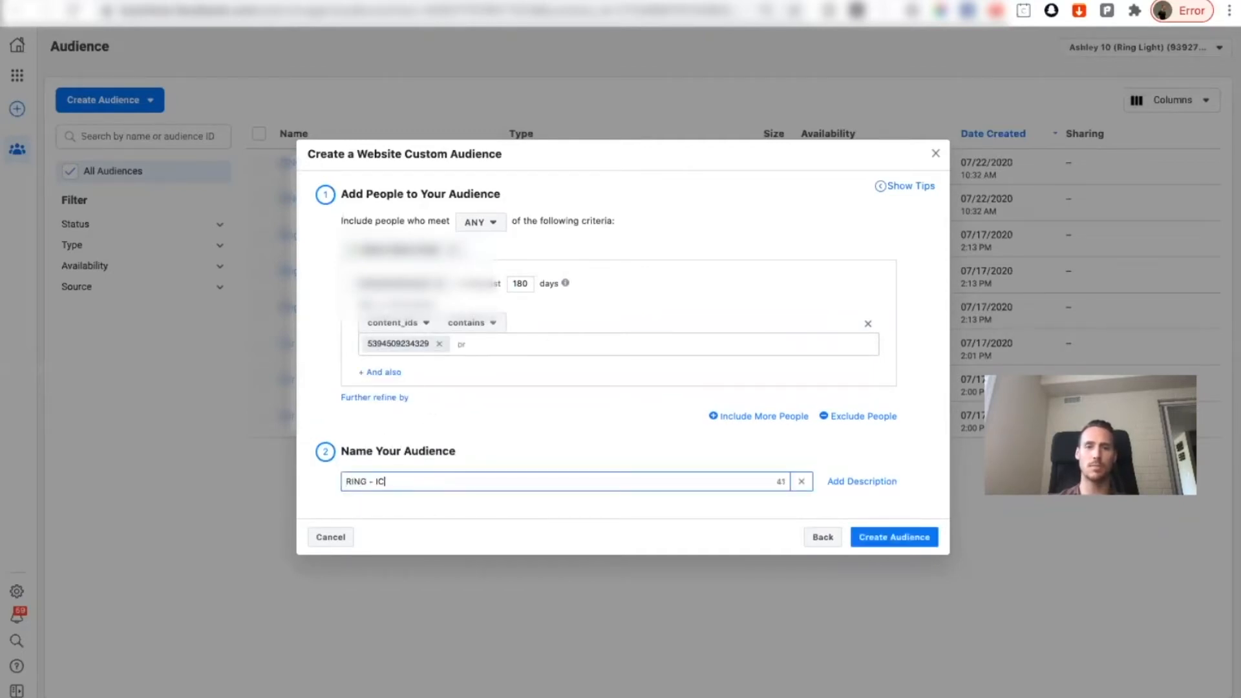
left_click(893, 537)
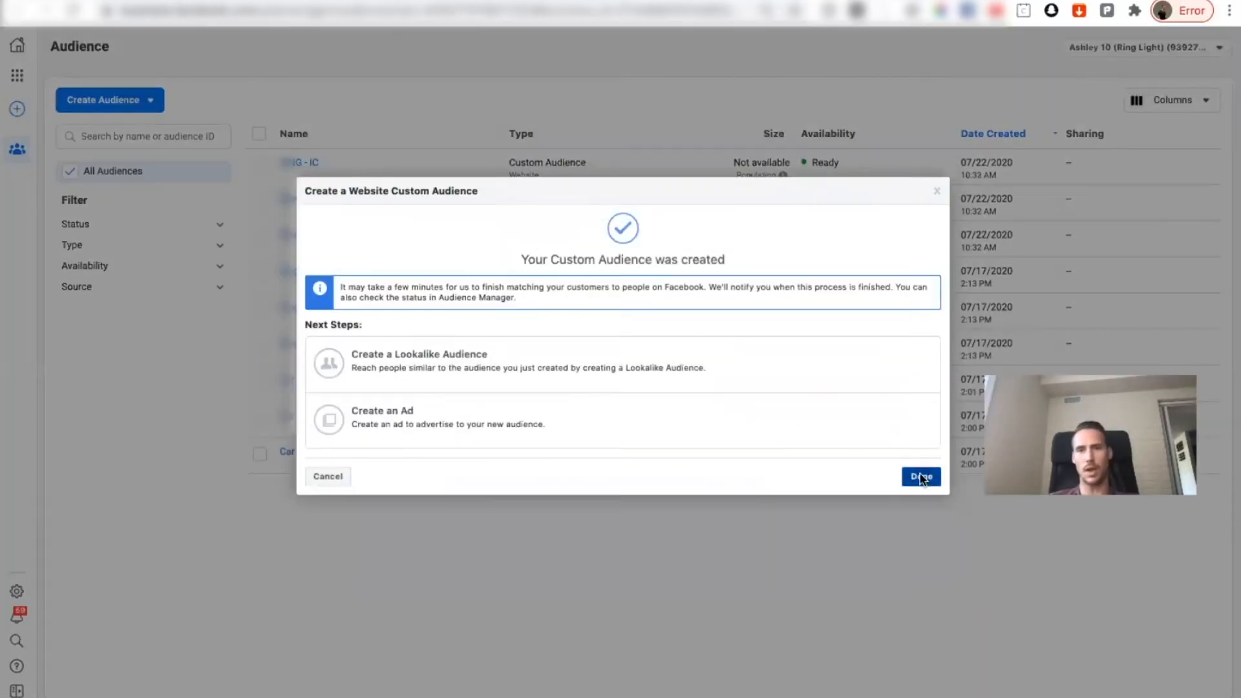
left_click(920, 476)
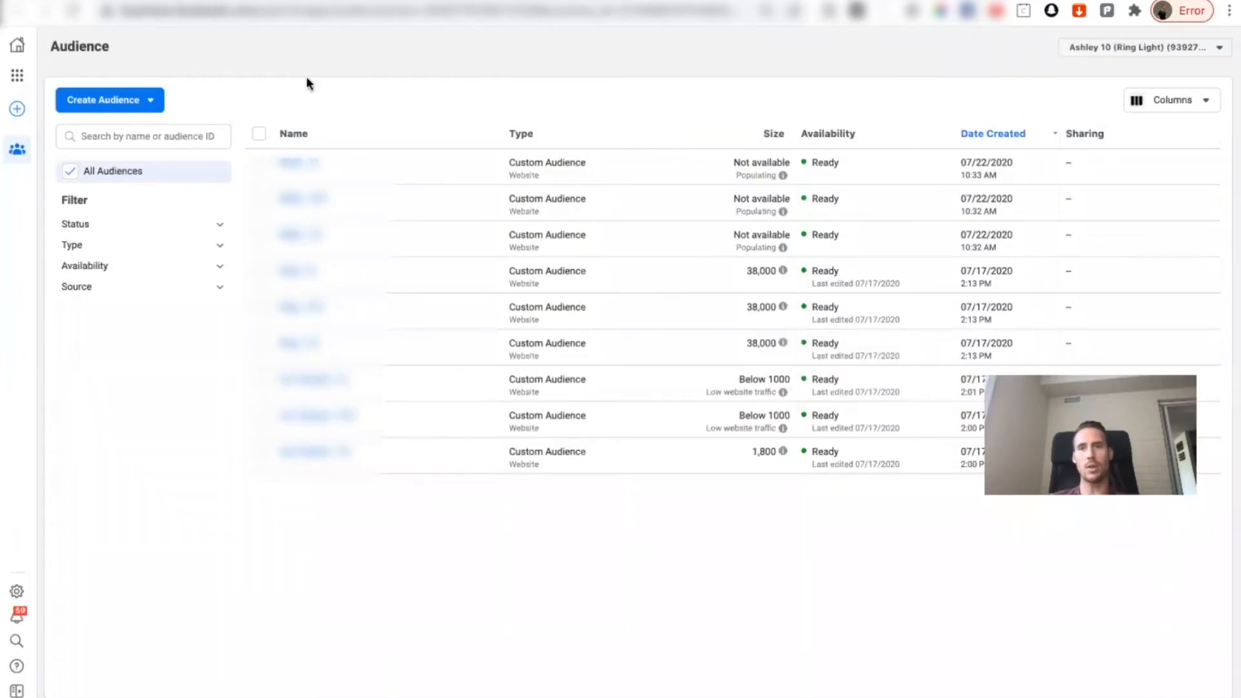
mouse_move(316, 305)
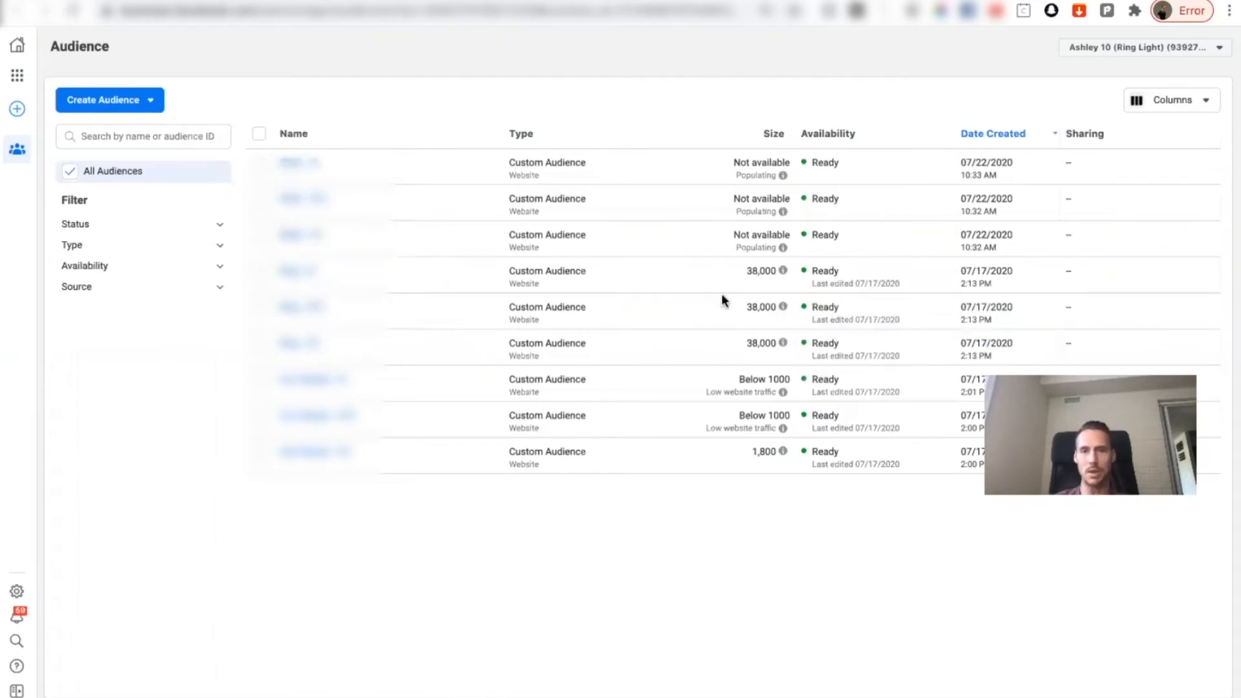
mouse_move(766, 281)
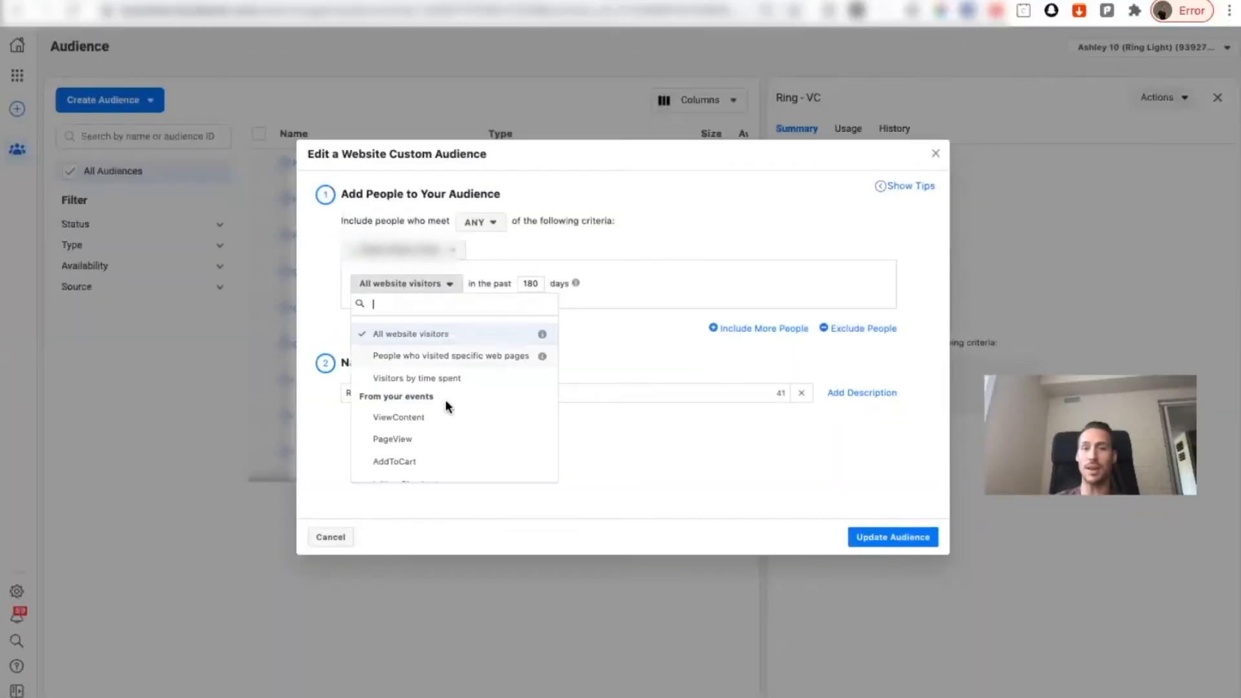
left_click(399, 416)
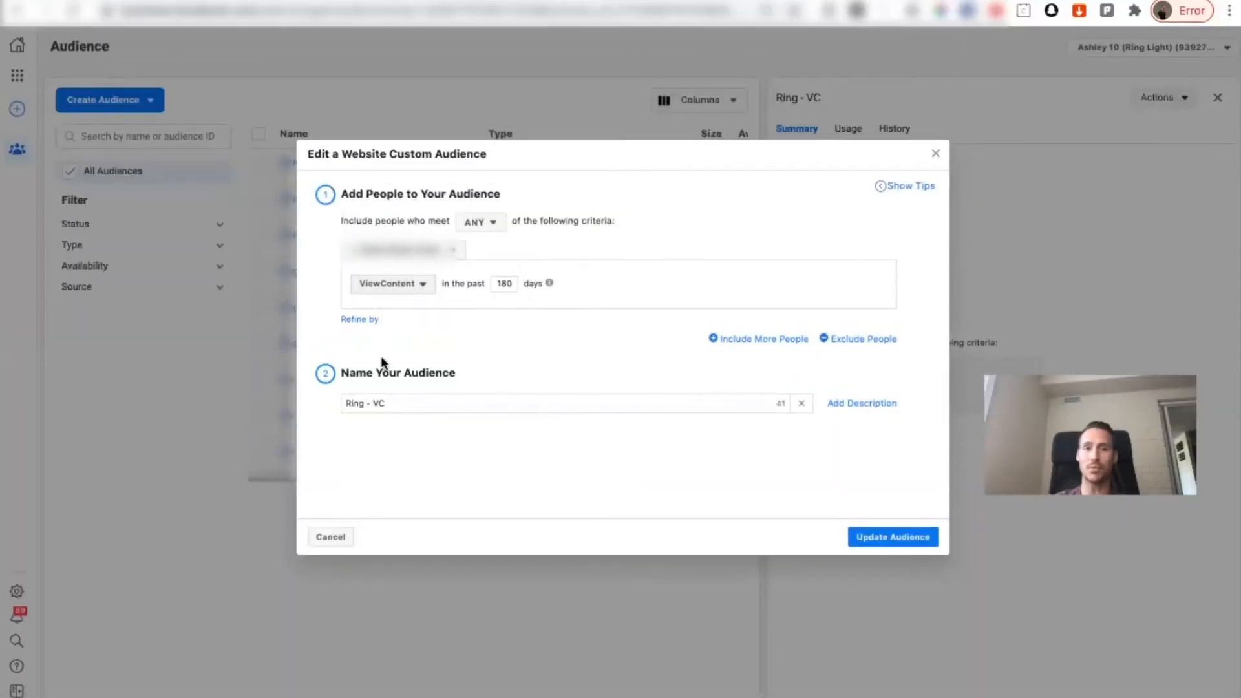
left_click(360, 318)
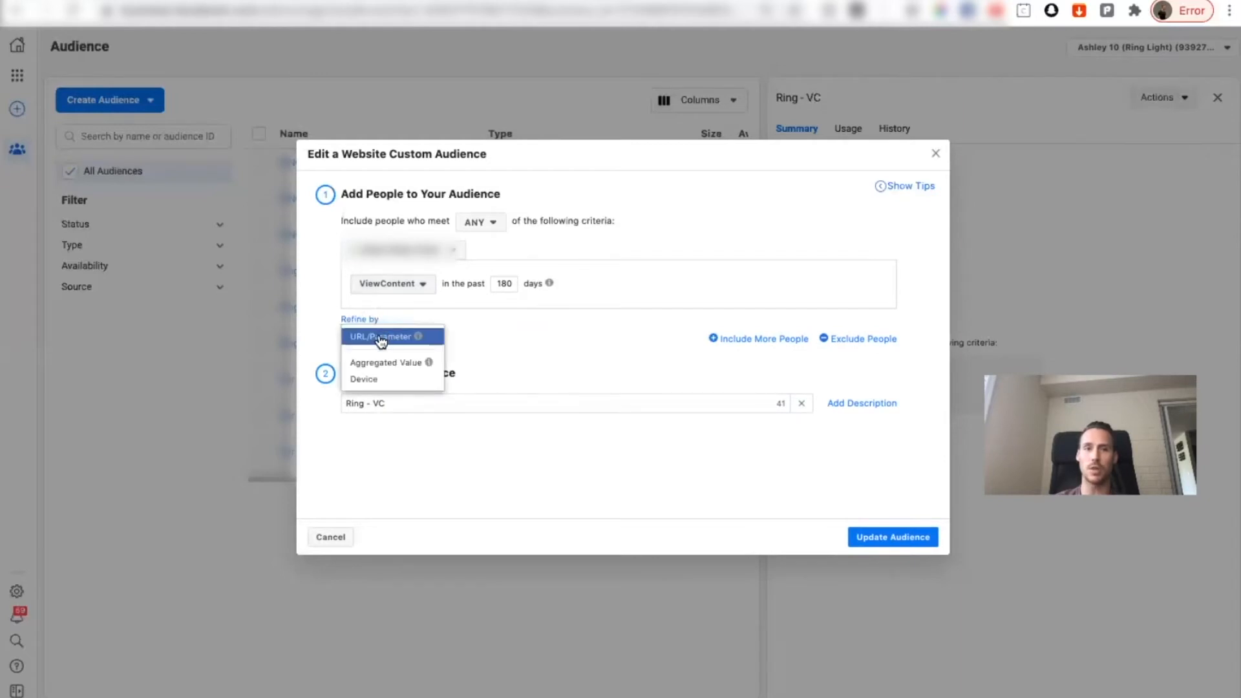
left_click(382, 336)
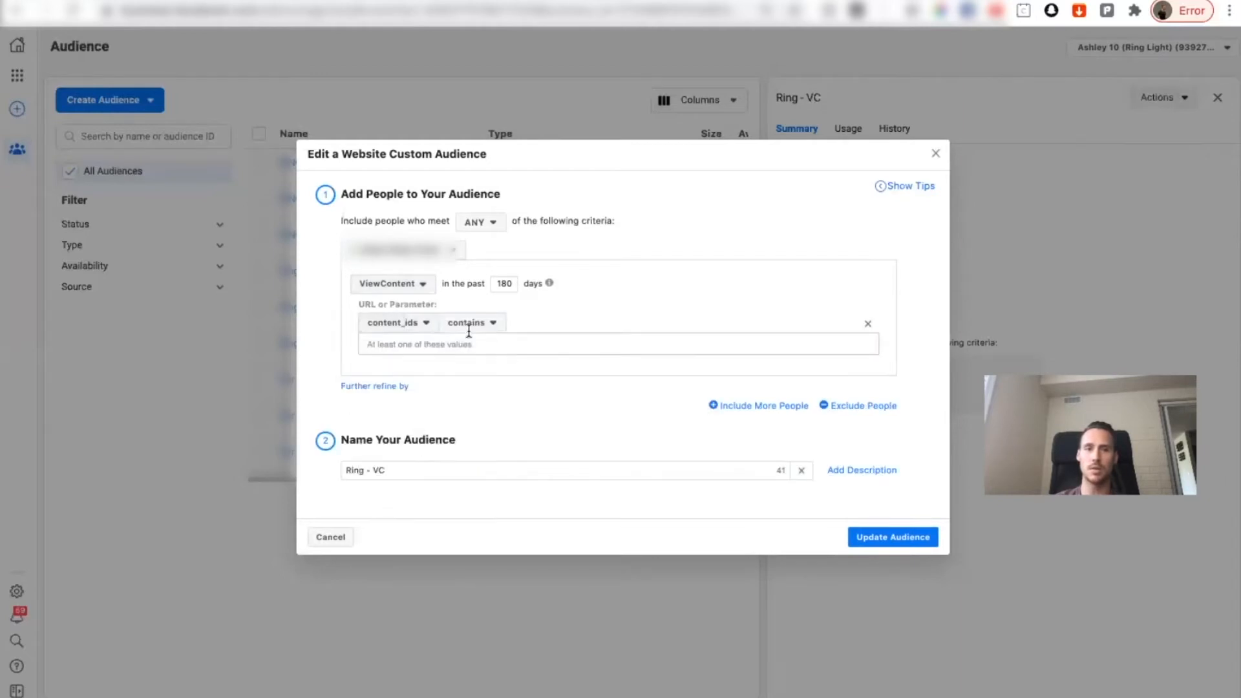
type("5394509234329")
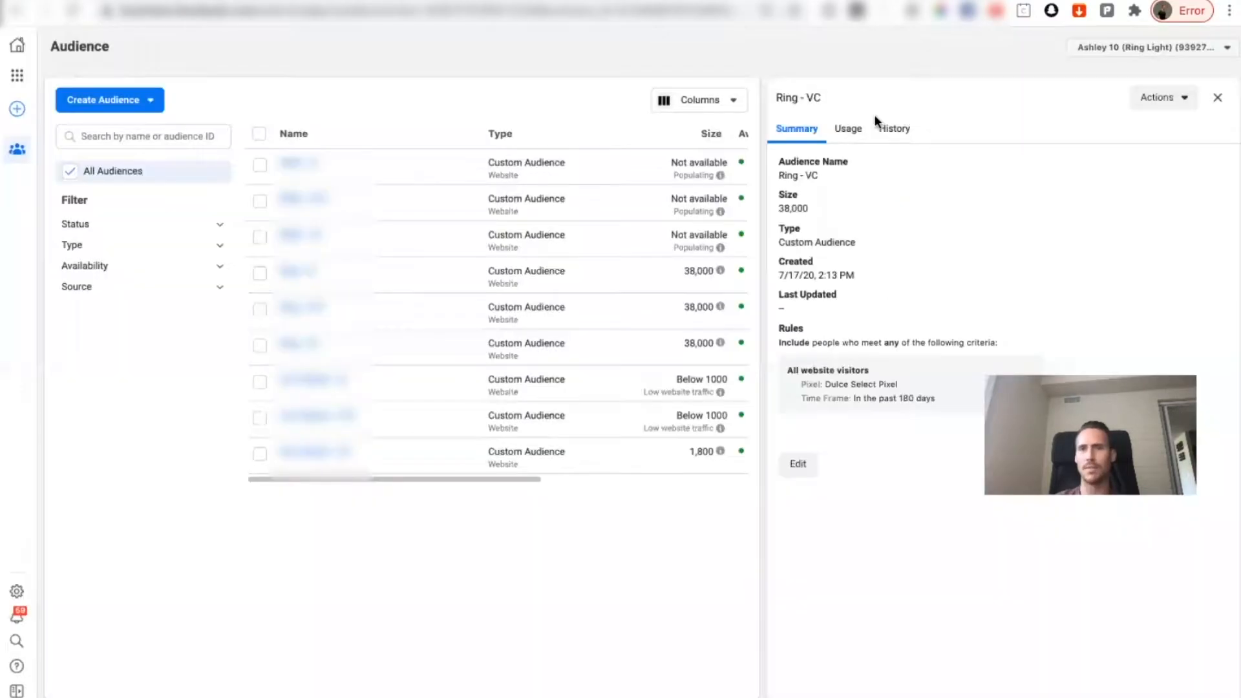
mouse_move(1086, 64)
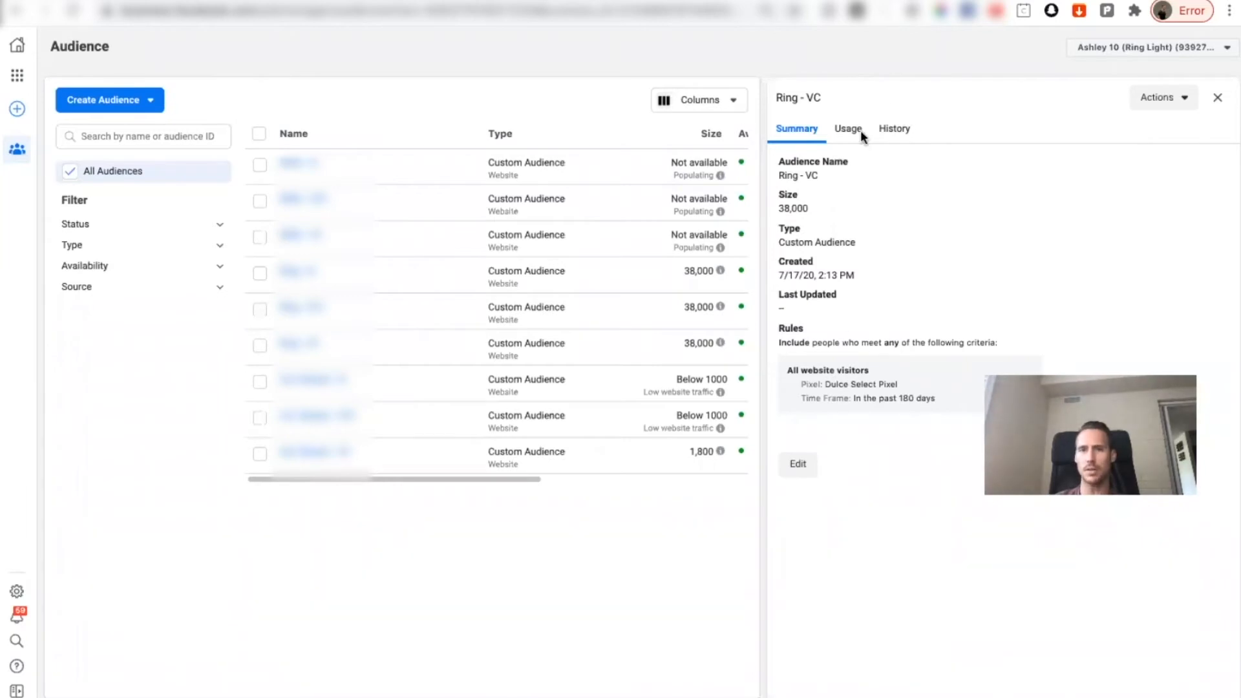
mouse_move(1231, 95)
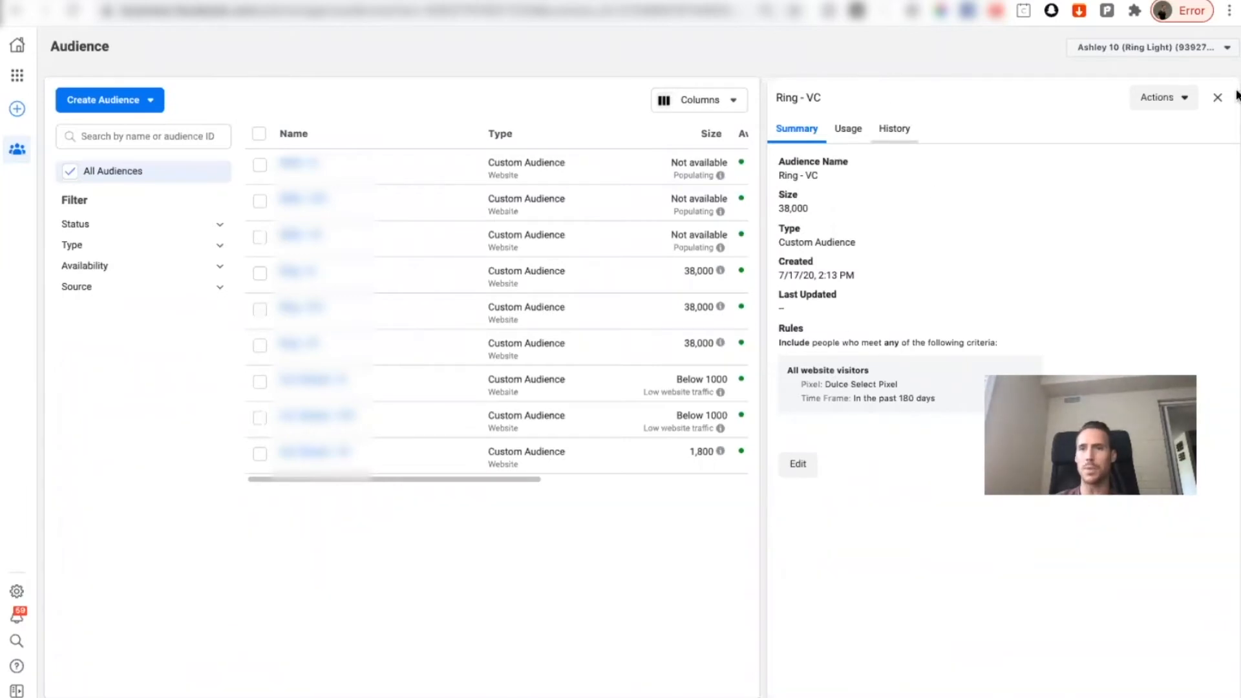
left_click(1216, 97)
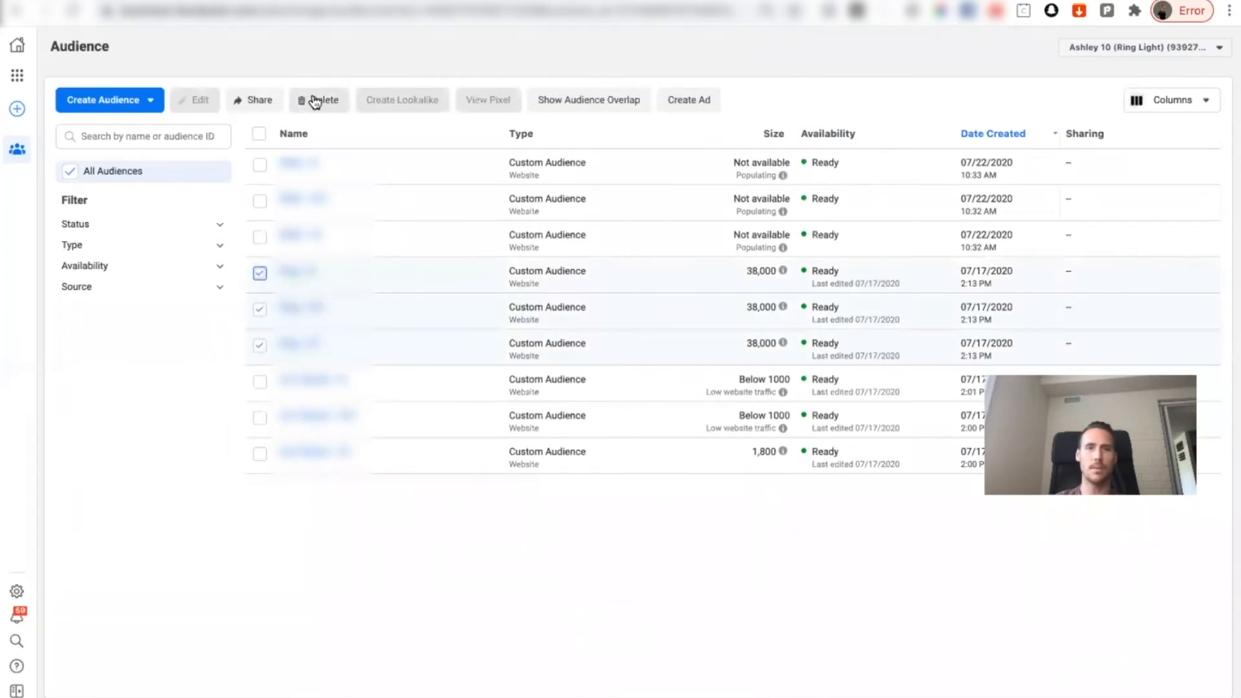
- Remove the three checked older 38,000-person audiences
left_click(323, 100)
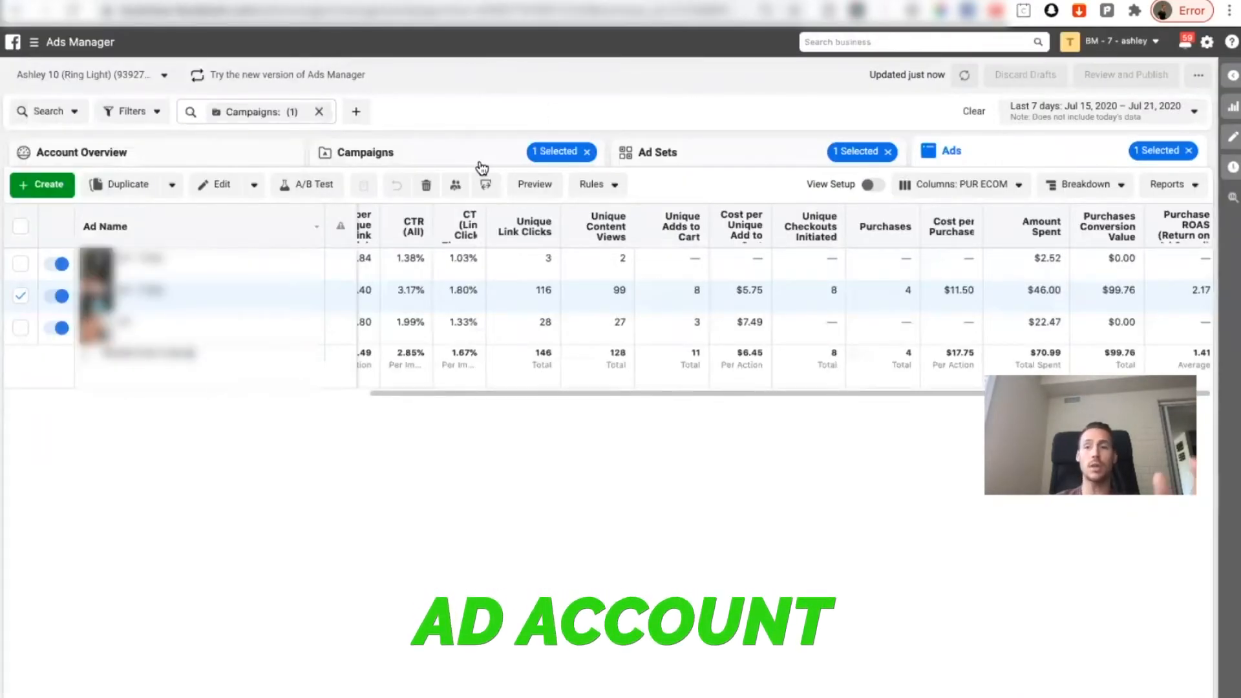
- Duplicate the ad set once into its original campaign as 'distance education - Copy'
left_click(367, 152)
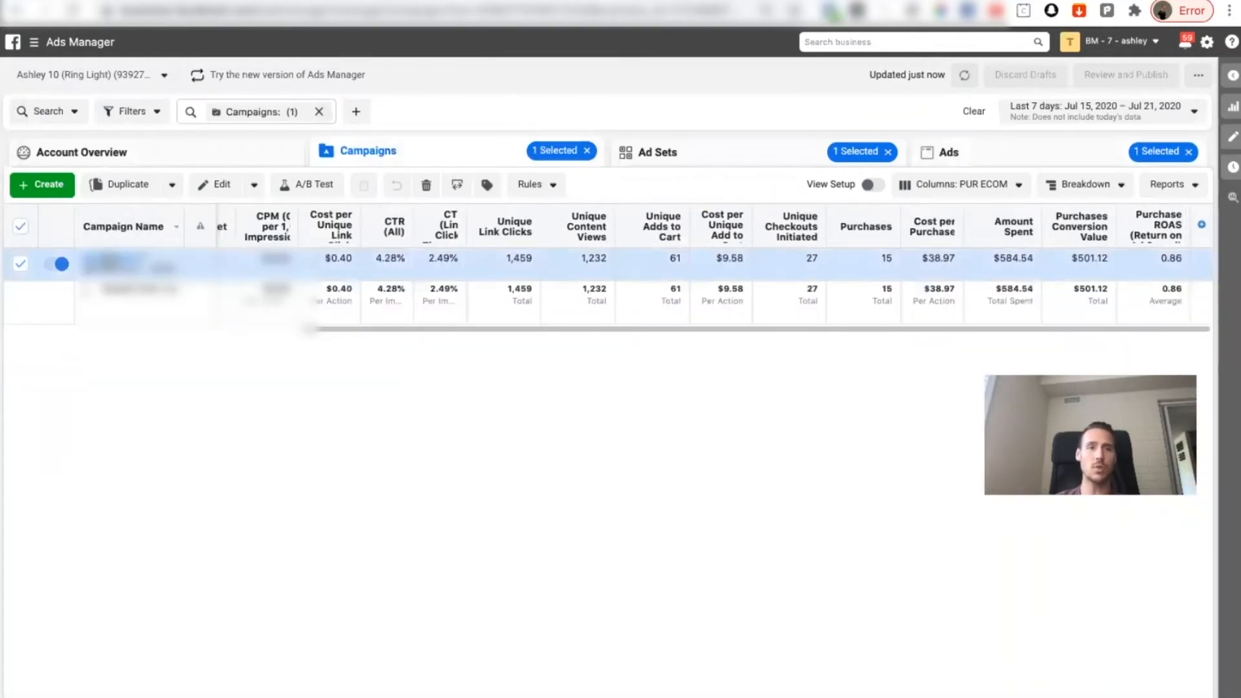
left_click(657, 152)
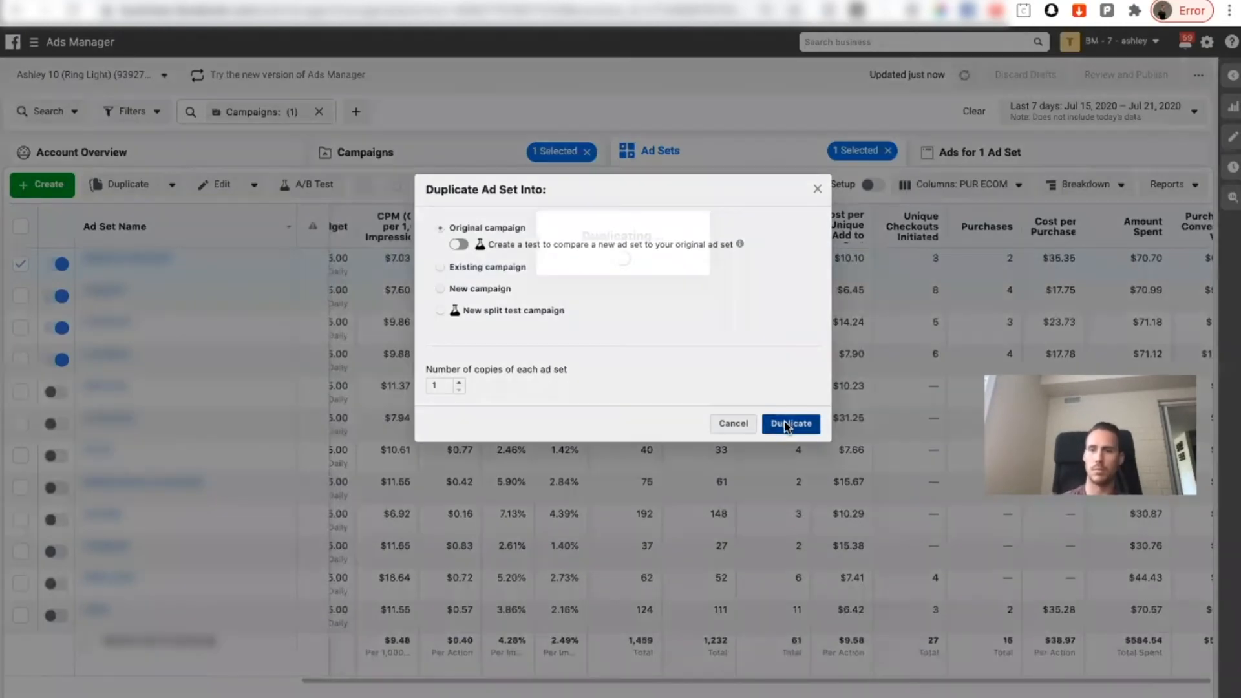
left_click(790, 424)
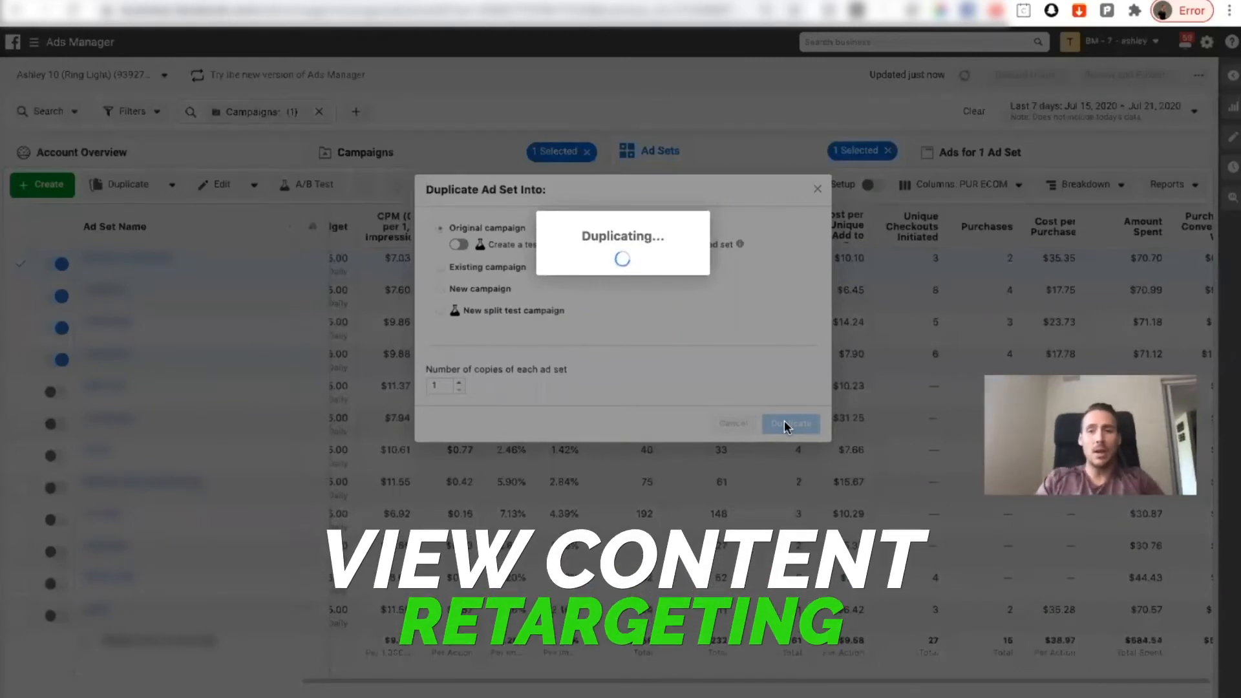
left_click(789, 424)
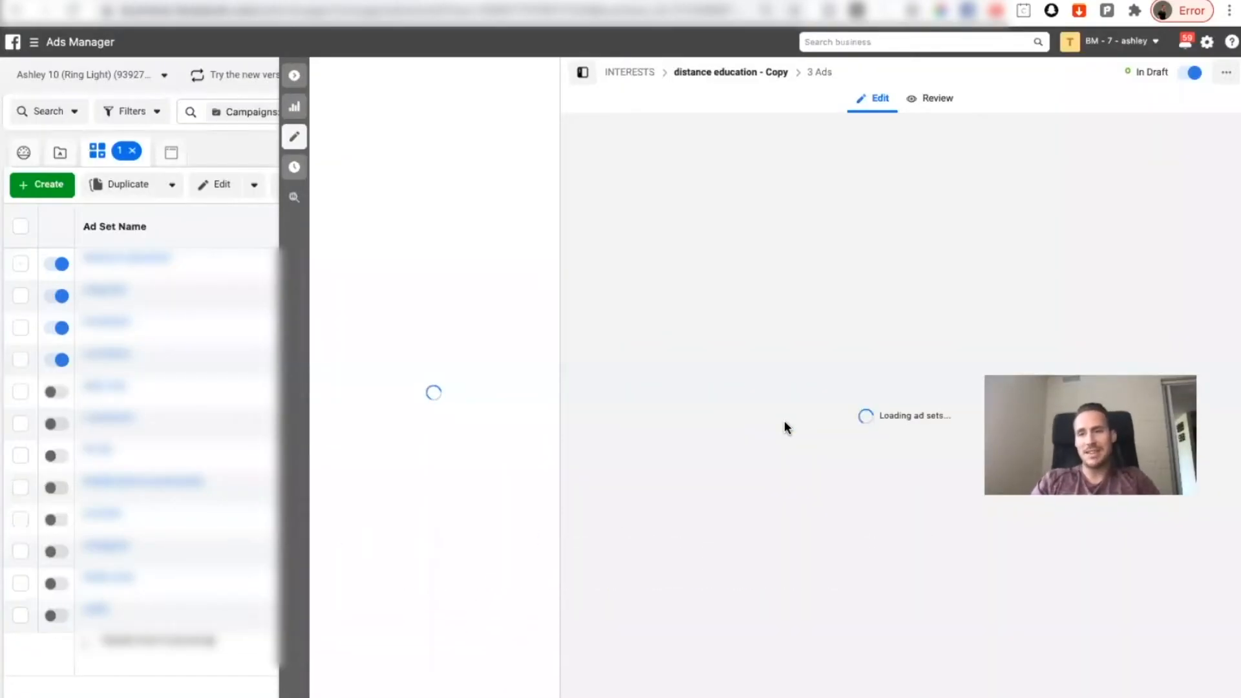
- Review the copy's $10.00 daily budget, Jul 22, 2020 start, and United States, Distance education targeting
left_click(21, 264)
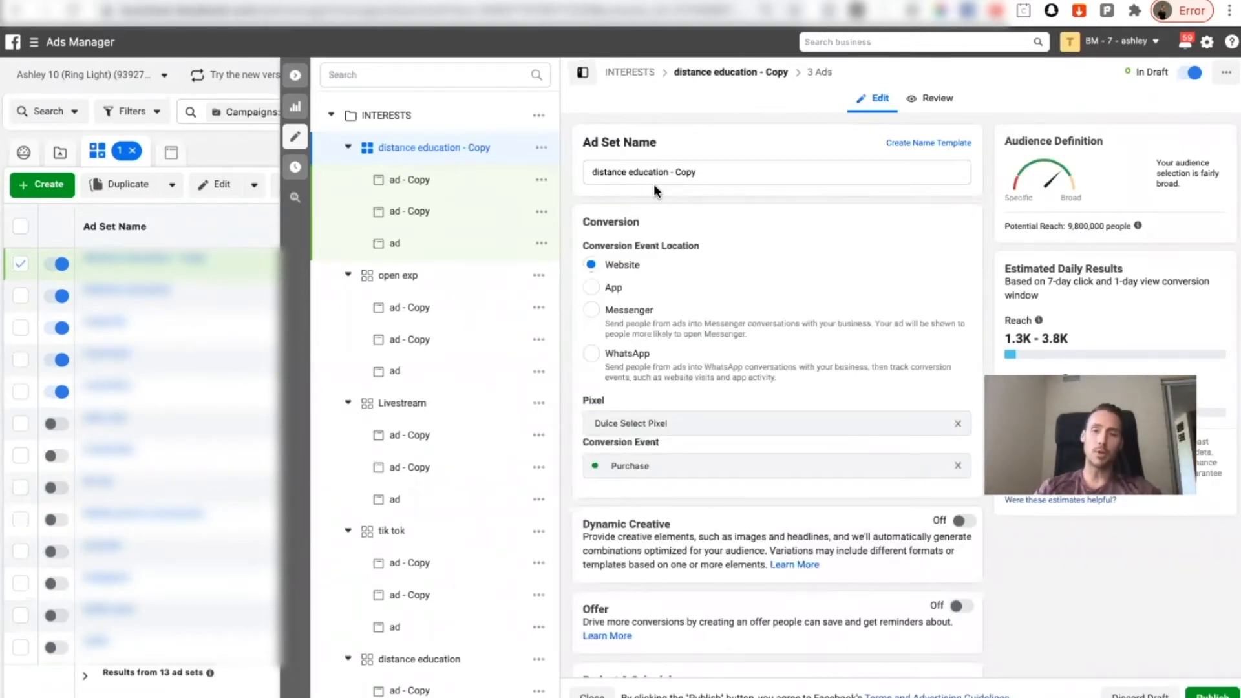
scroll("down", 3)
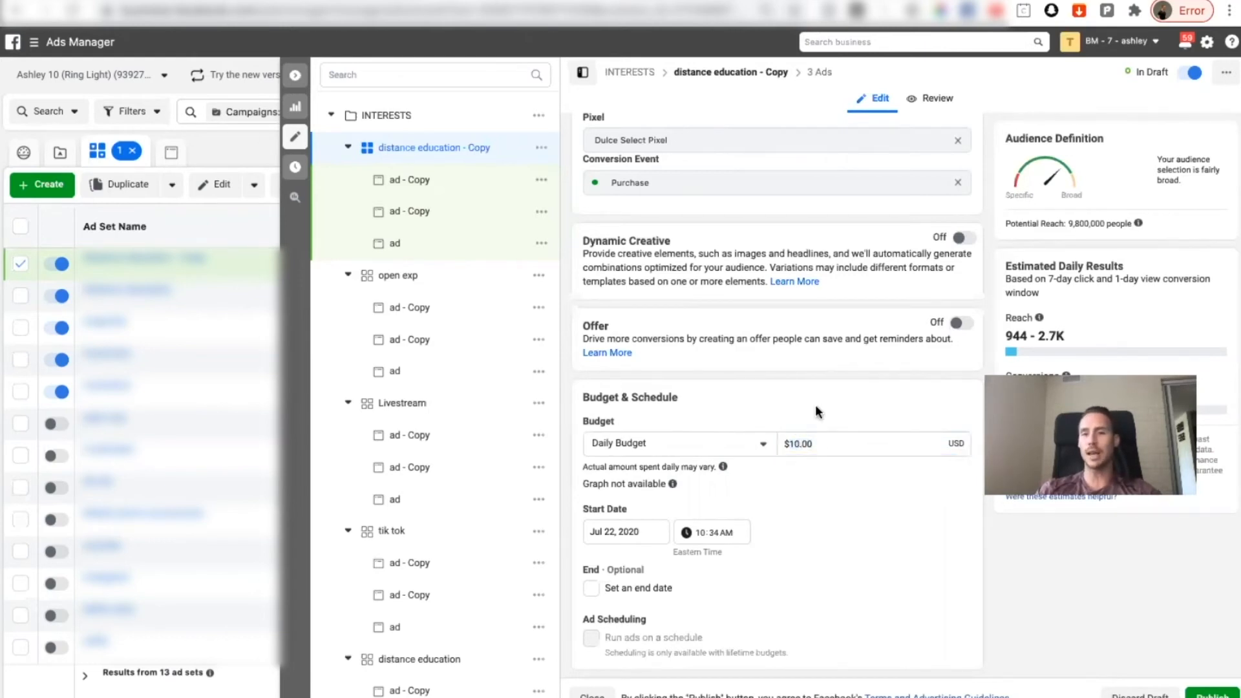
left_click(813, 444)
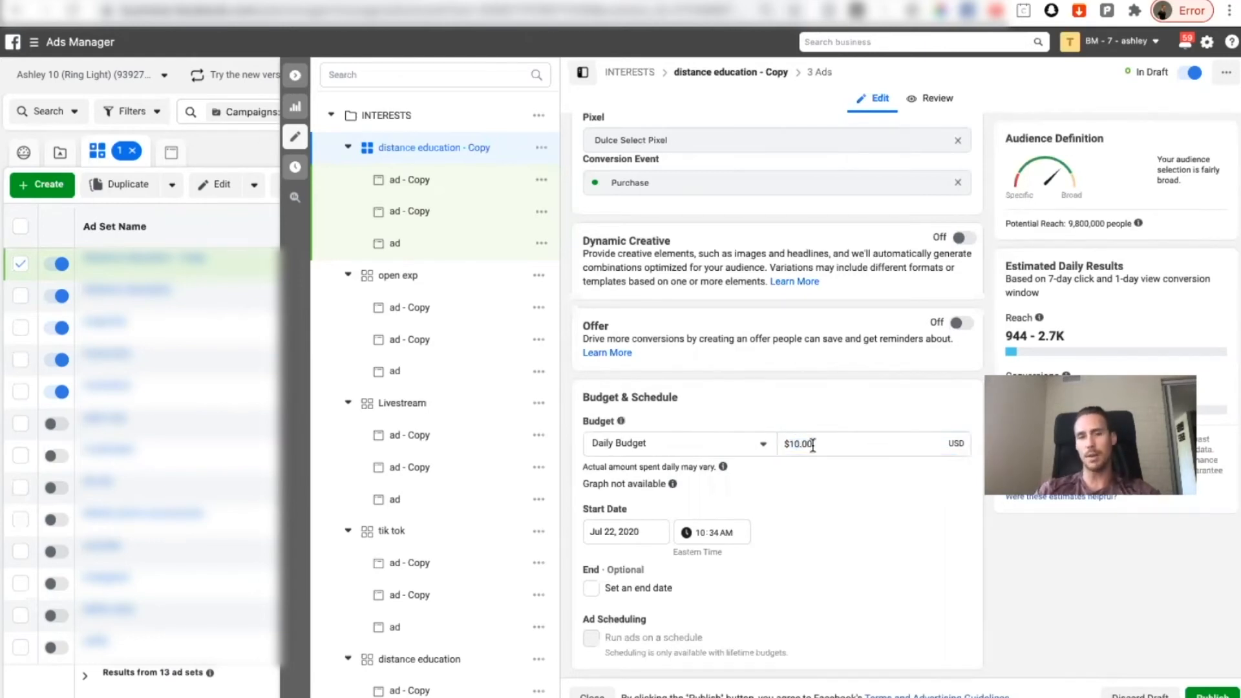
scroll("down", 3)
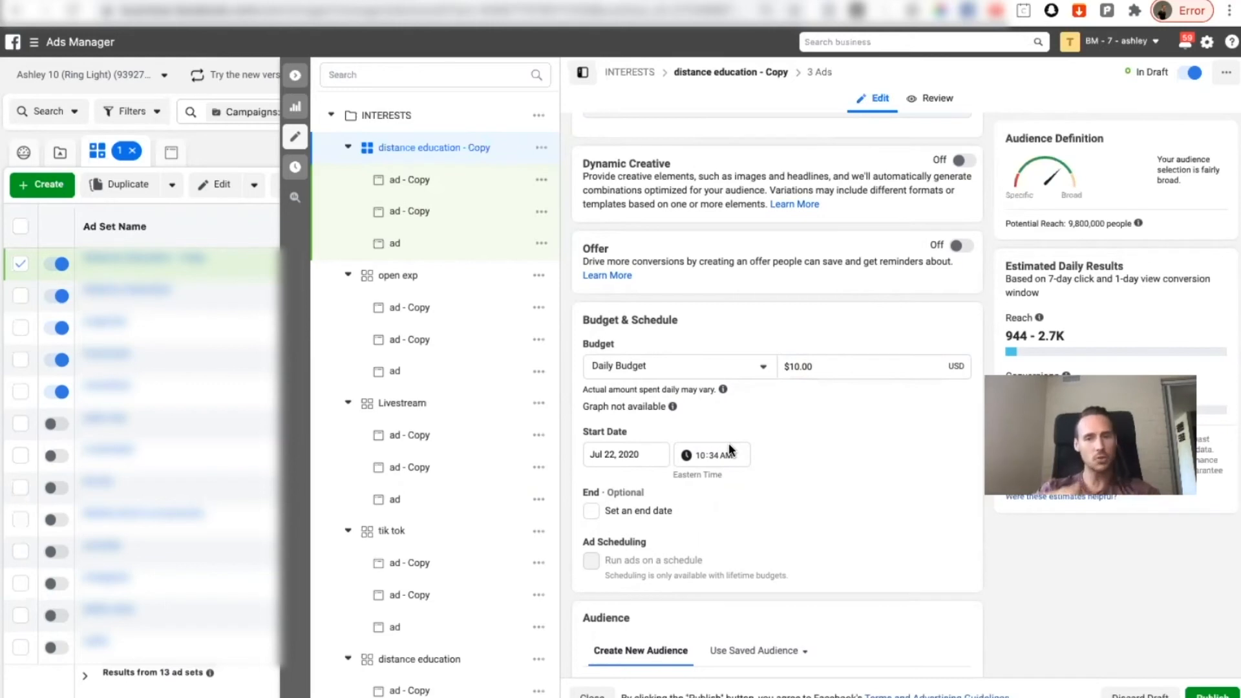
left_click(871, 367)
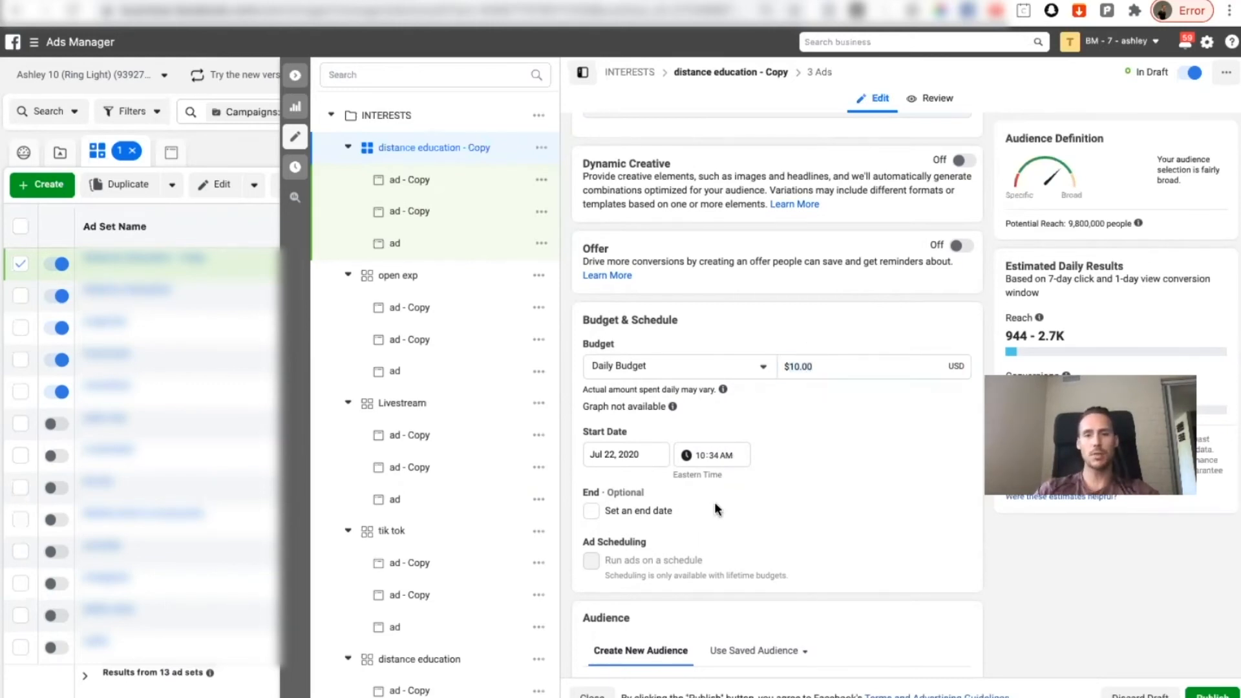
scroll("down", 3)
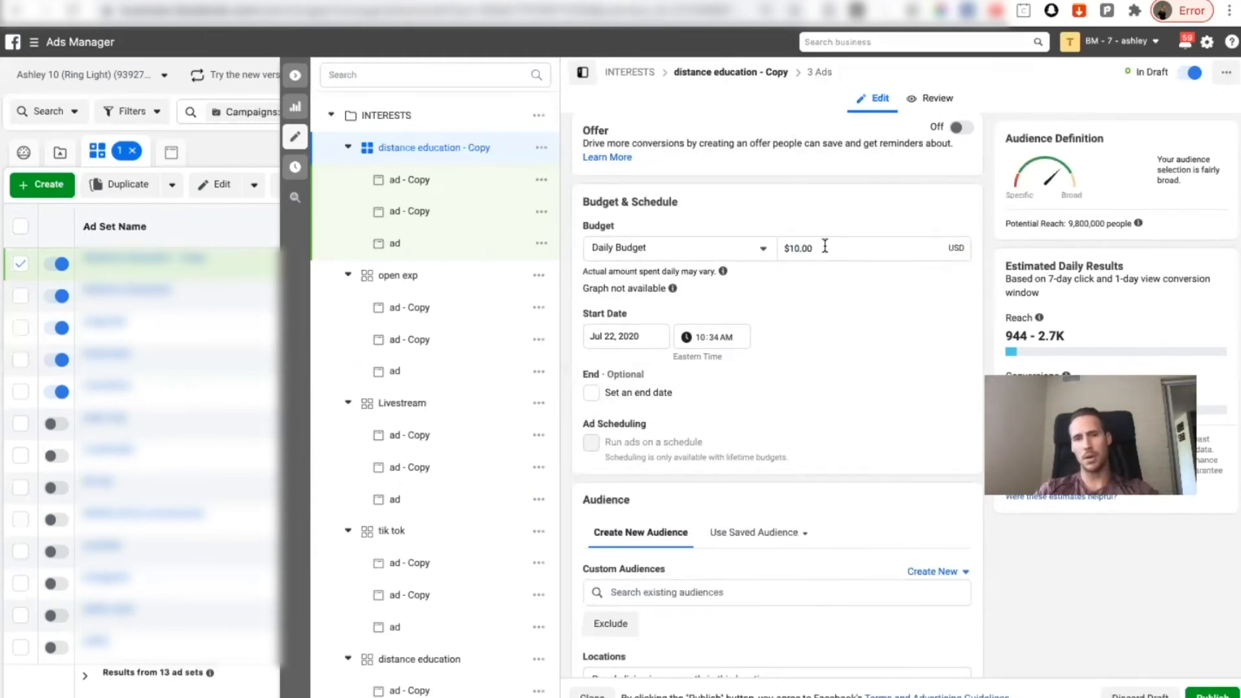
scroll("down", 3)
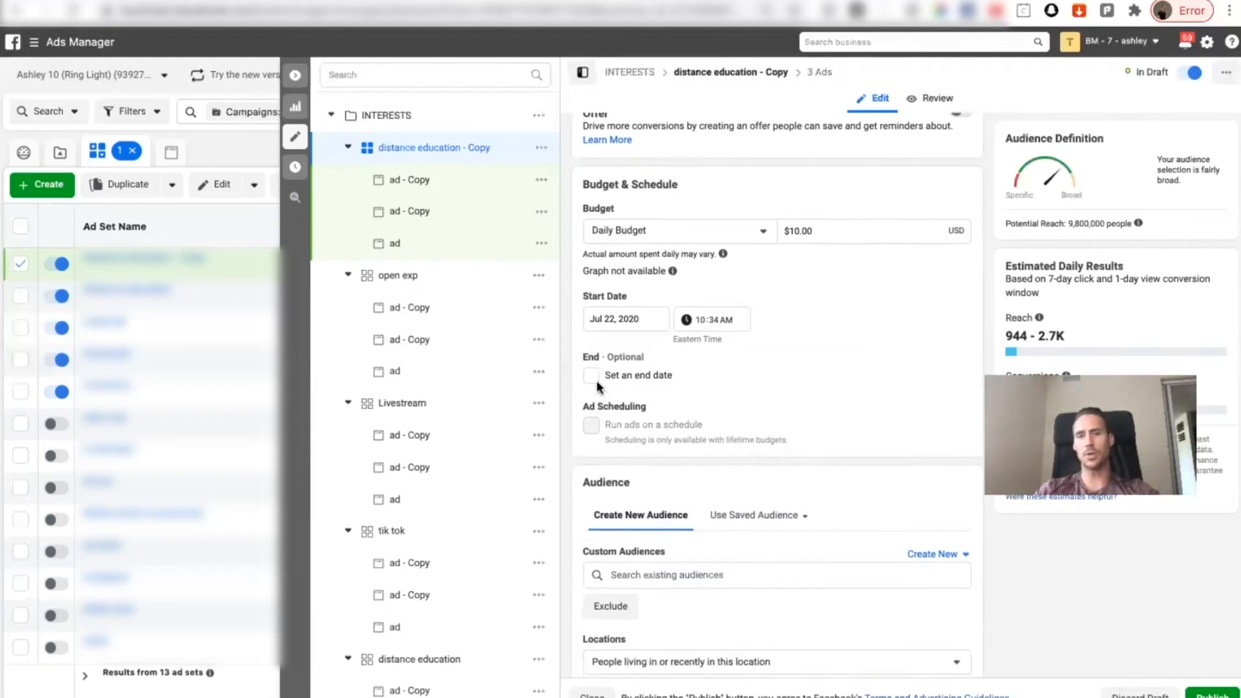
scroll("up", 3)
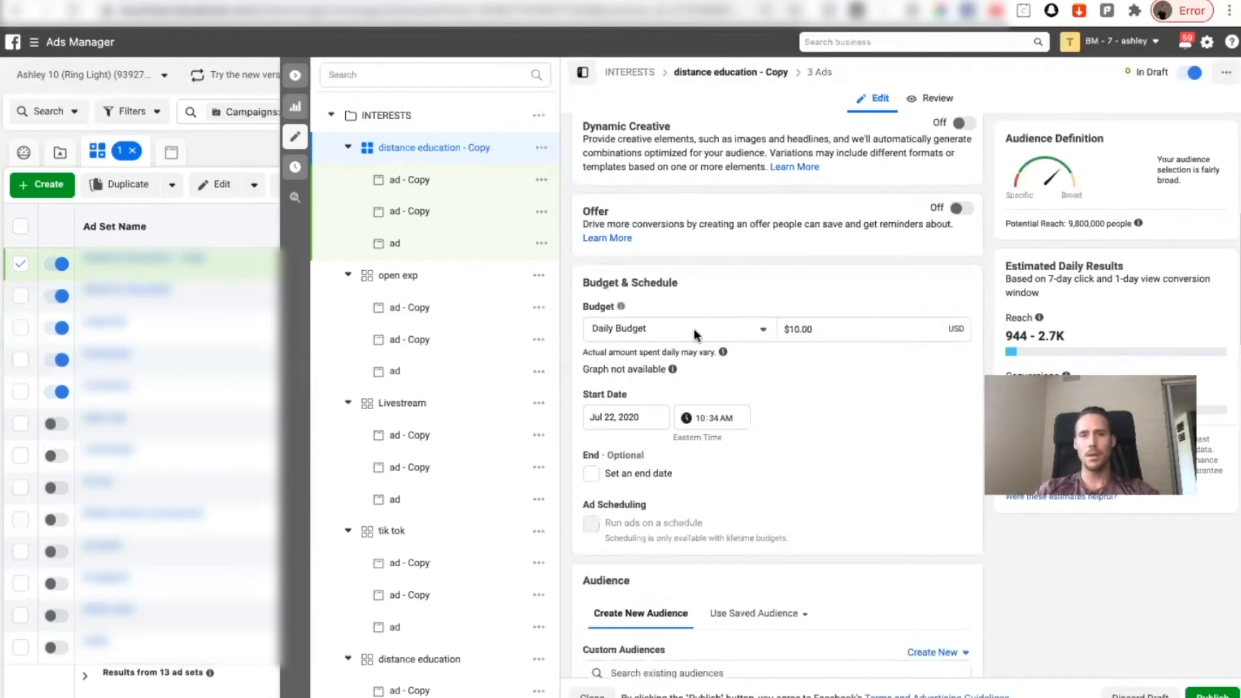
scroll("down", 3)
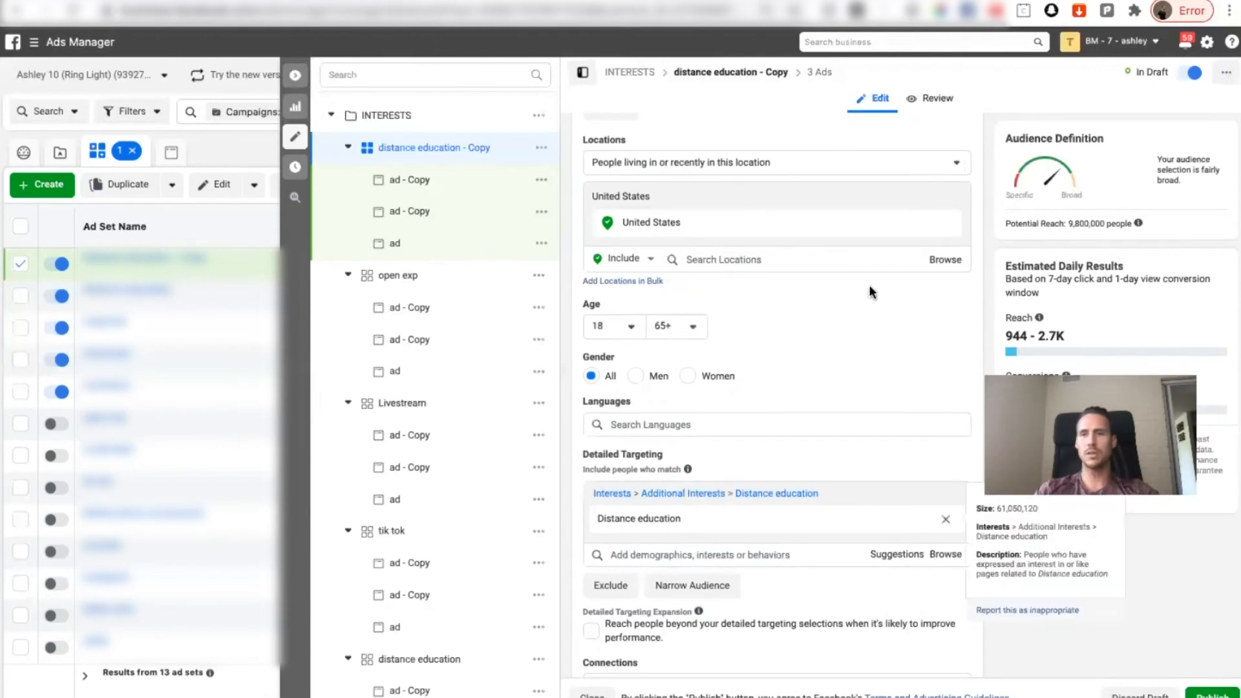
- Drop the Distance education interest, browse Custom Audiences, and name the ad set 'VC RT'
left_click(945, 519)
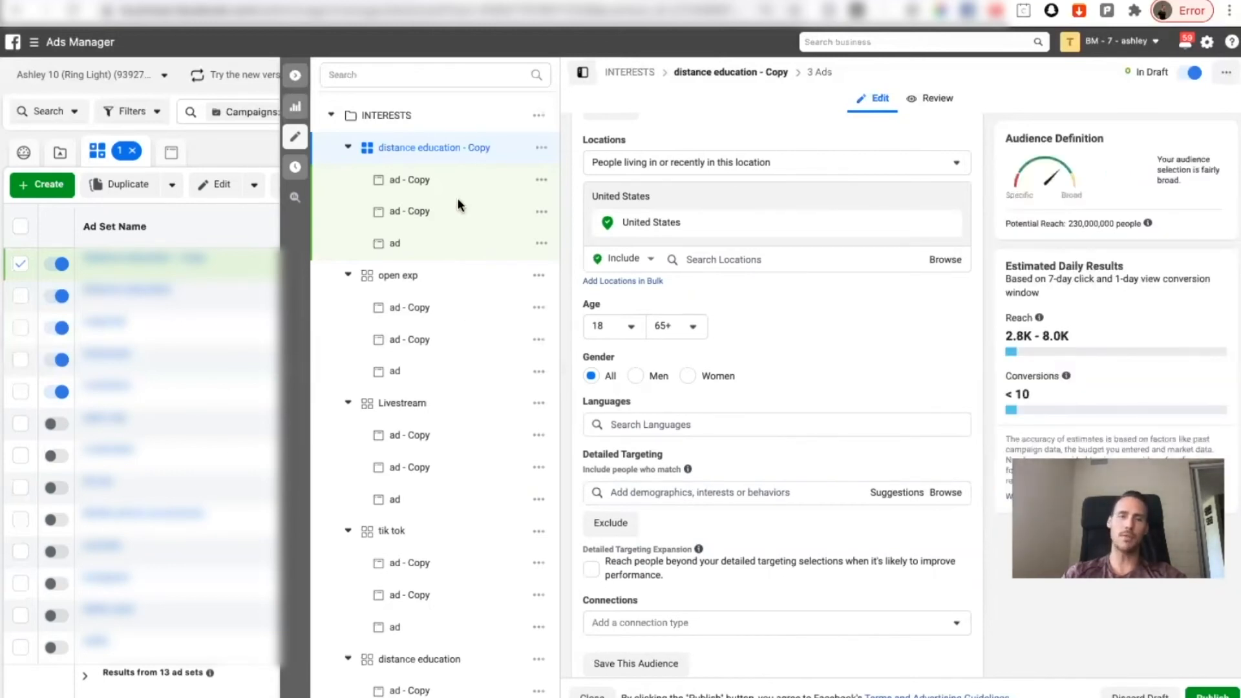
mouse_move(764, 318)
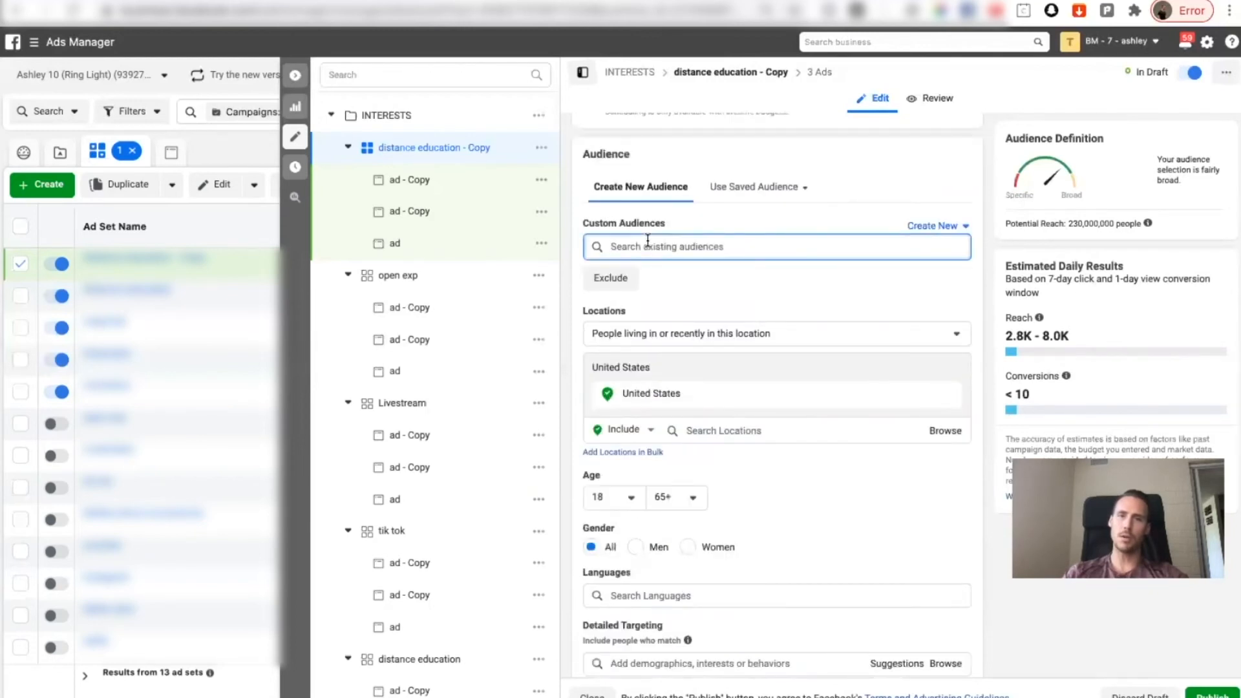
left_click(776, 246)
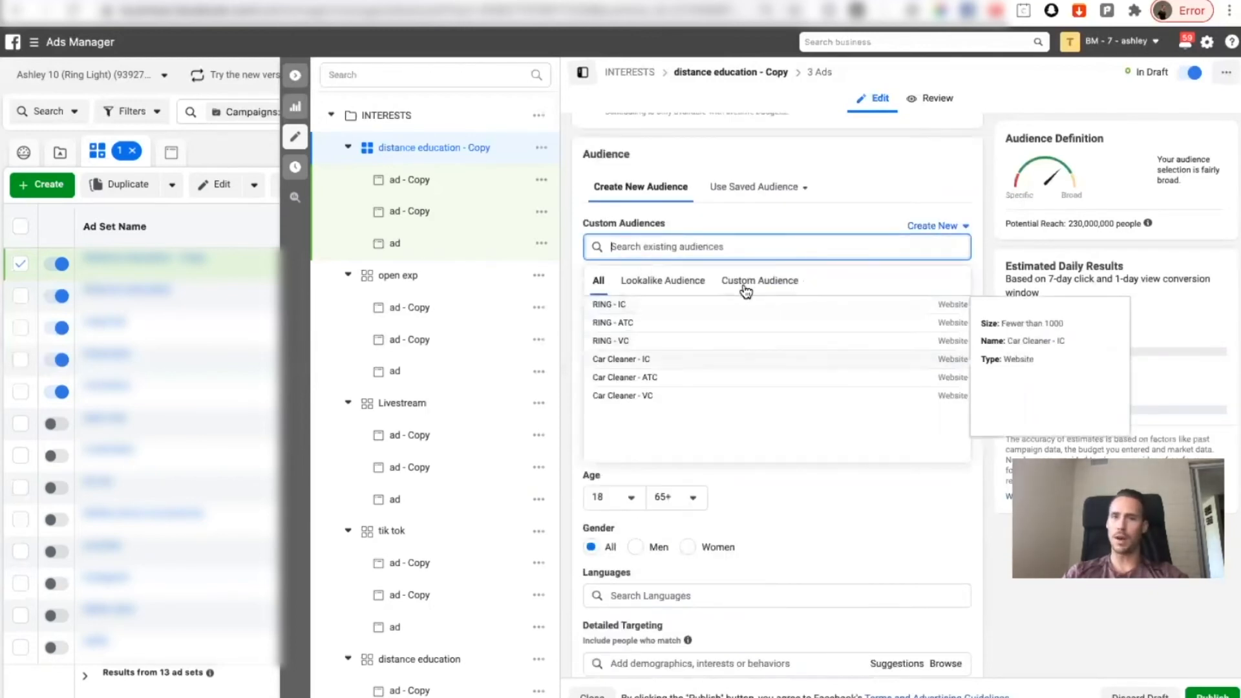
mouse_move(629, 340)
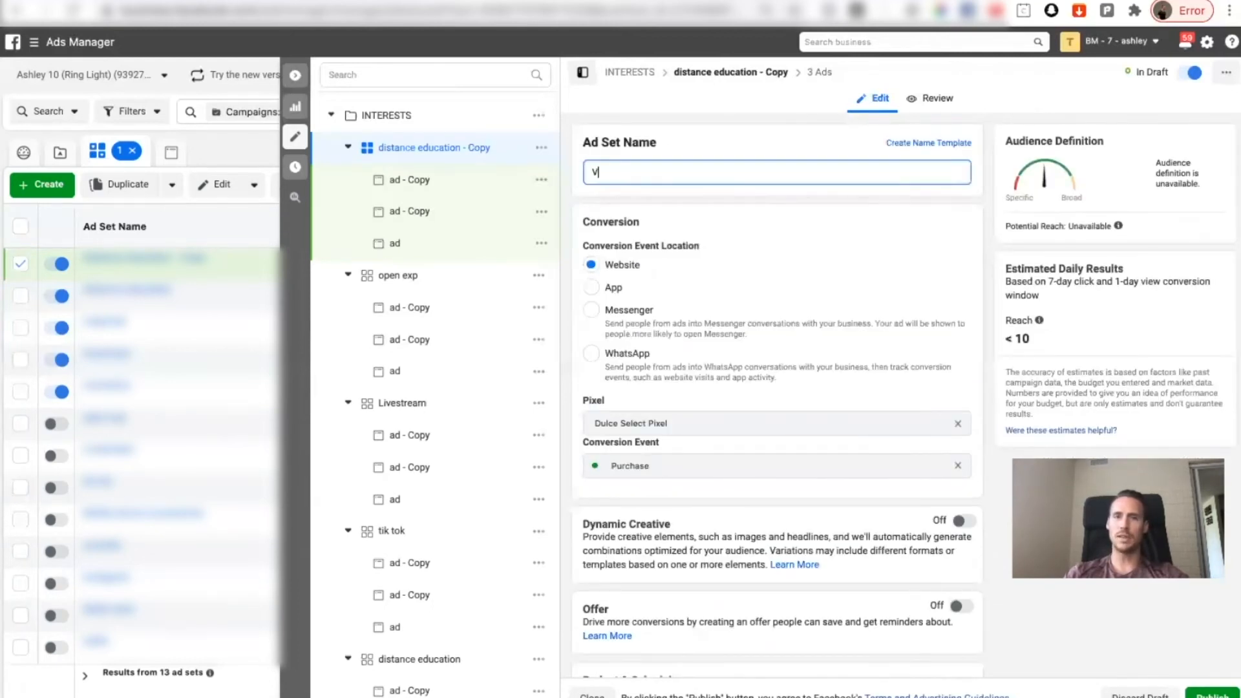
type("C RT")
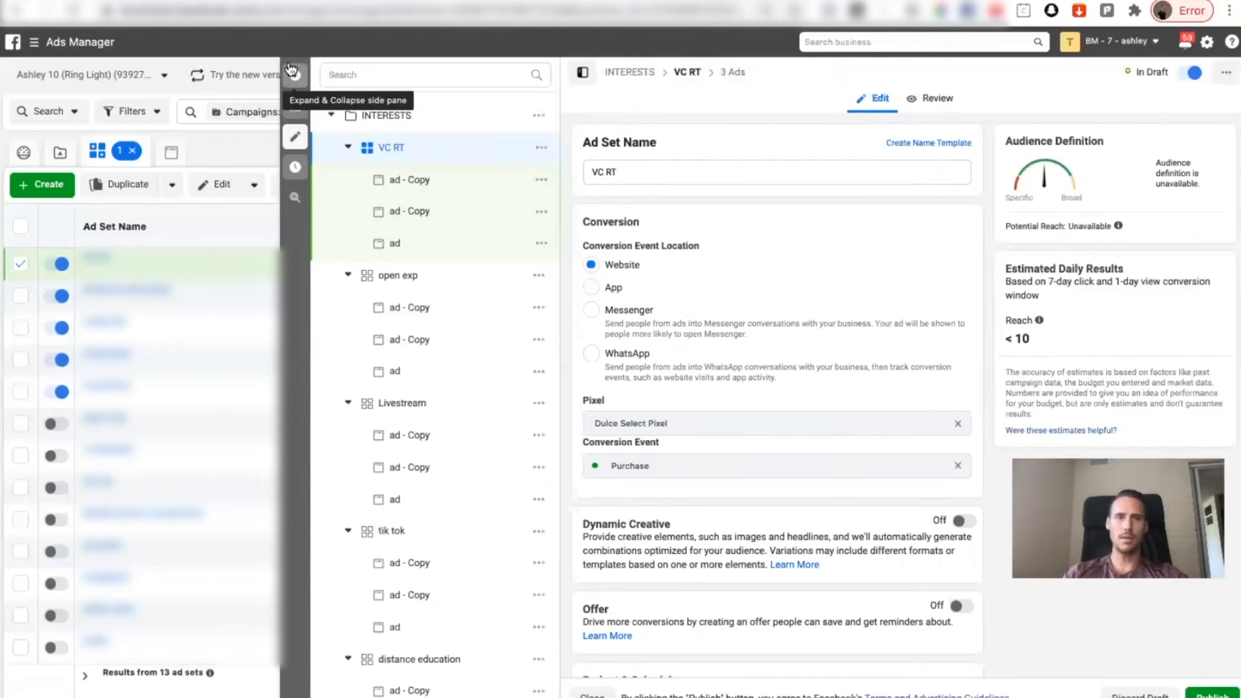
- Publish all four draft items: the VC RT ad set and its three ads
left_click(295, 74)
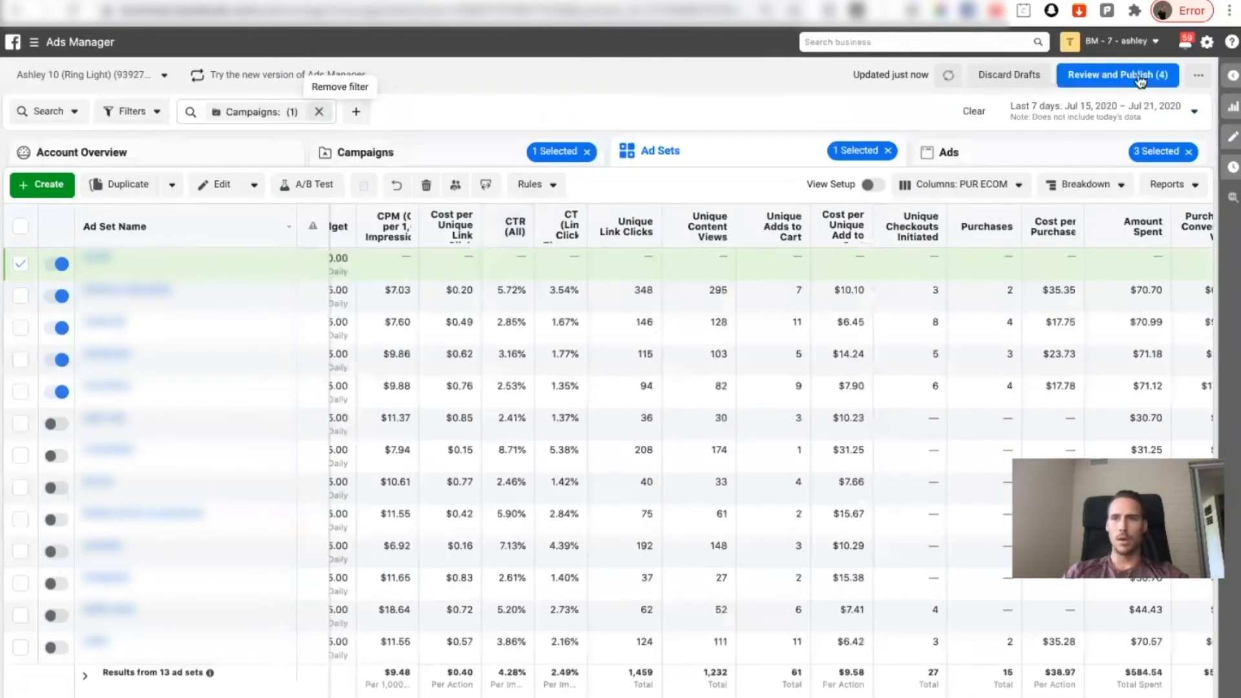
left_click(1118, 74)
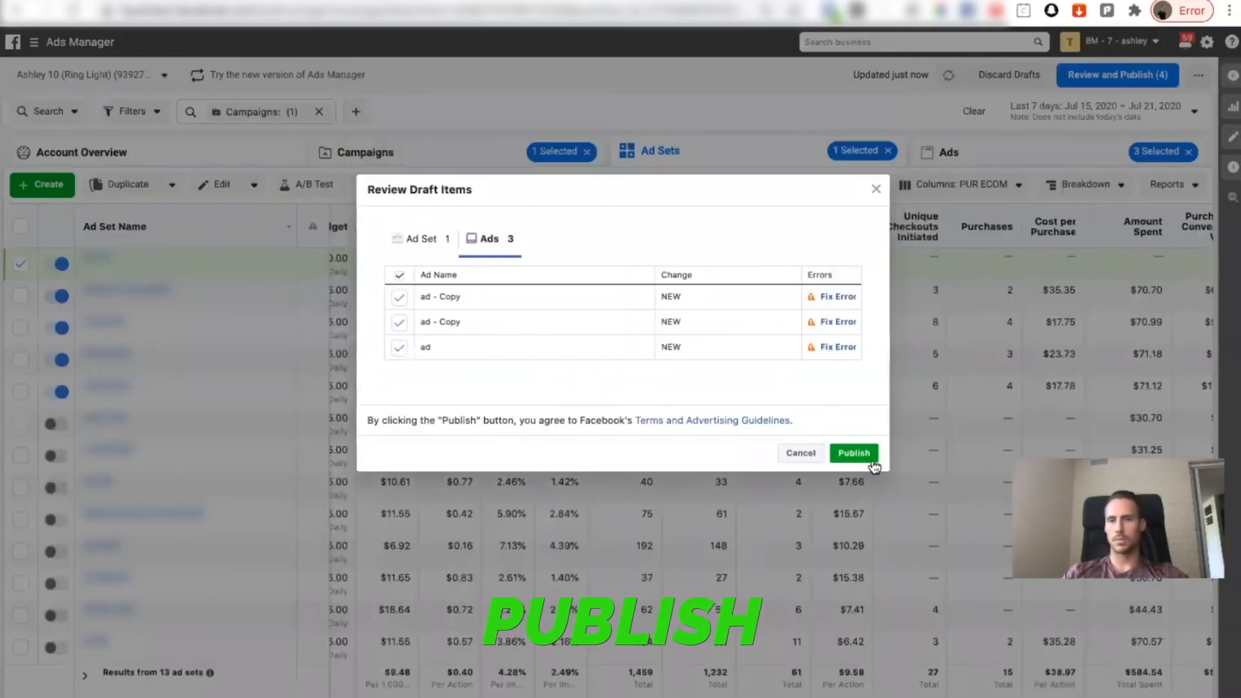
left_click(853, 452)
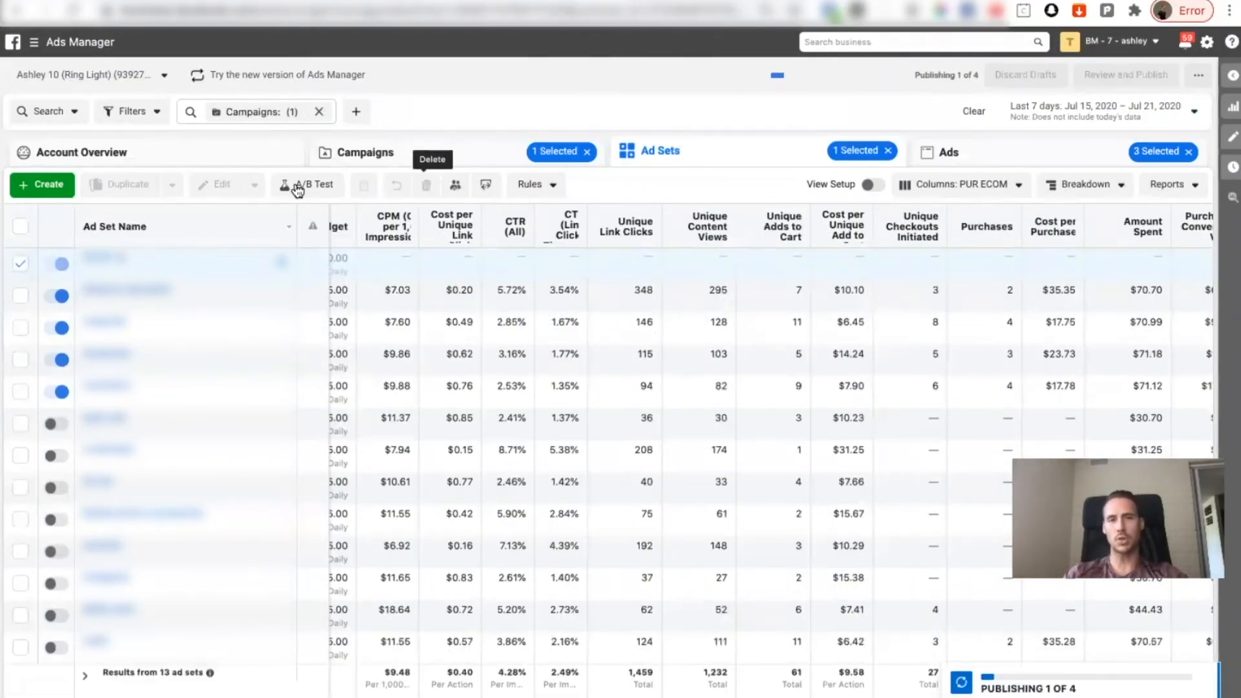
mouse_move(307, 184)
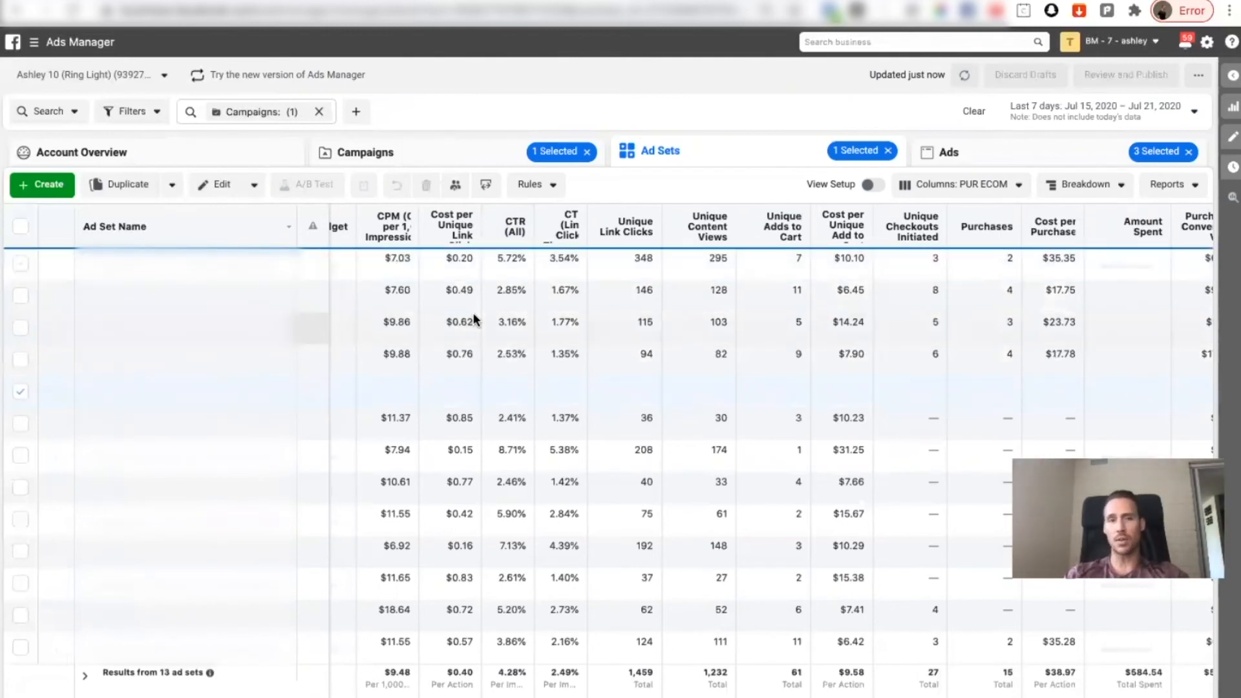
left_click(1125, 75)
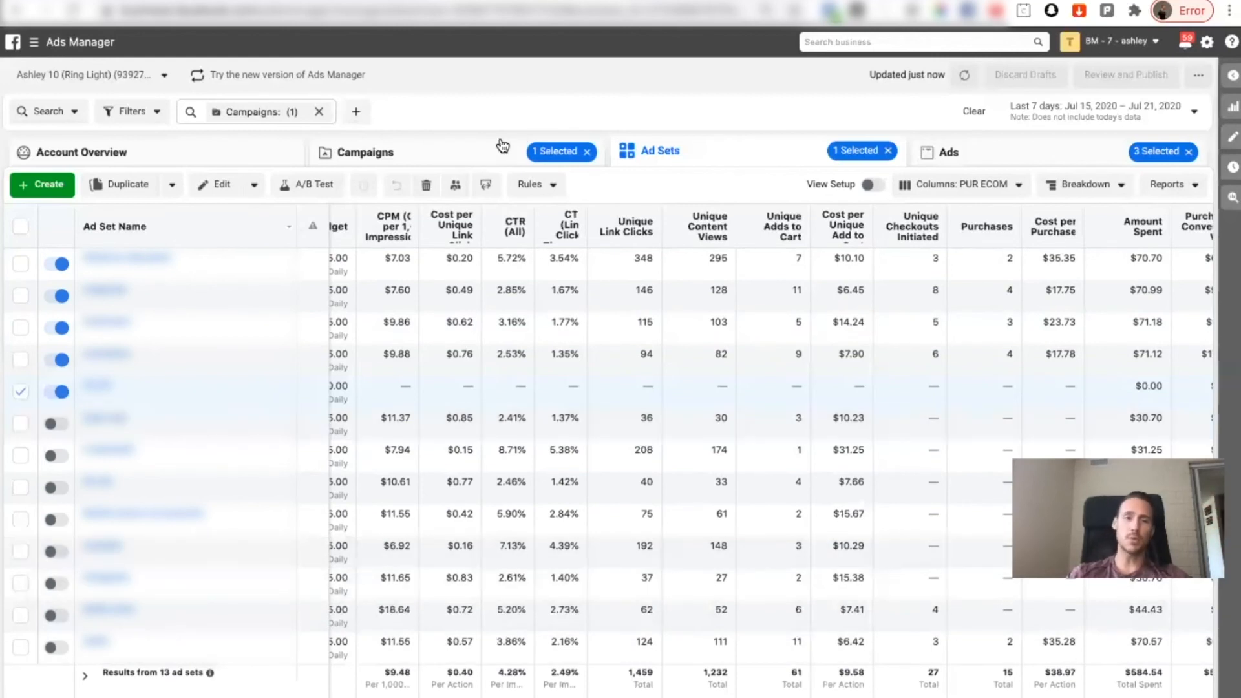
mouse_move(486, 416)
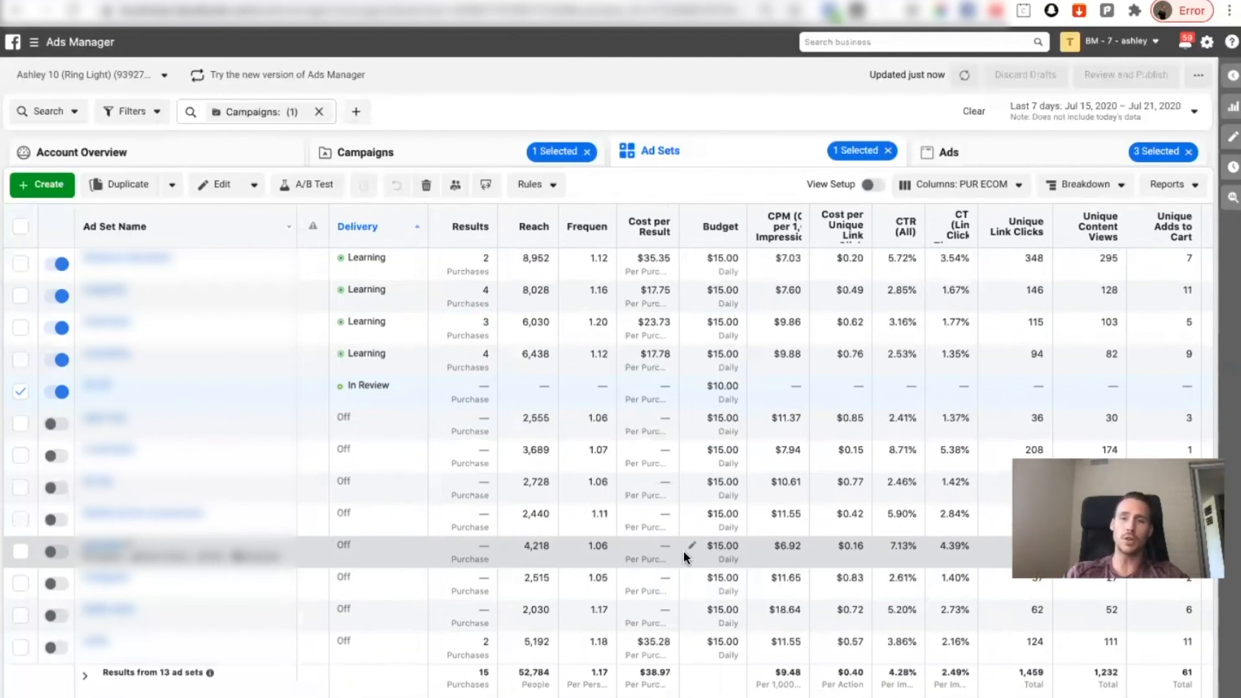
mouse_move(678, 426)
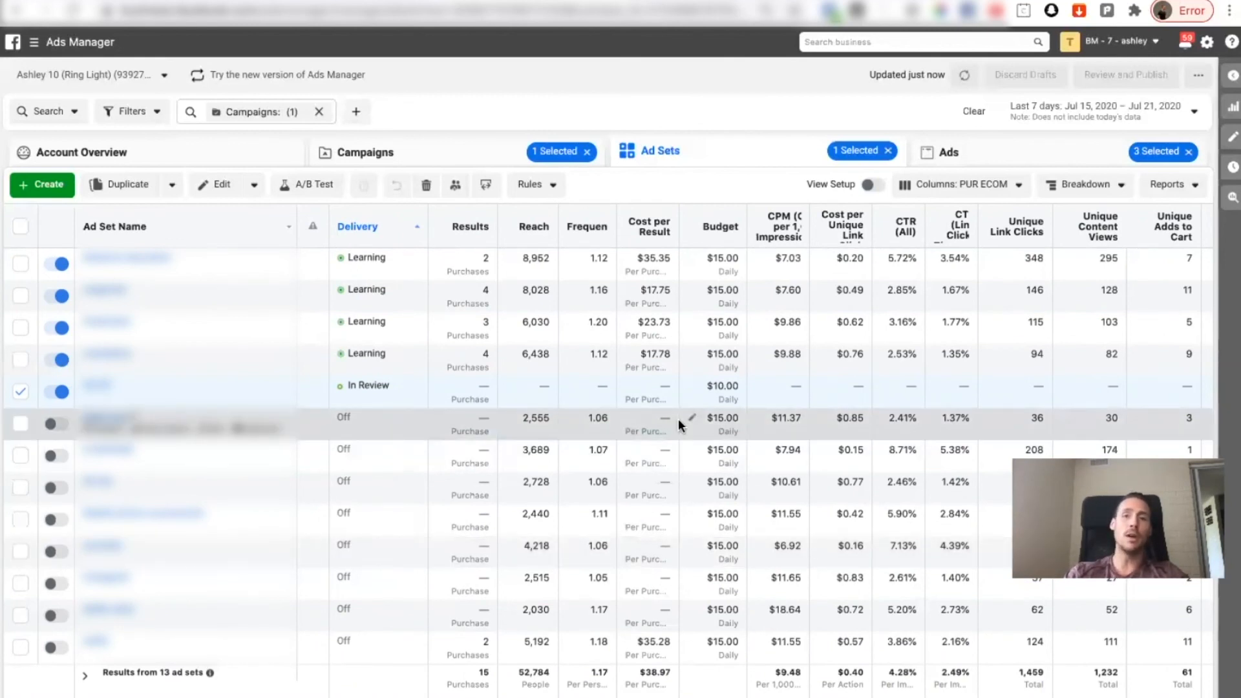
scroll("right", 3)
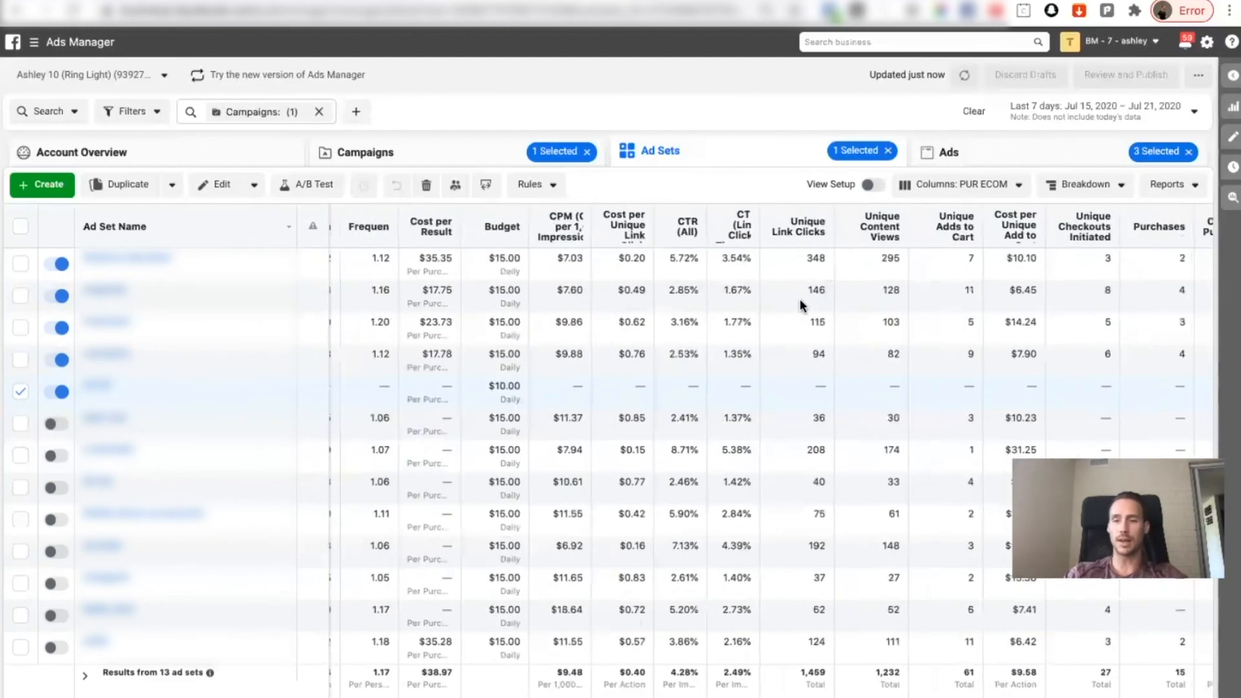
scroll("right", 3)
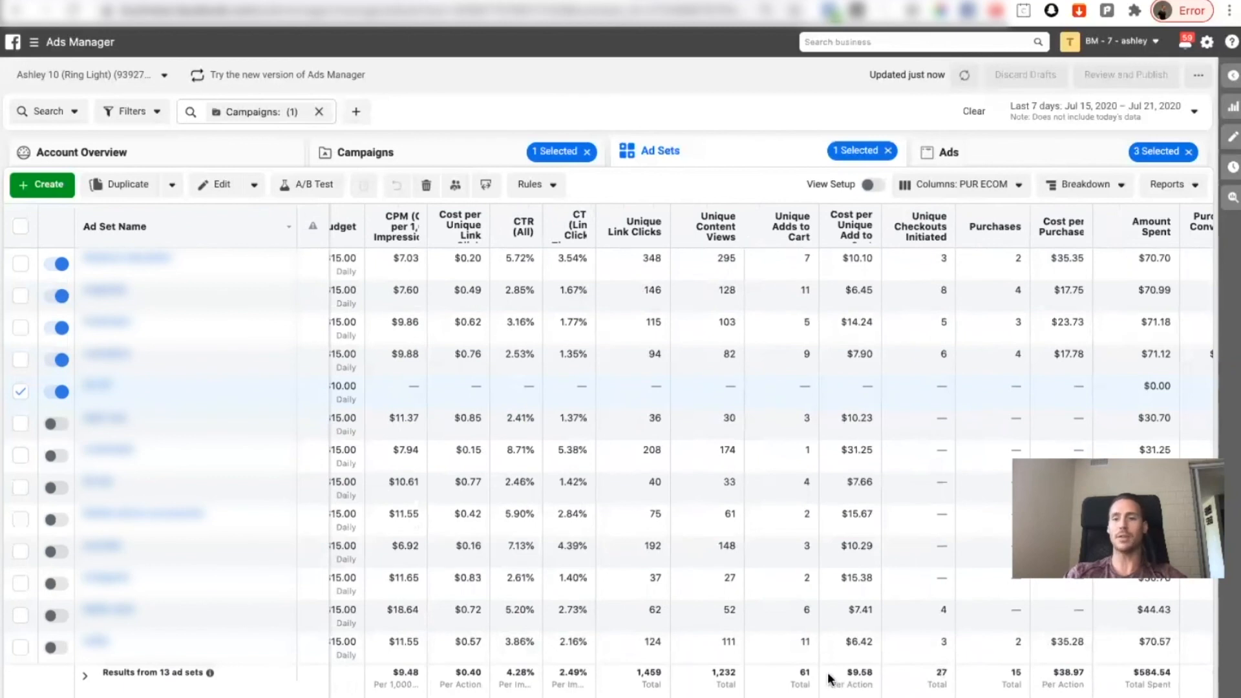
mouse_move(780, 645)
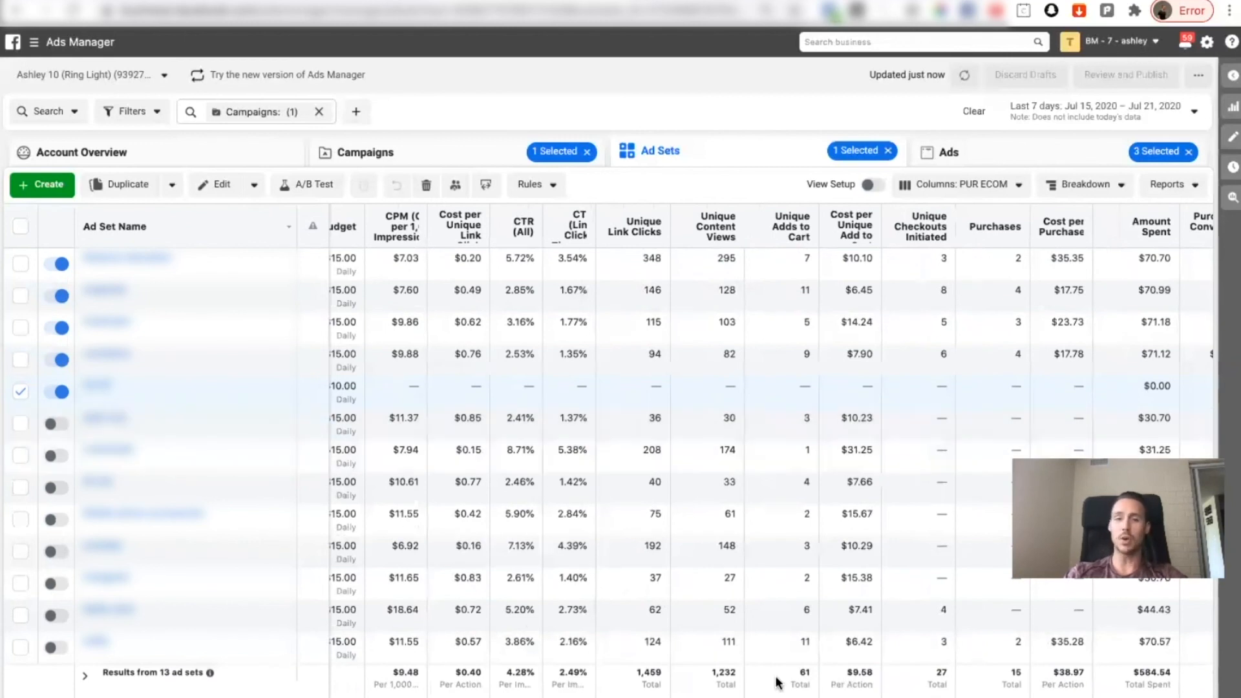
mouse_move(805, 651)
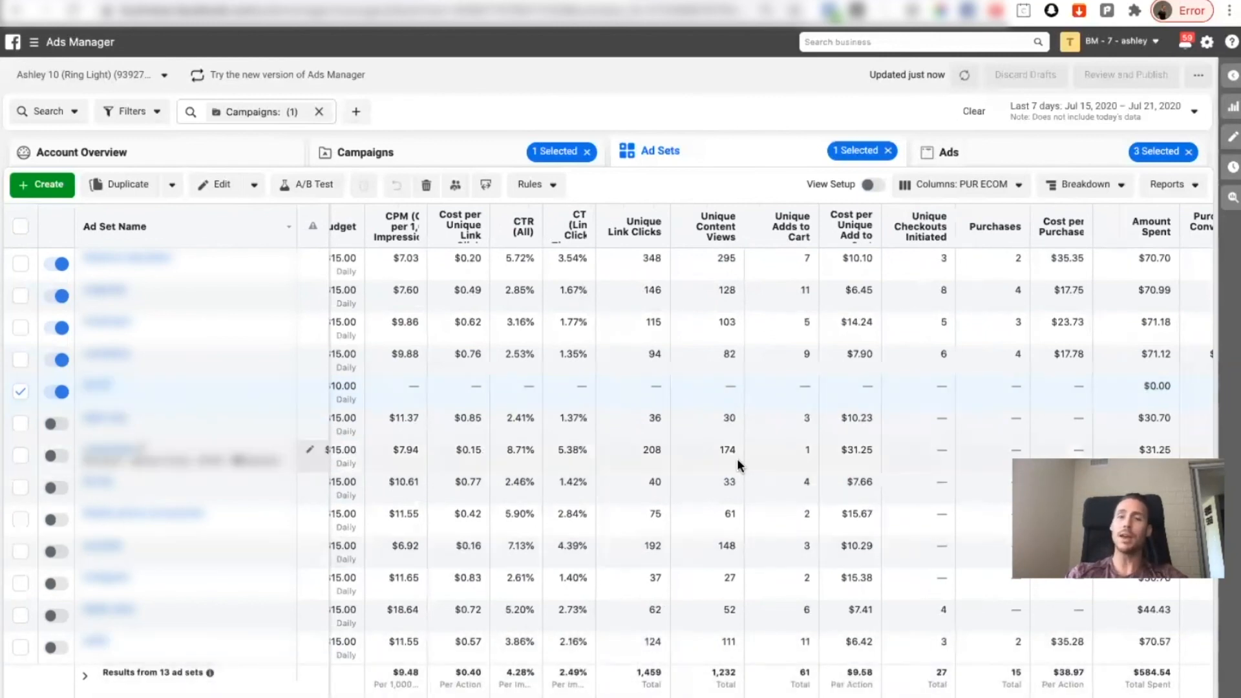
mouse_move(597, 131)
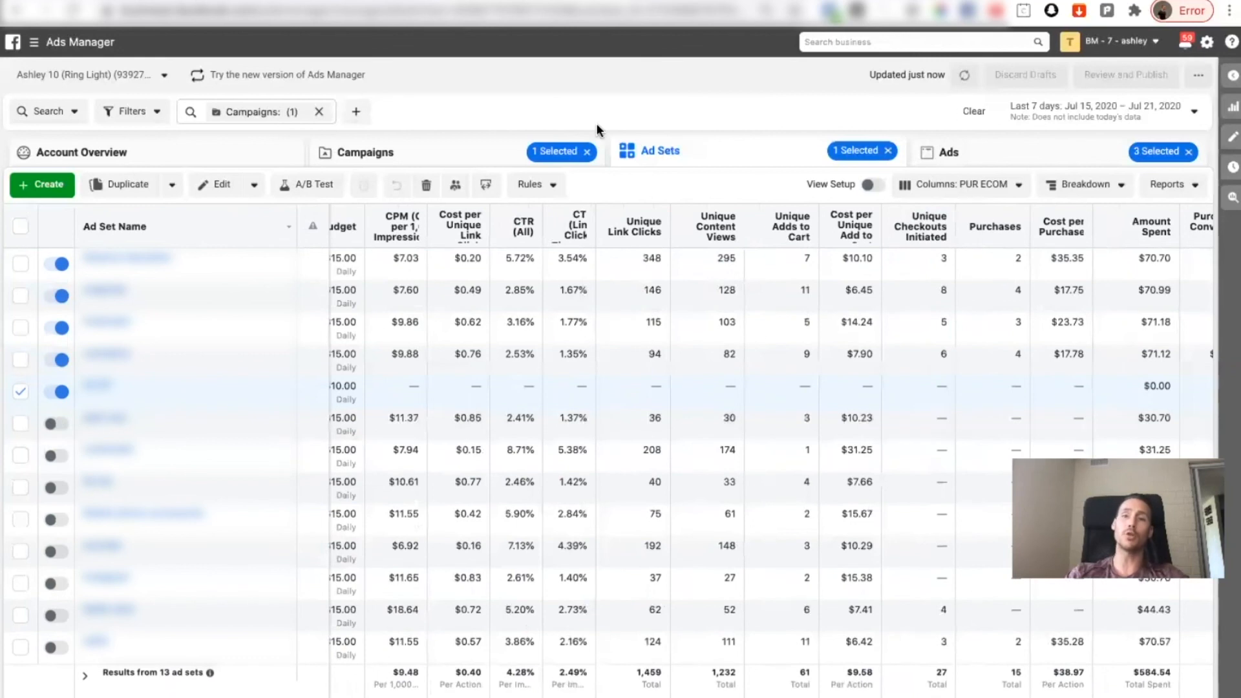